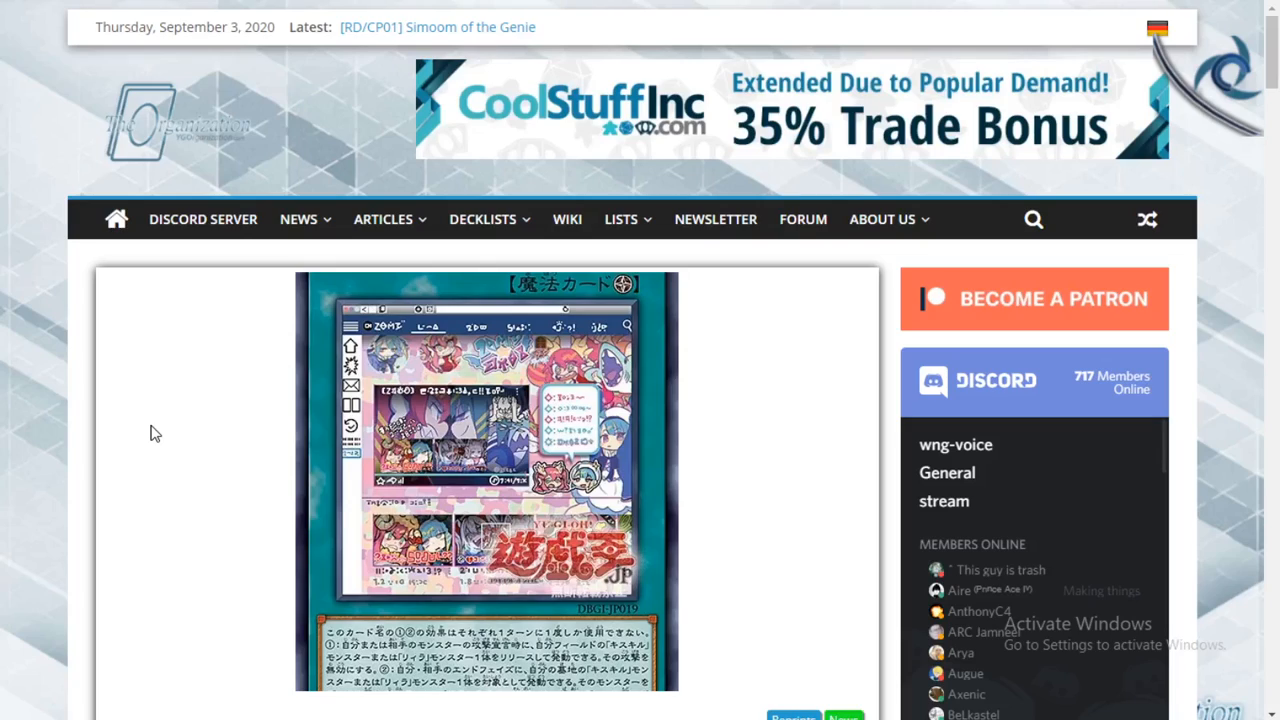
mouse_move(195, 446)
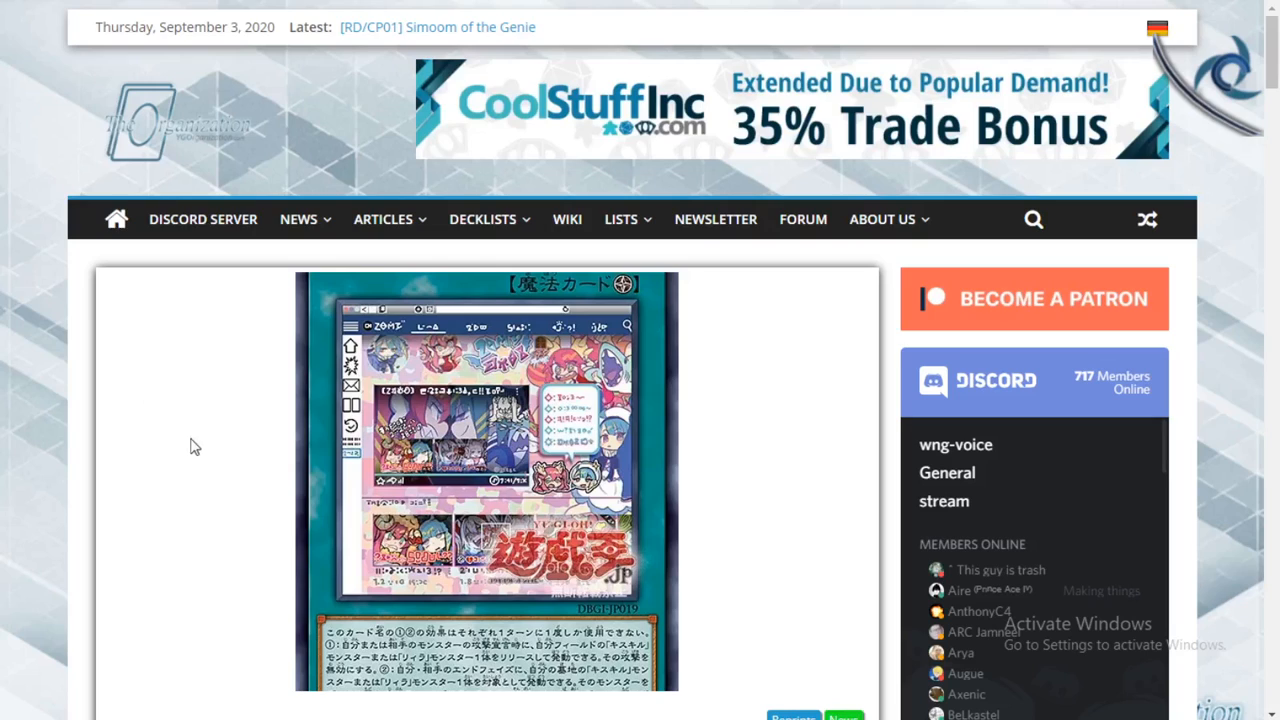
scroll("down", 3)
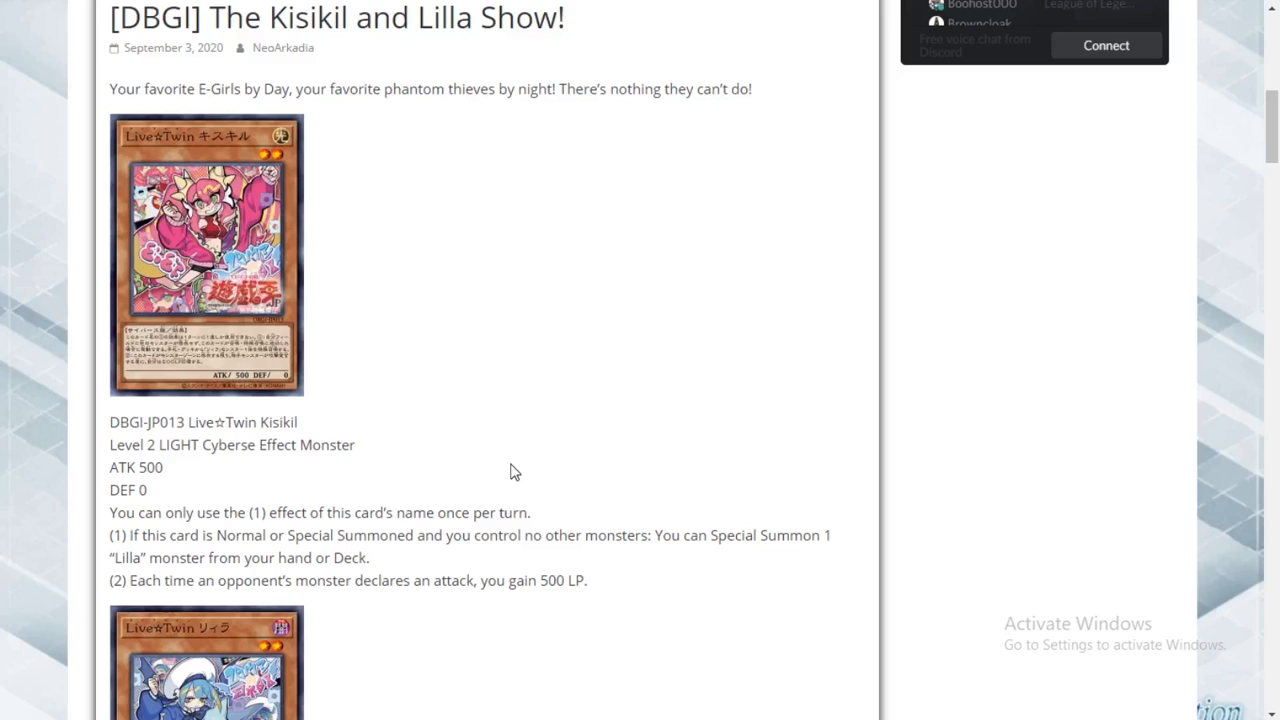
mouse_move(500, 385)
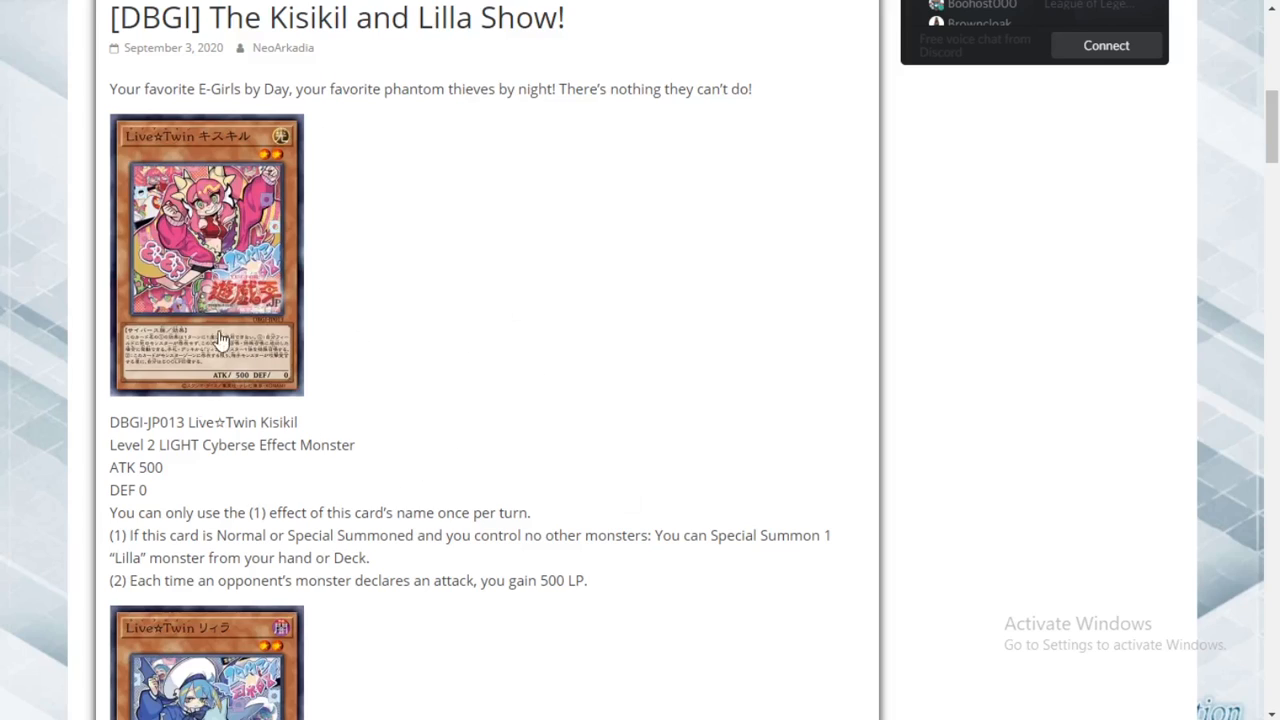
mouse_move(255, 530)
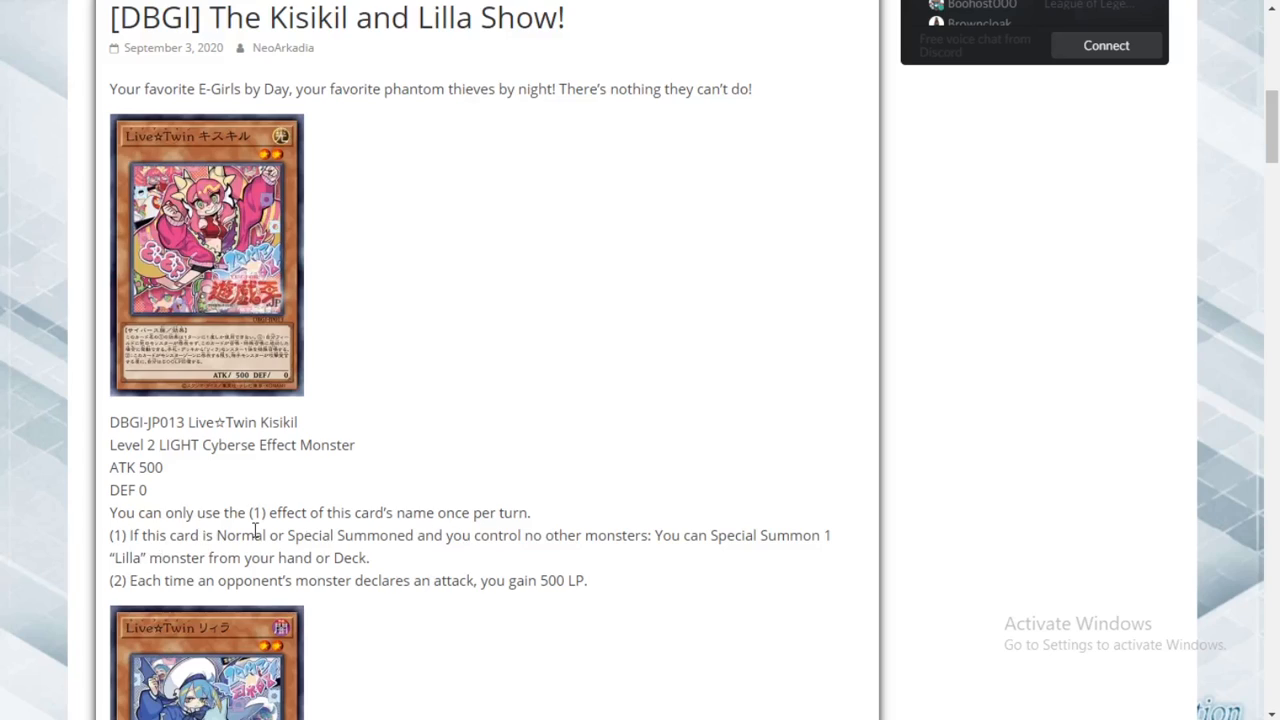
mouse_move(496, 573)
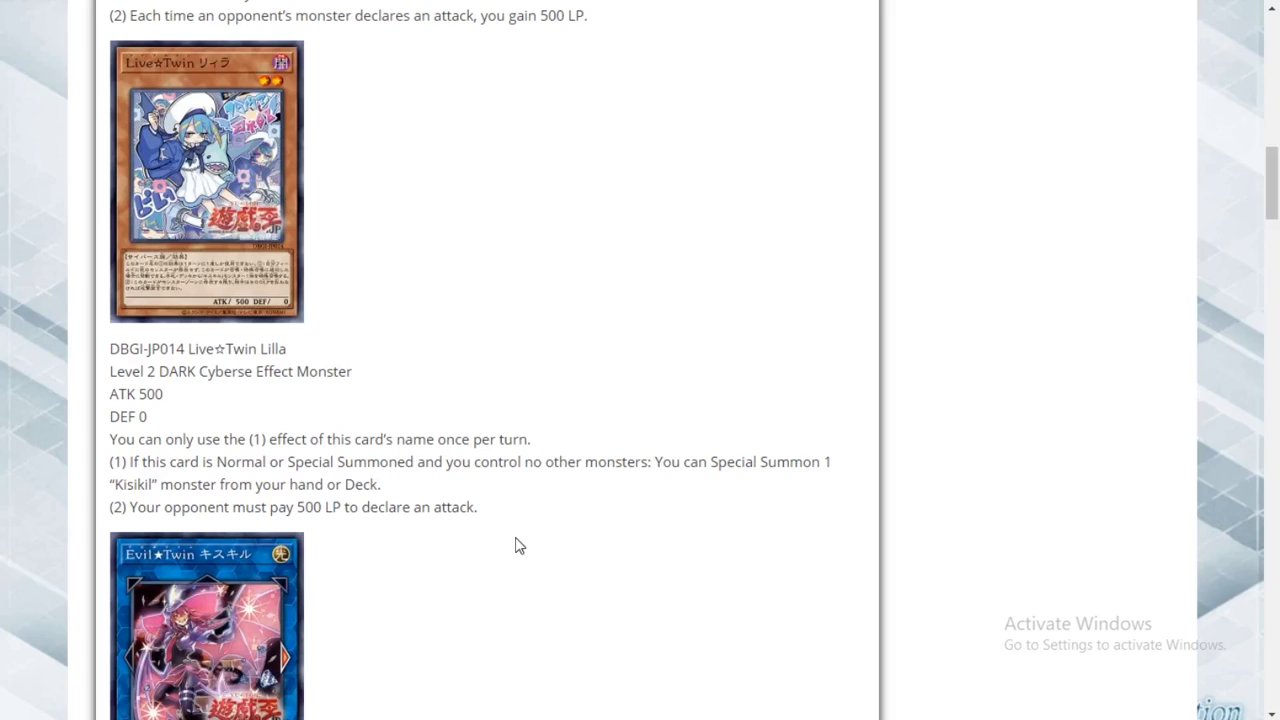
mouse_move(520, 541)
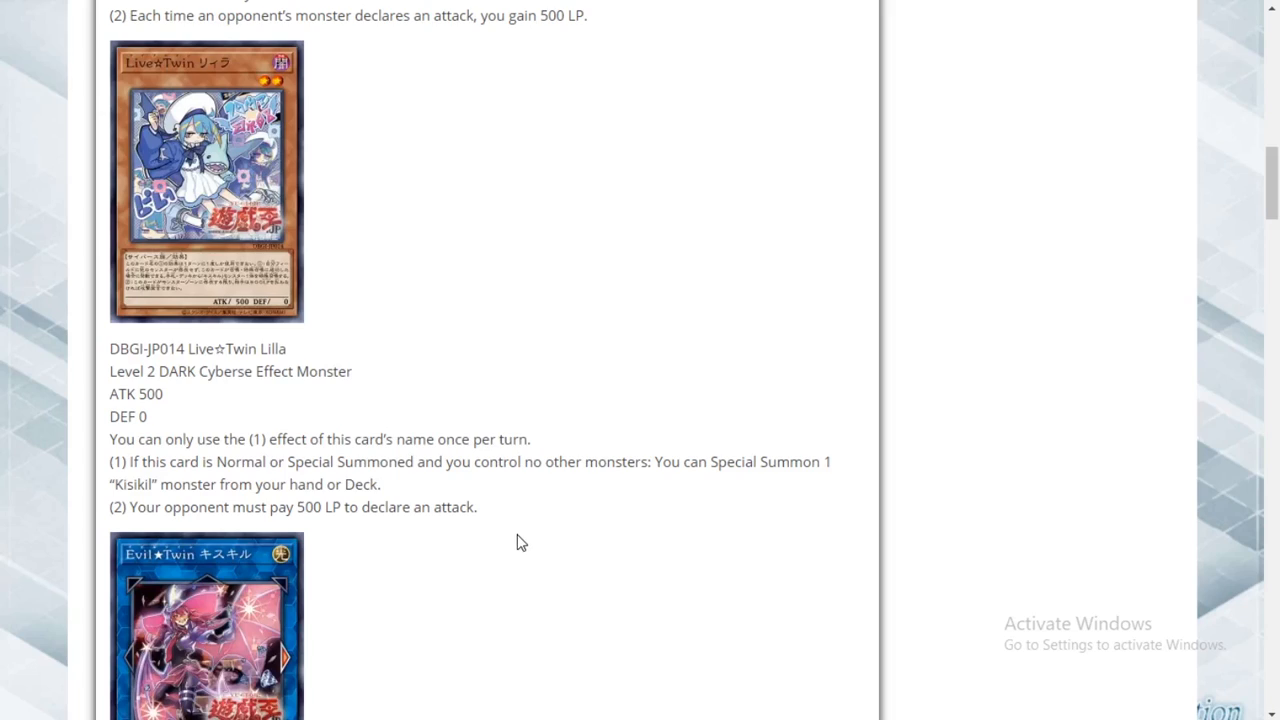
mouse_move(524, 538)
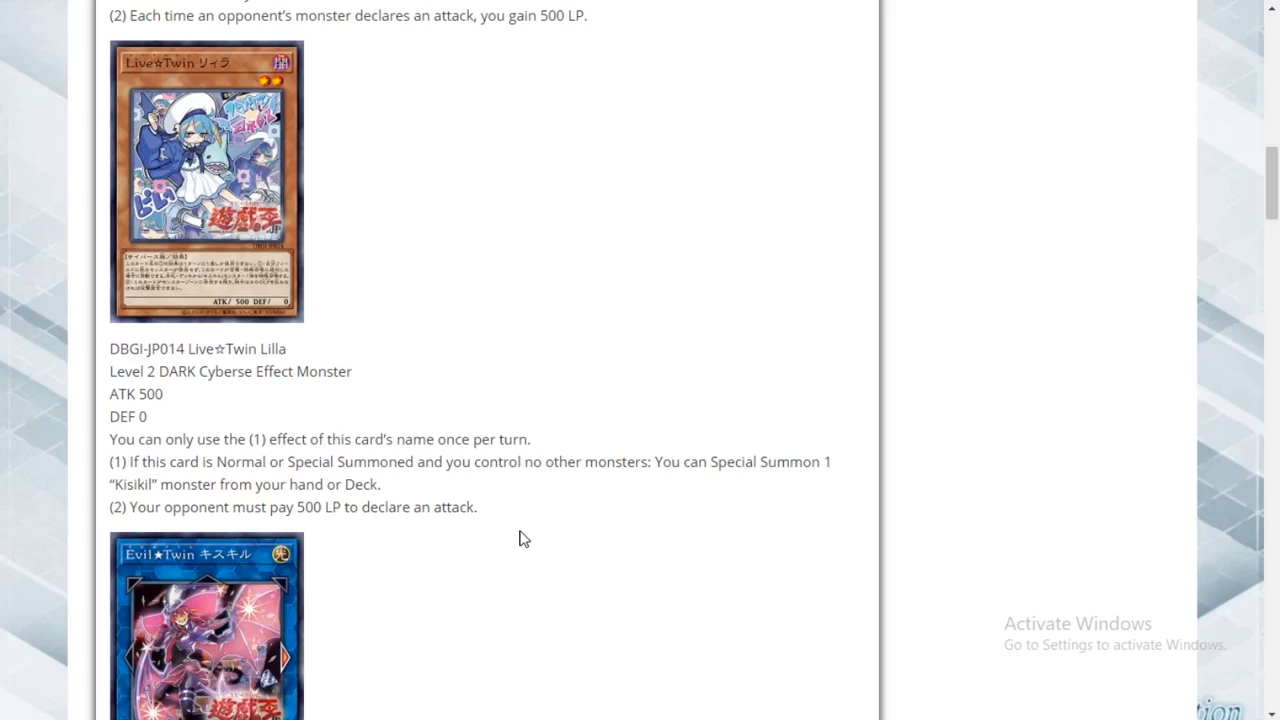
mouse_move(530, 553)
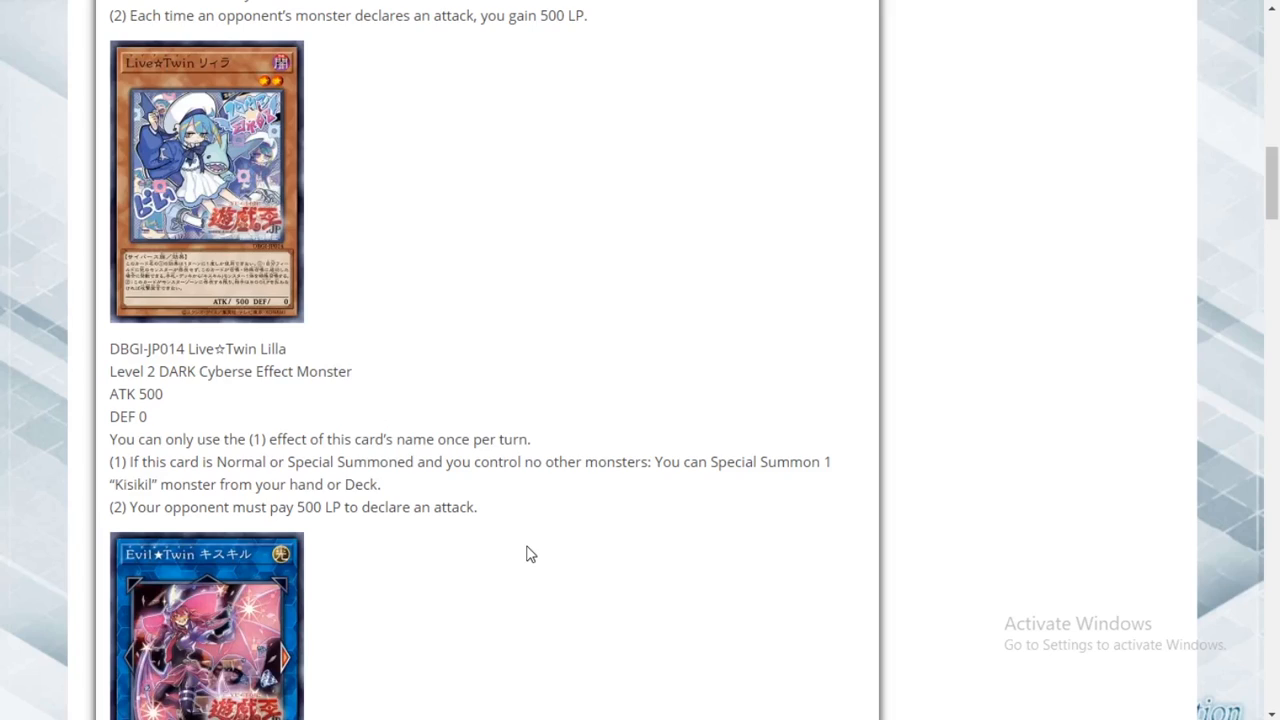
mouse_move(575, 537)
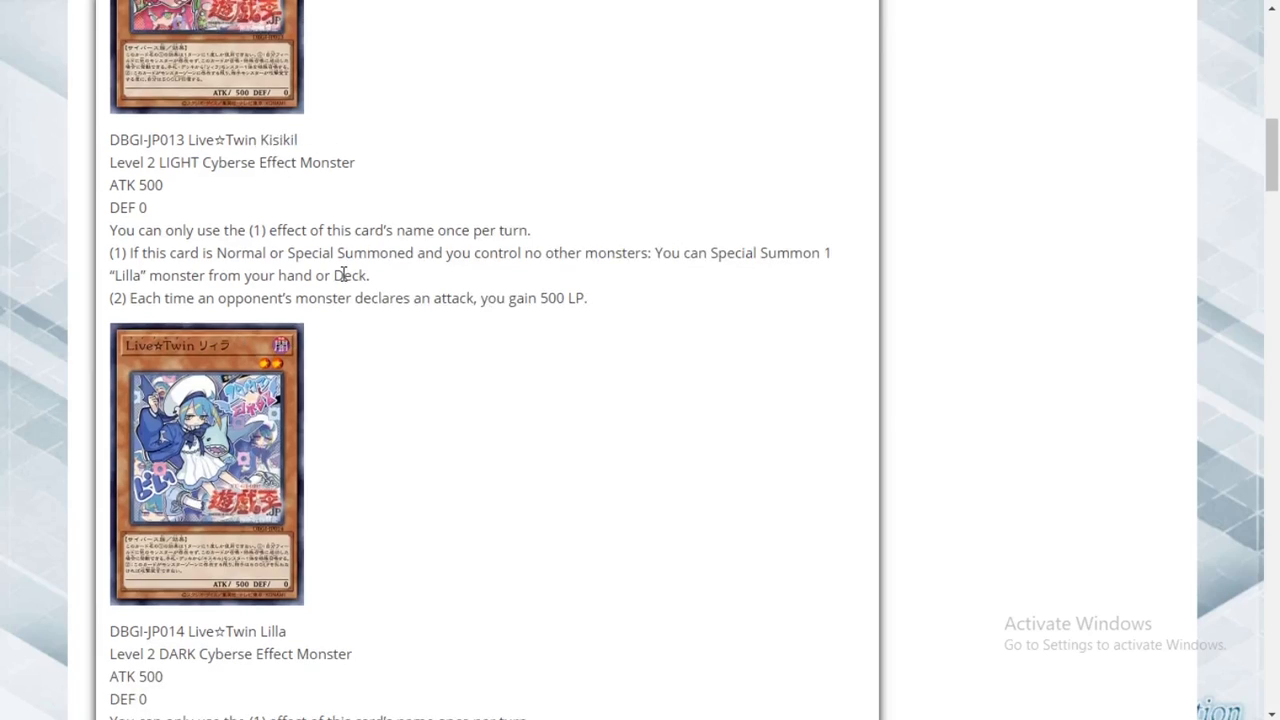
mouse_move(565, 372)
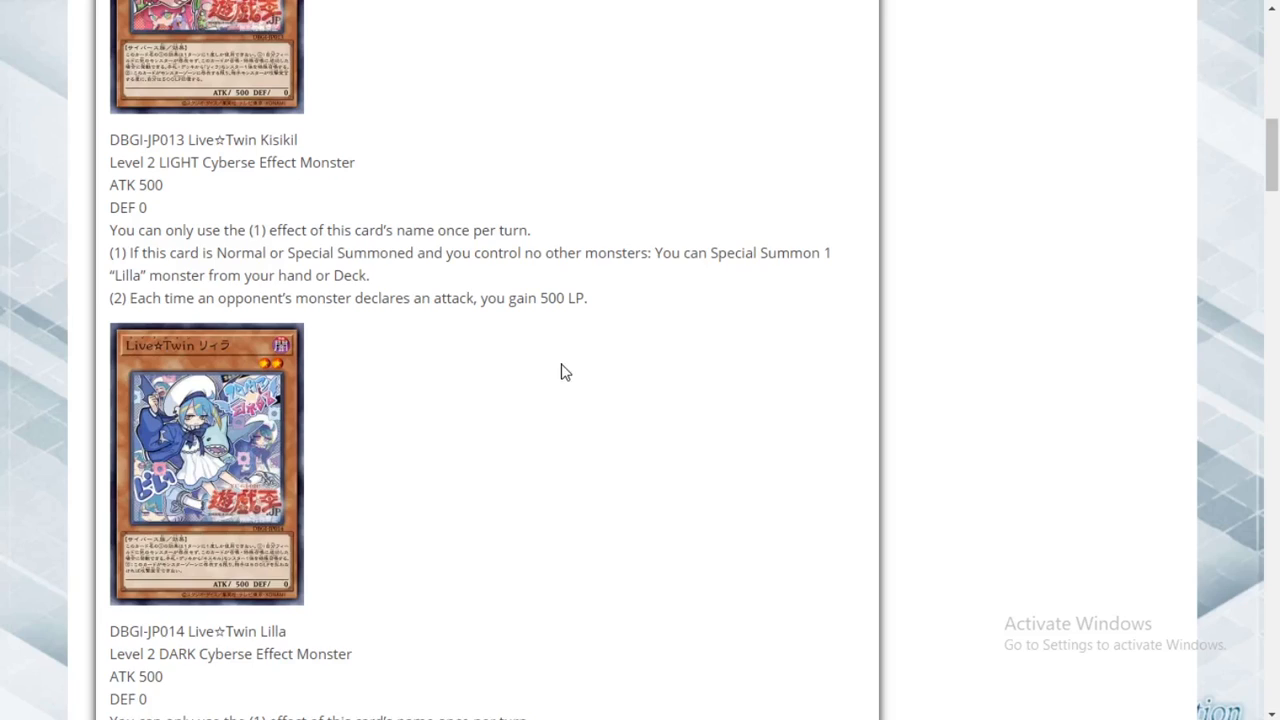
scroll("down", 3)
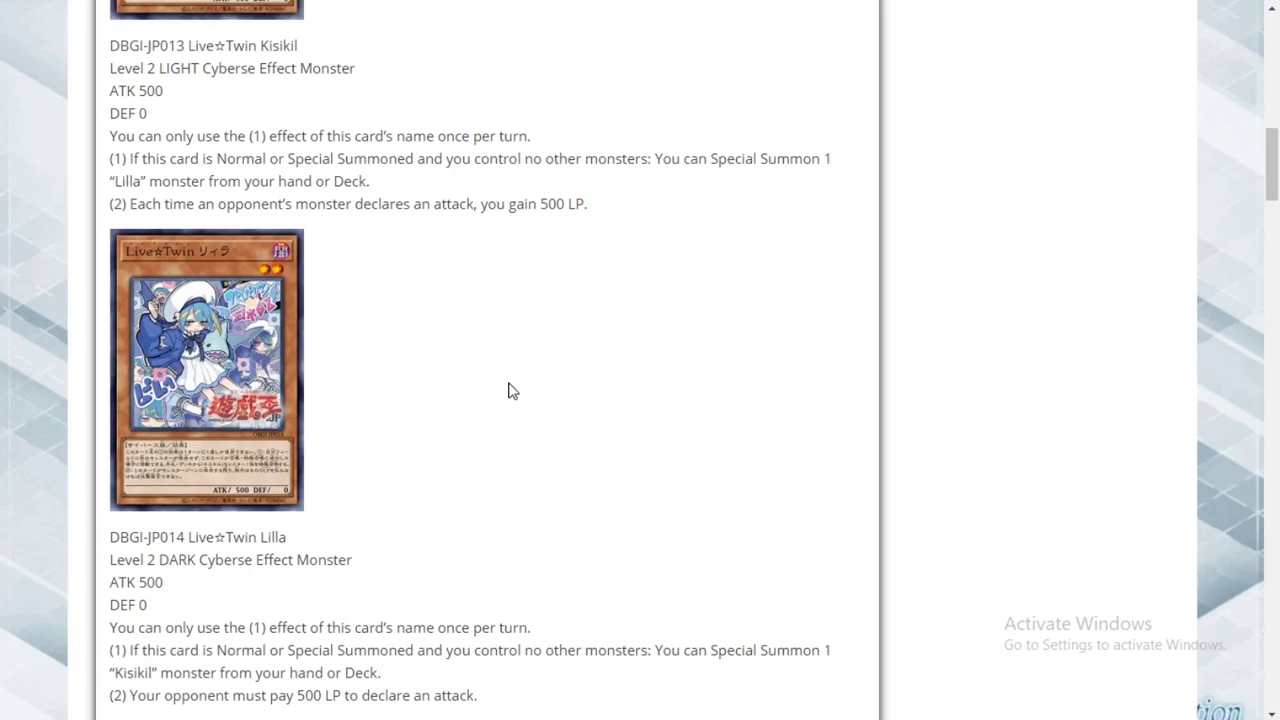
mouse_move(512, 398)
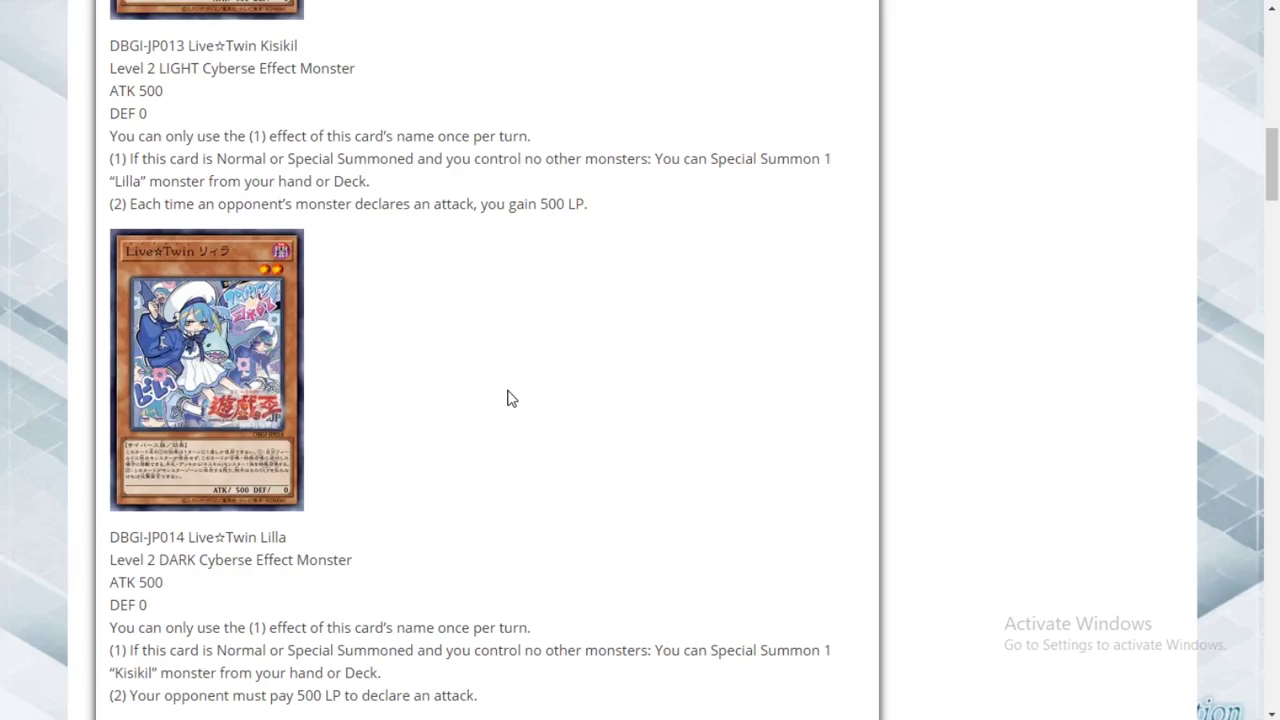
scroll("down", 3)
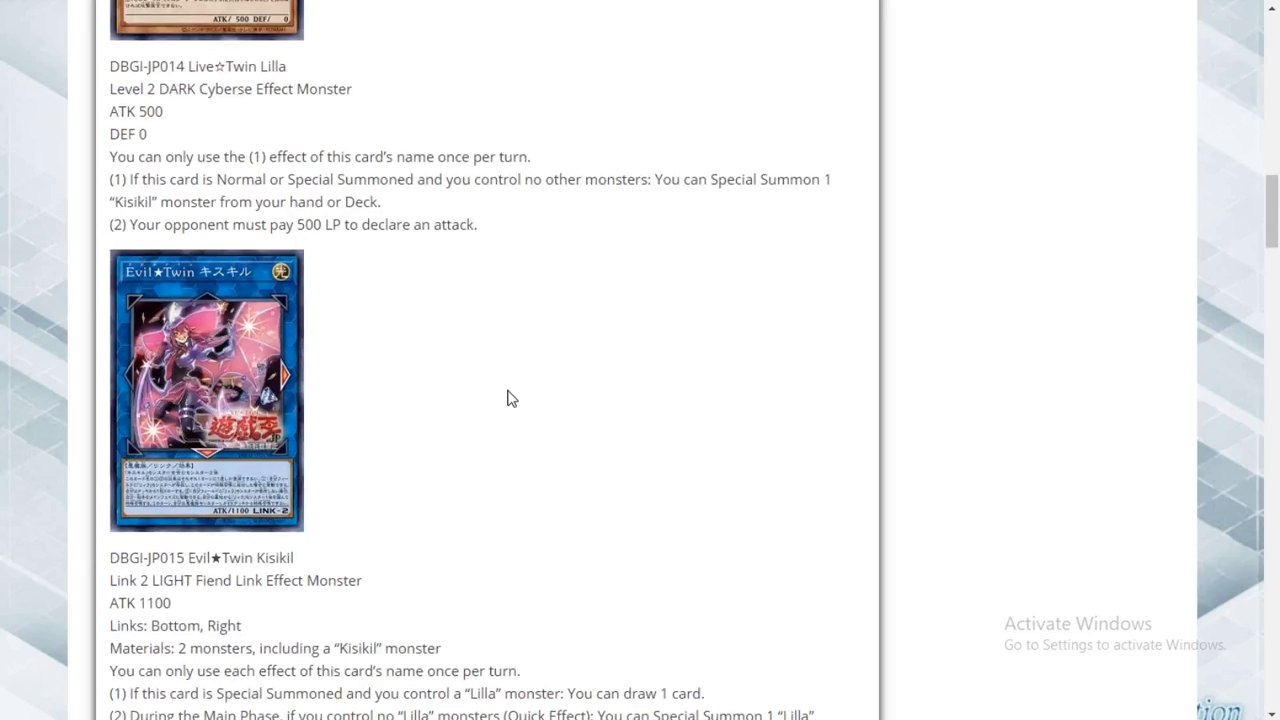
mouse_move(490, 168)
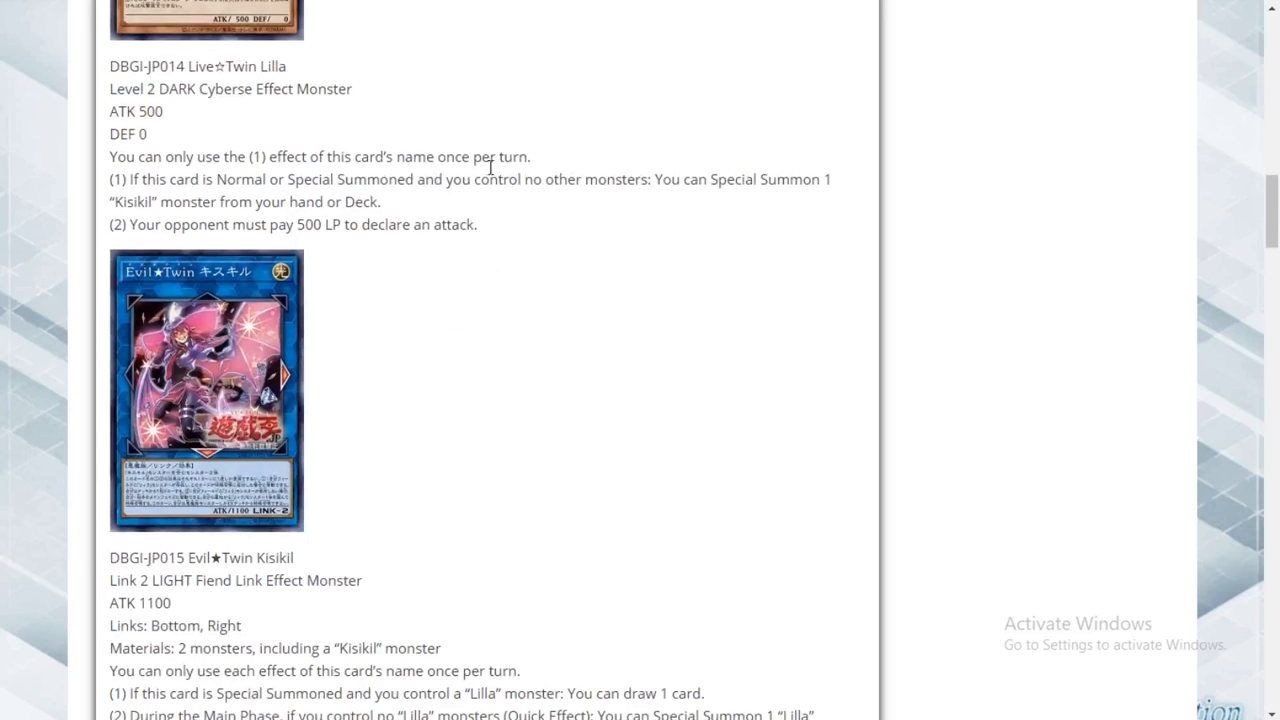
scroll("down", 3)
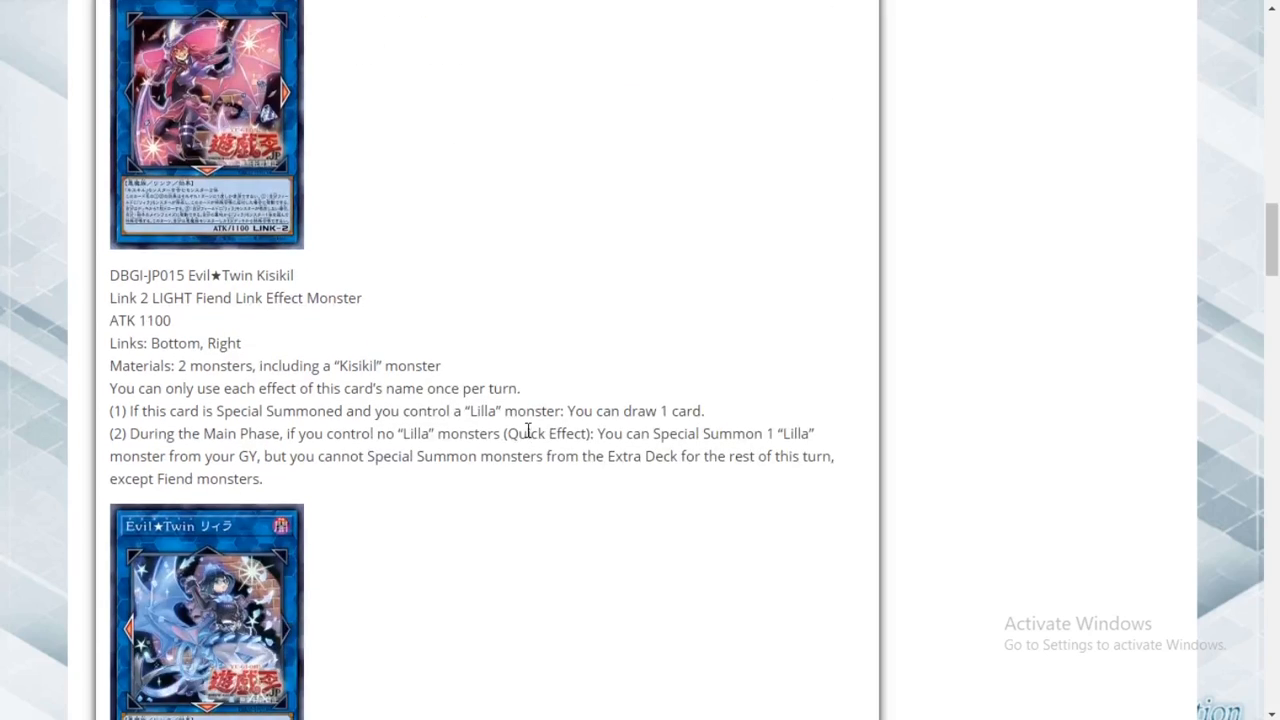
mouse_move(517, 404)
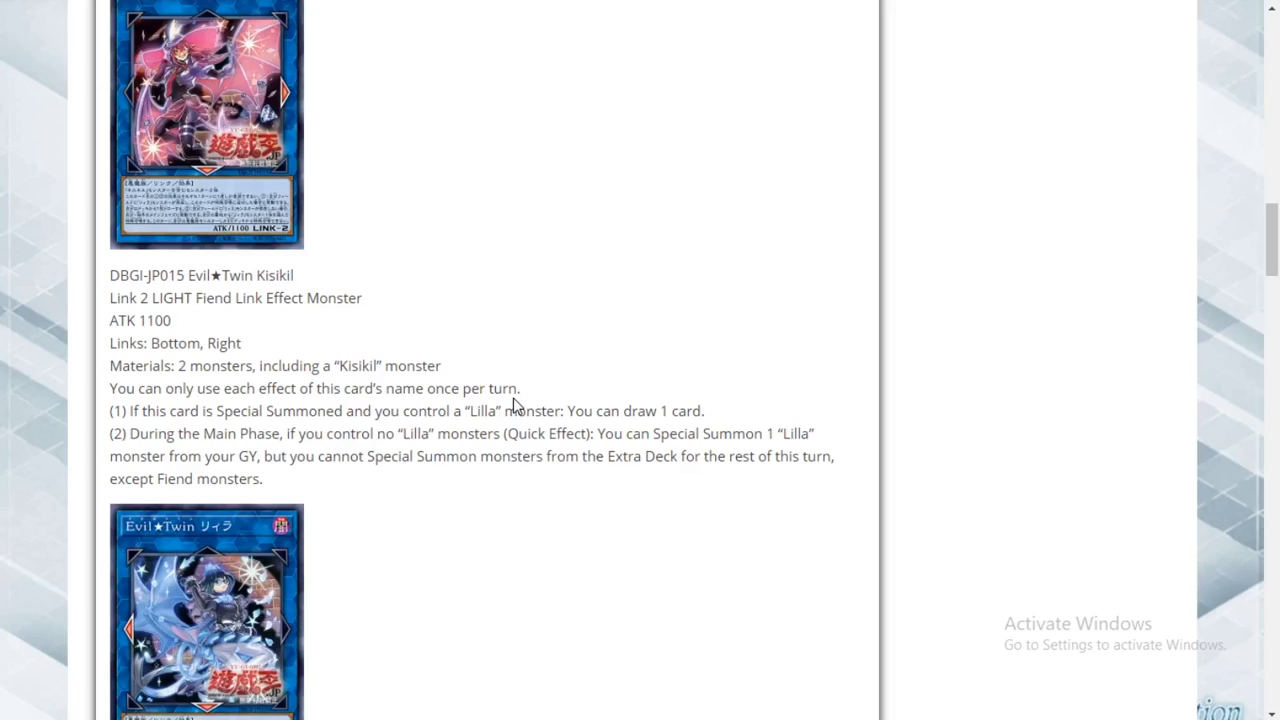
mouse_move(382, 284)
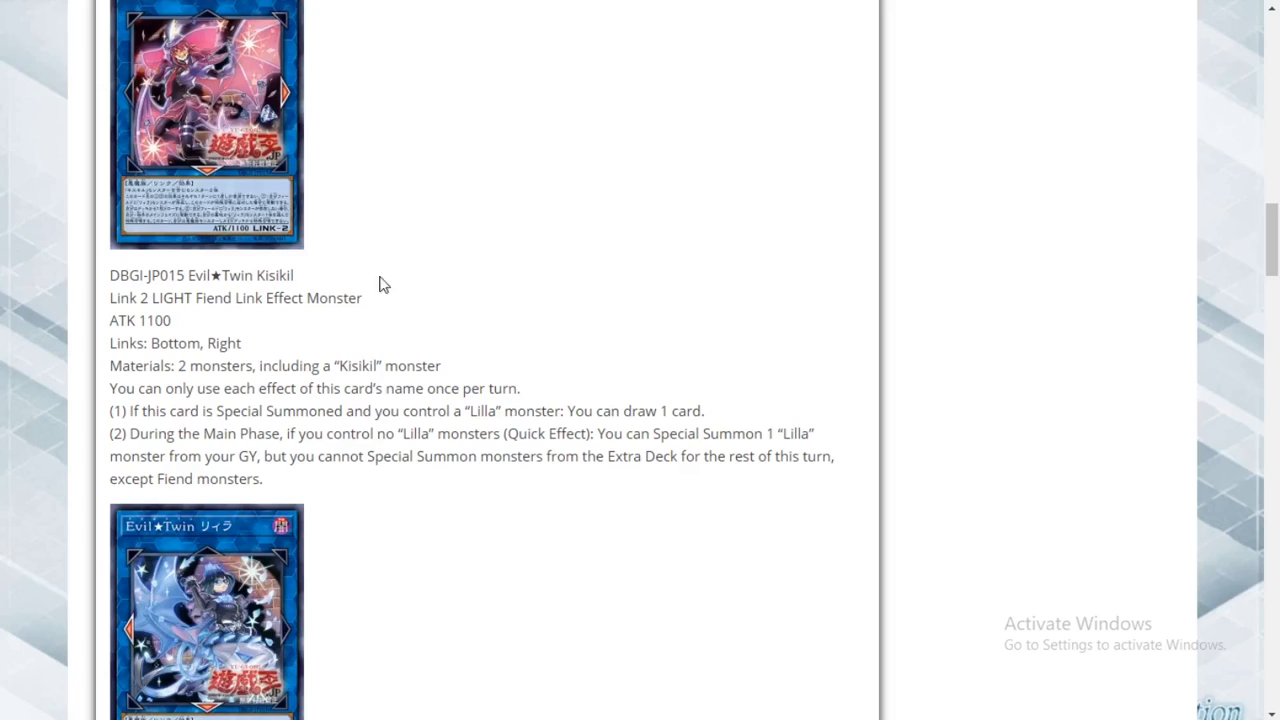
mouse_move(556, 399)
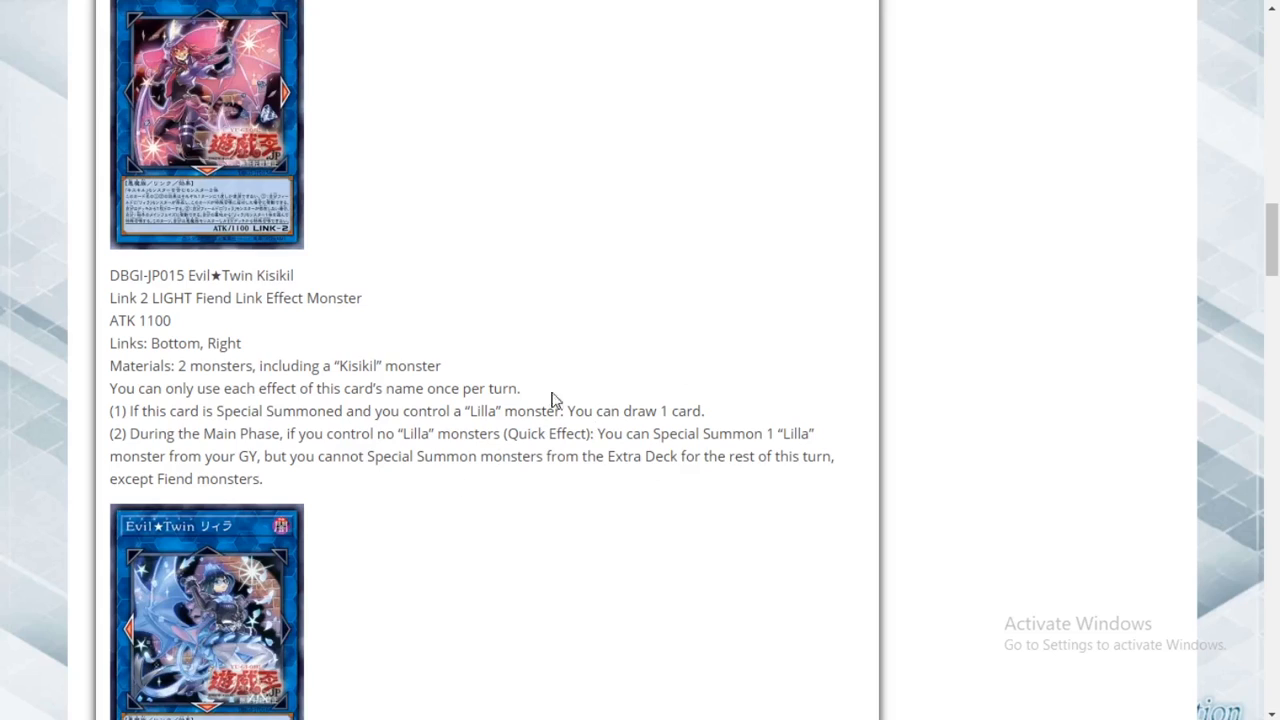
scroll("down", 3)
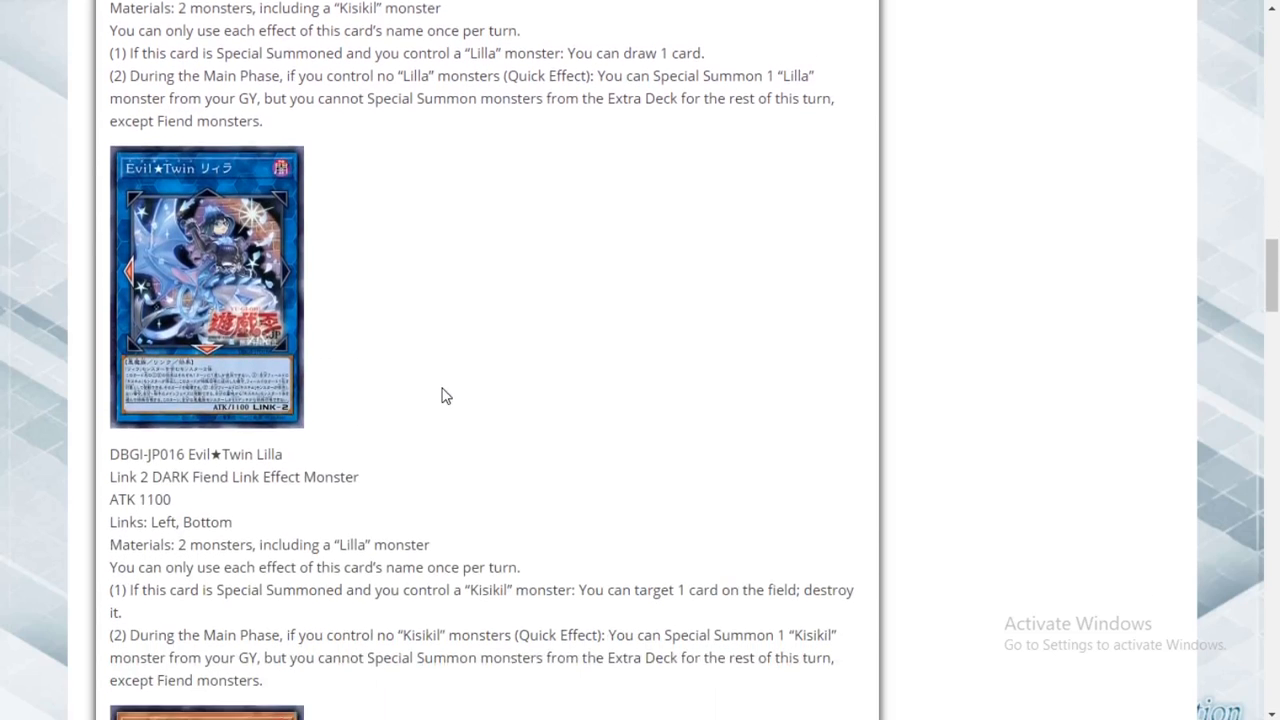
scroll("down", 3)
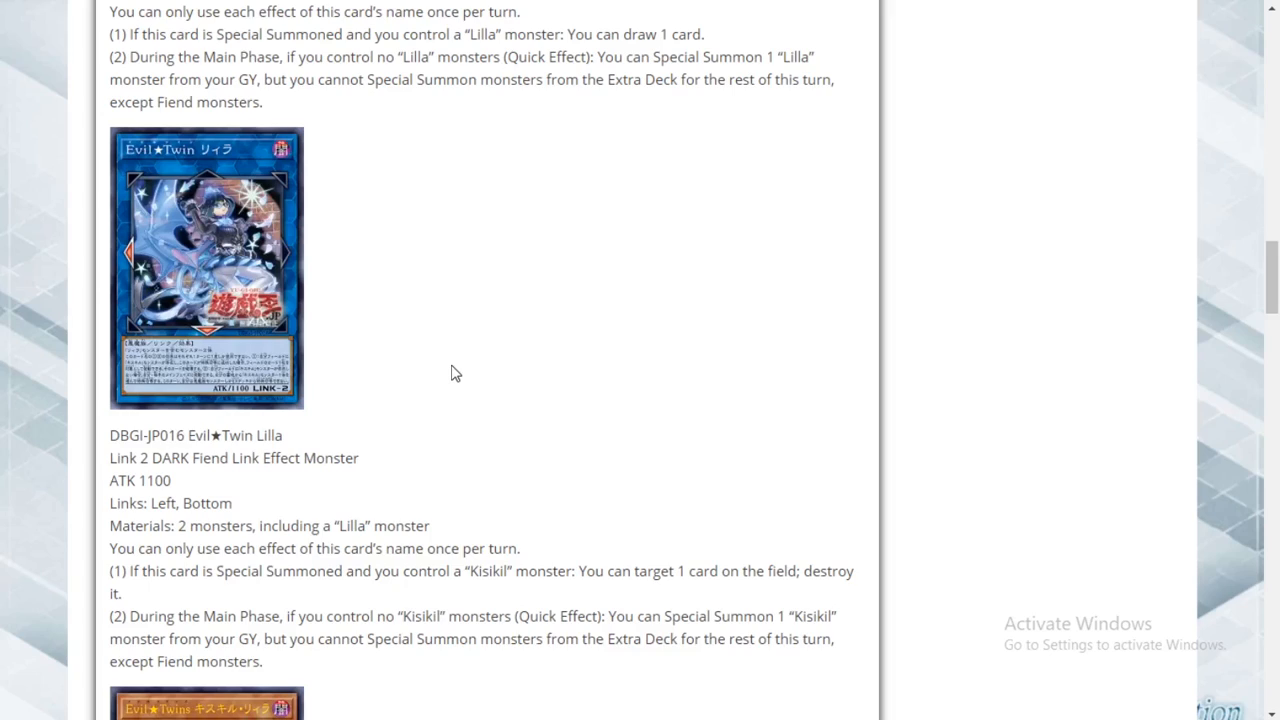
mouse_move(510, 435)
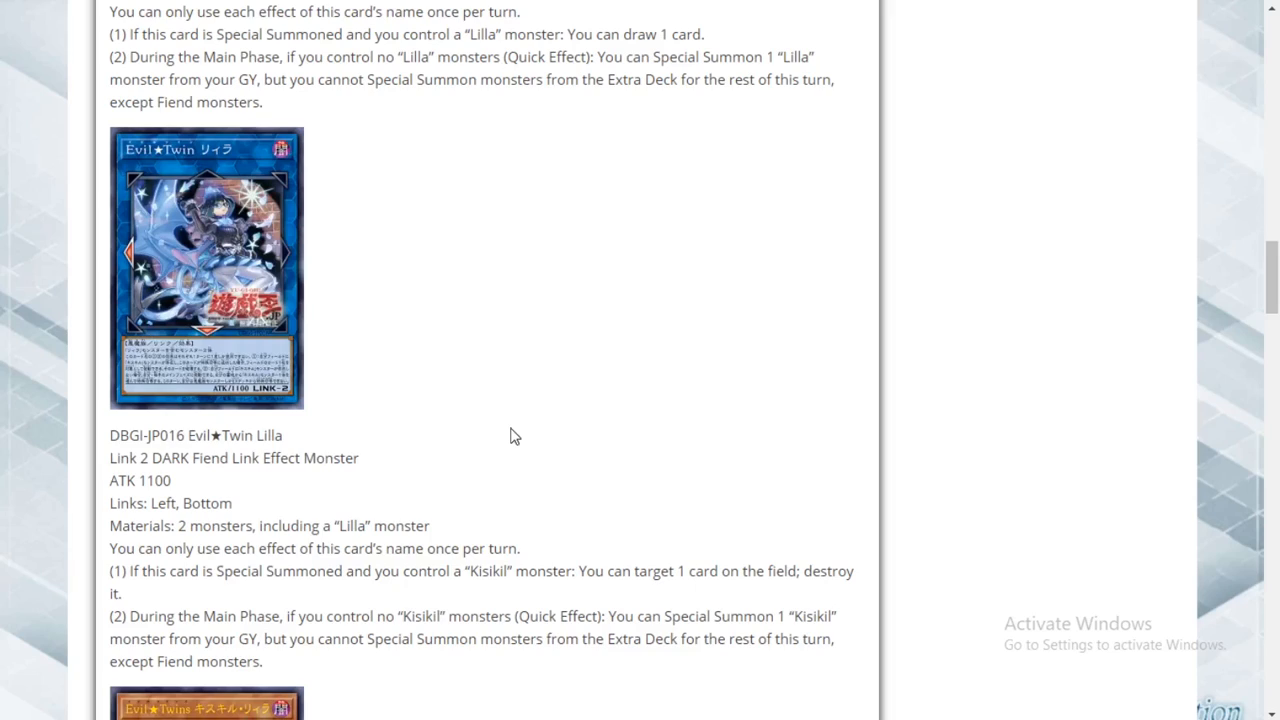
mouse_move(543, 425)
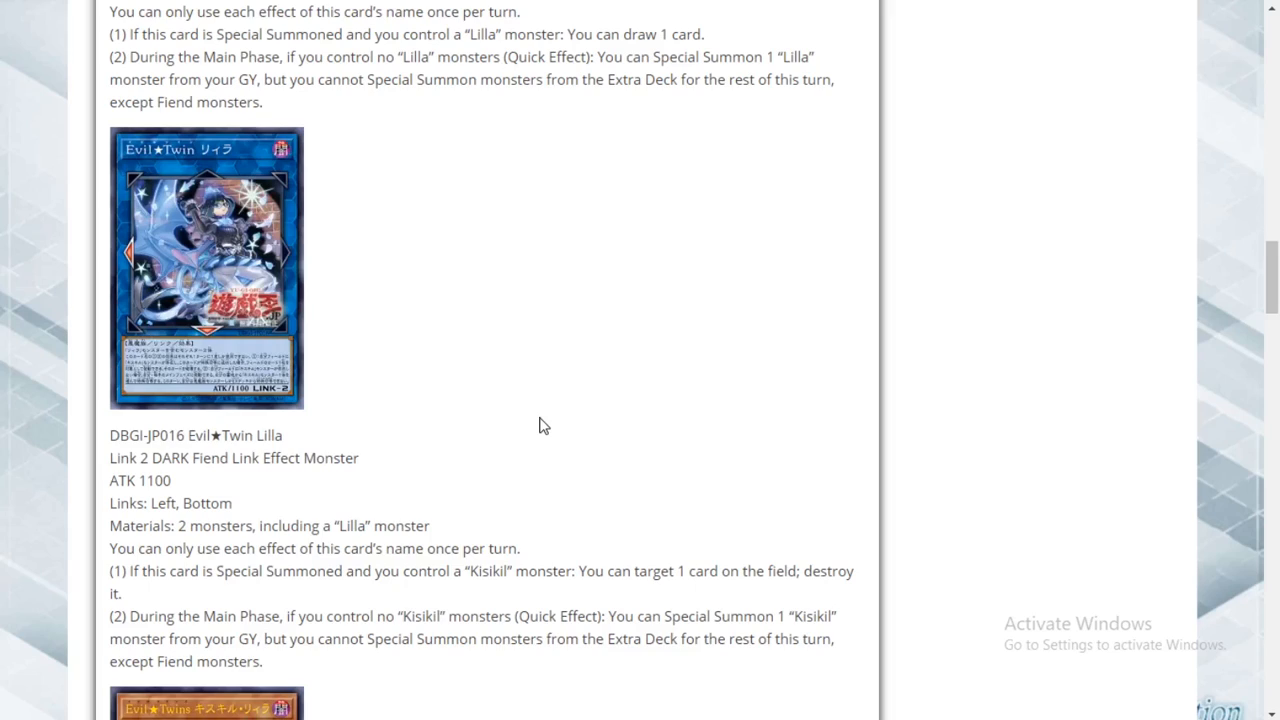
mouse_move(540, 413)
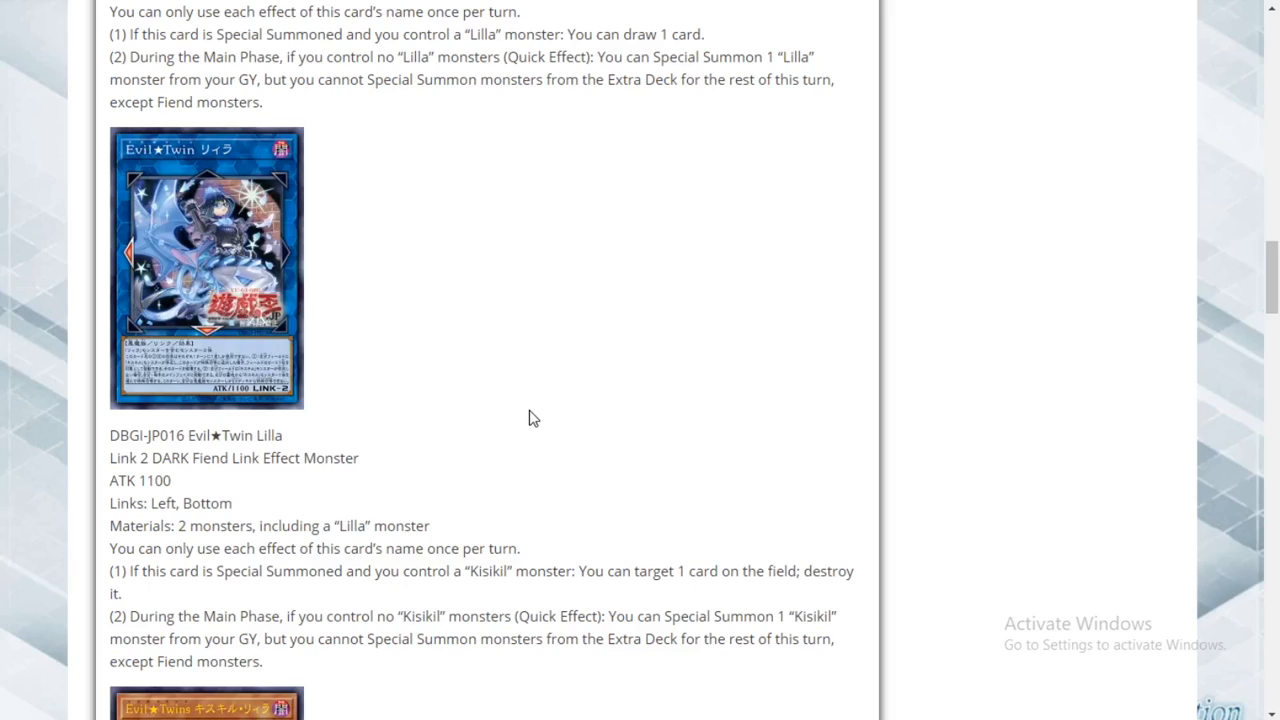
mouse_move(510, 423)
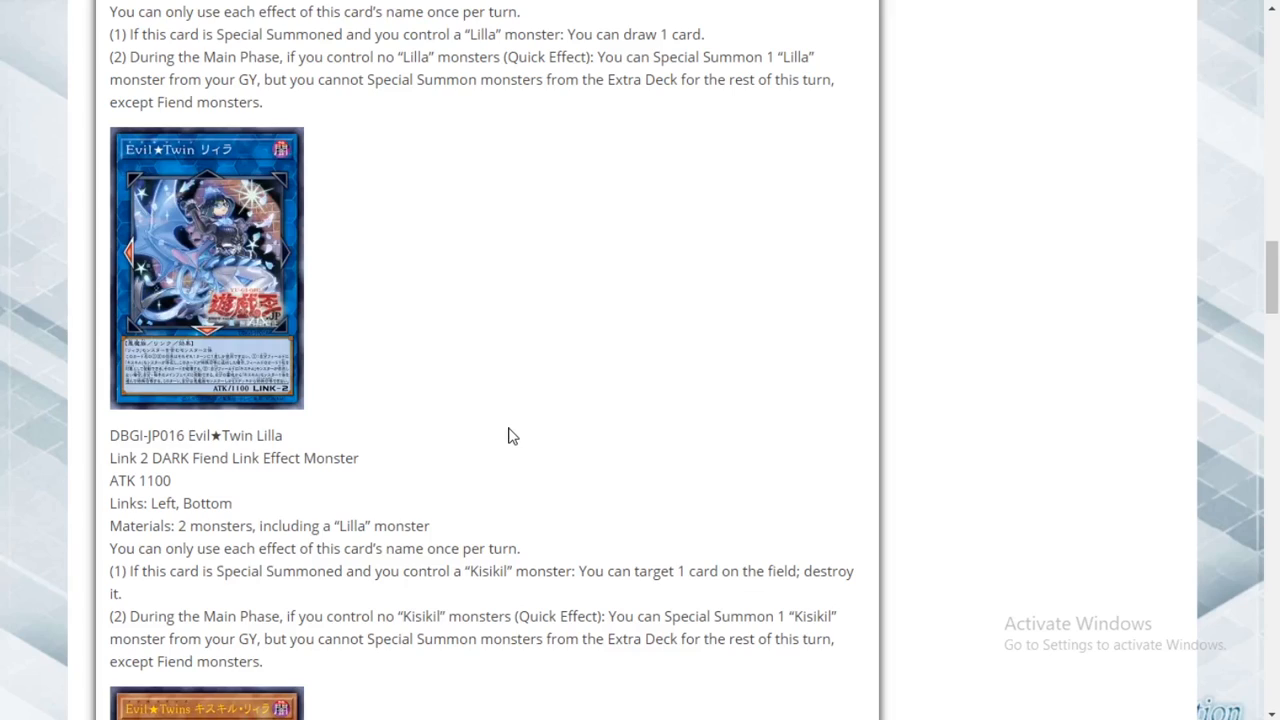
mouse_move(590, 467)
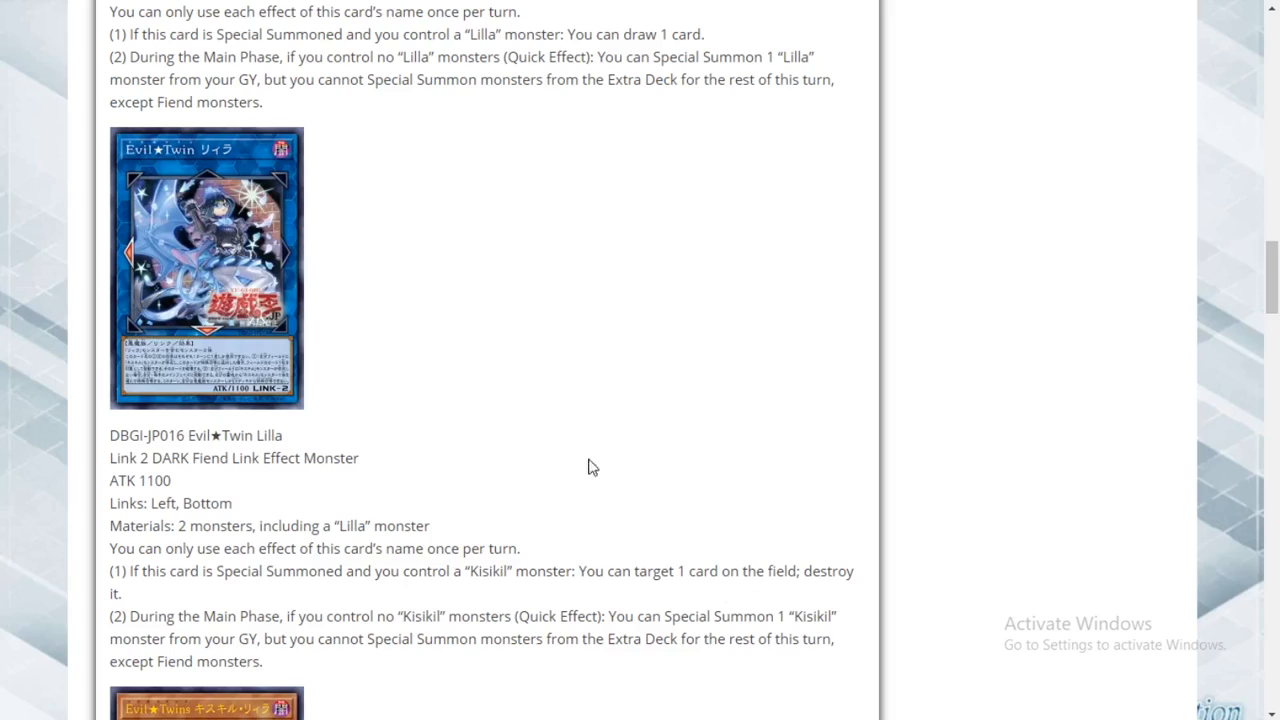
mouse_move(593, 447)
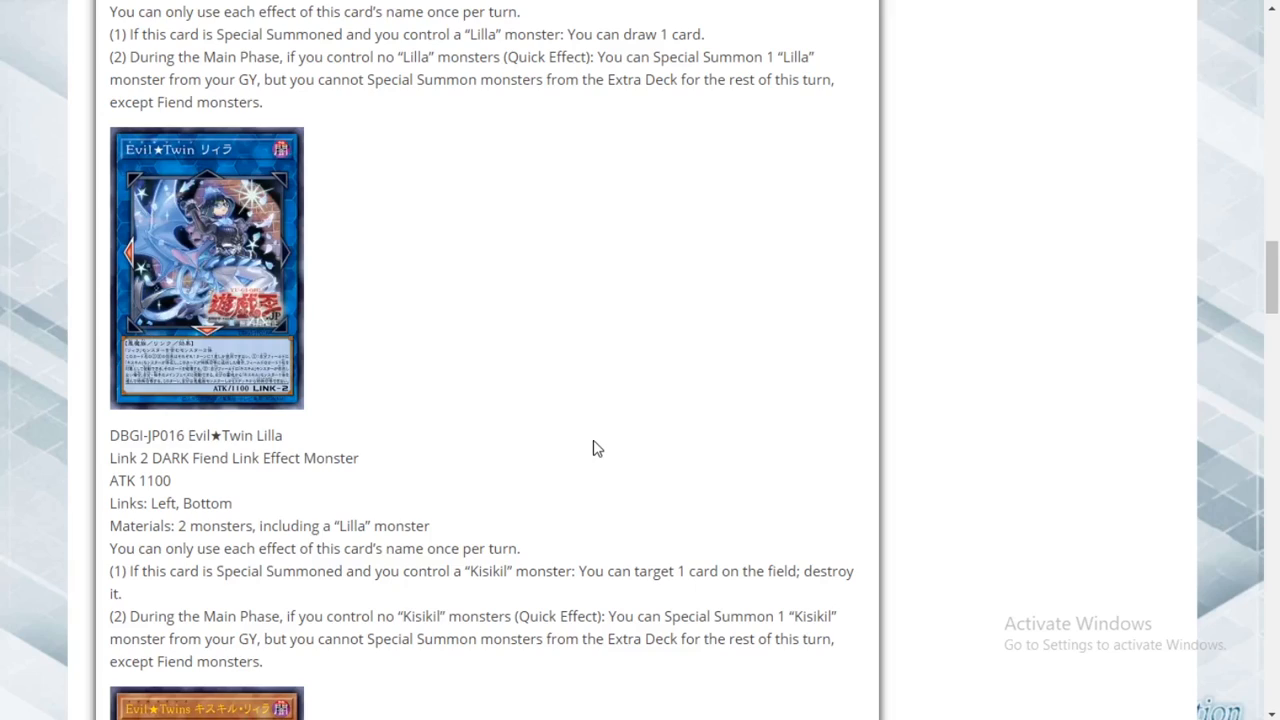
mouse_move(594, 462)
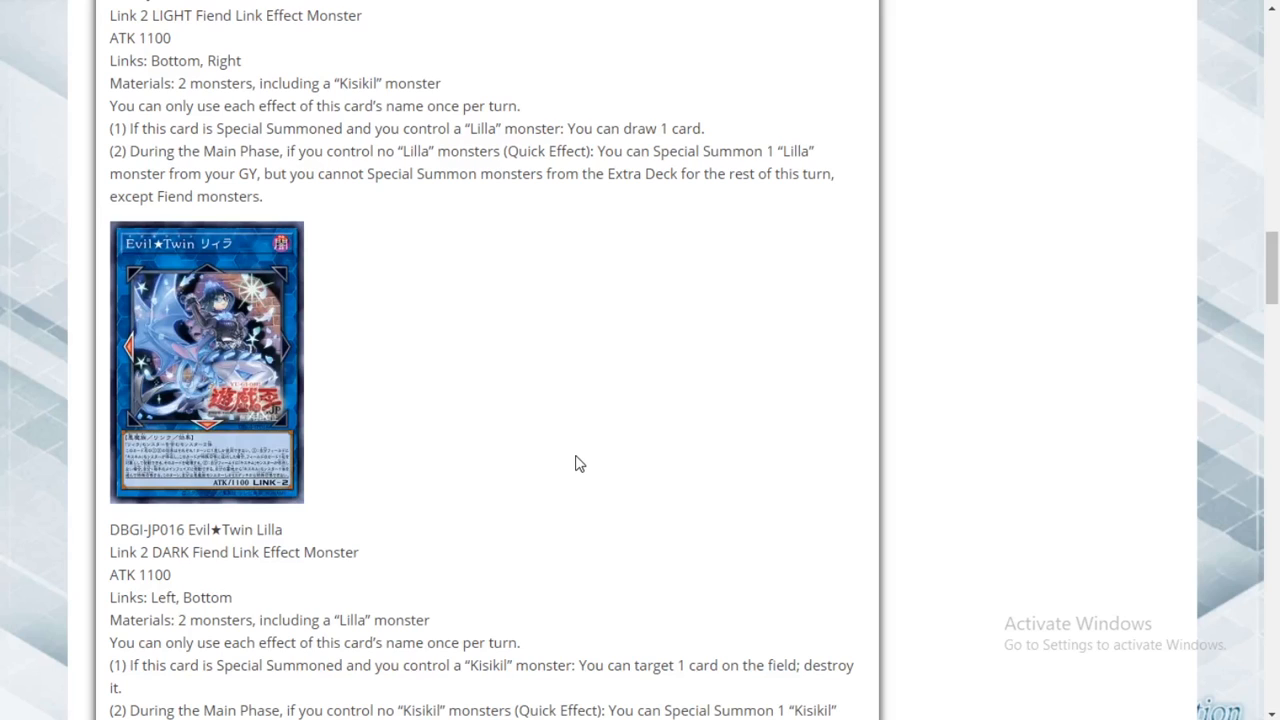
scroll("down", 3)
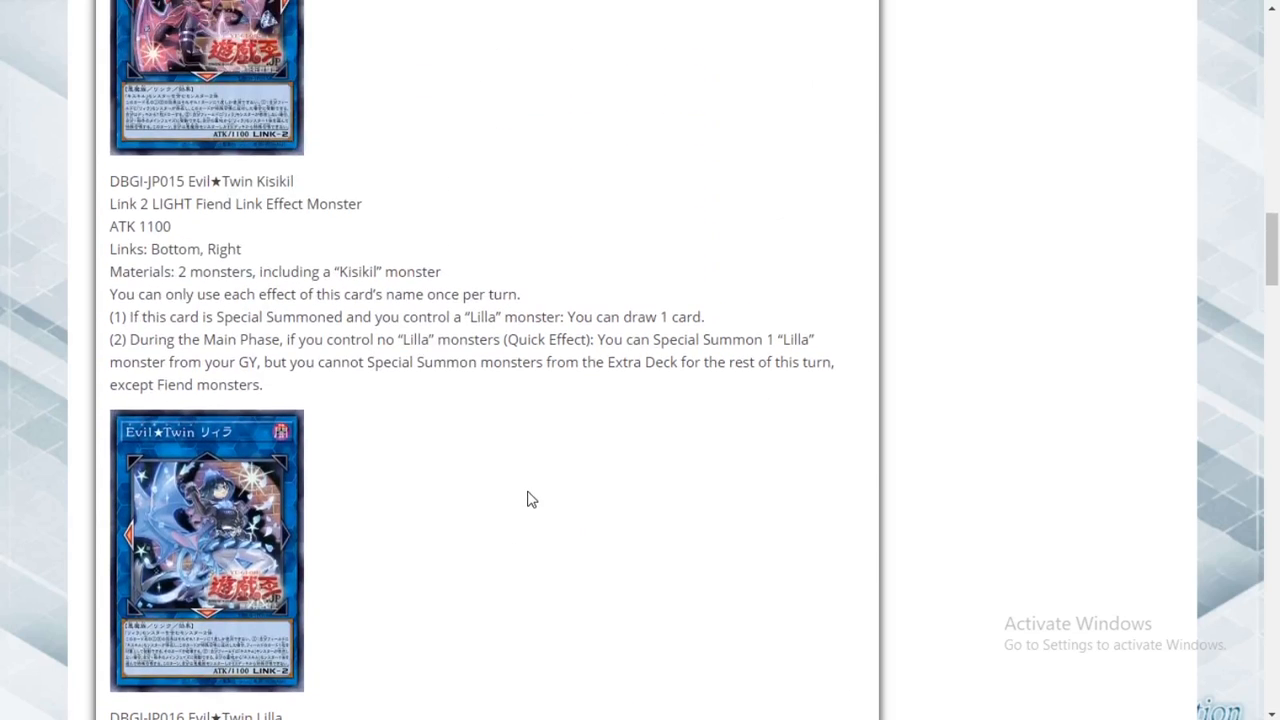
scroll("down", 3)
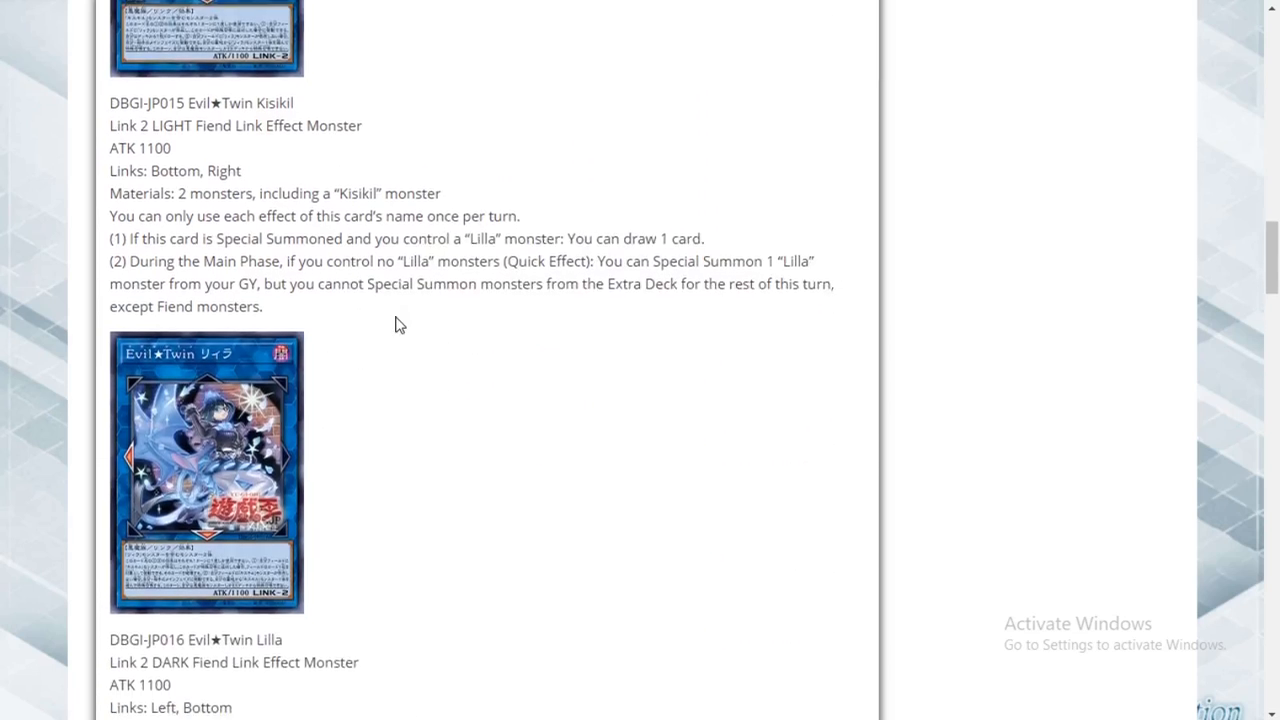
scroll("down", 3)
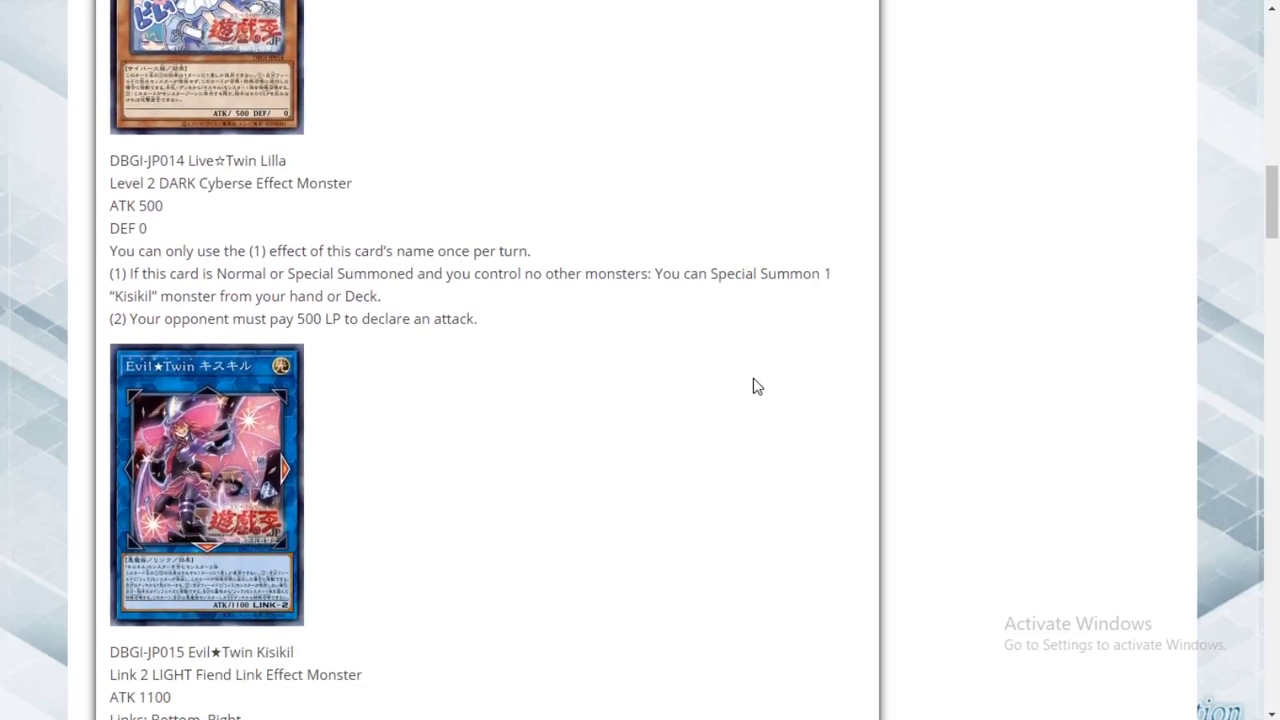
scroll("down", 3)
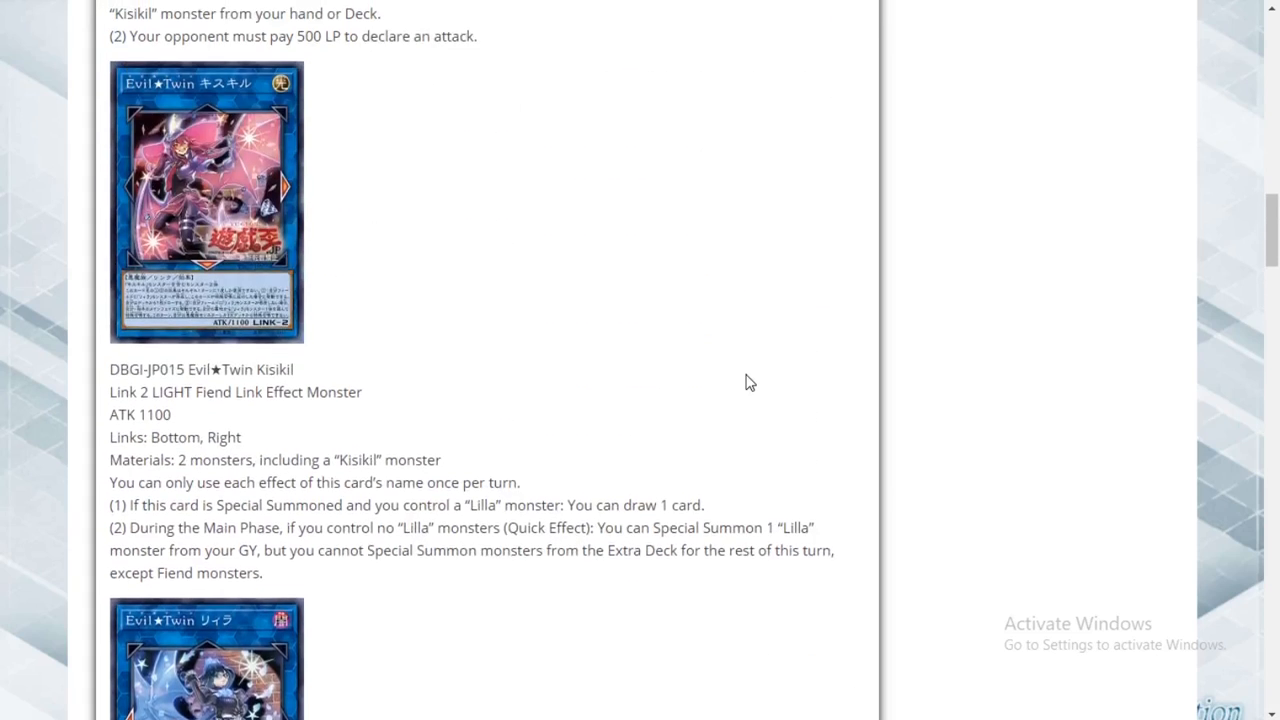
scroll("down", 3)
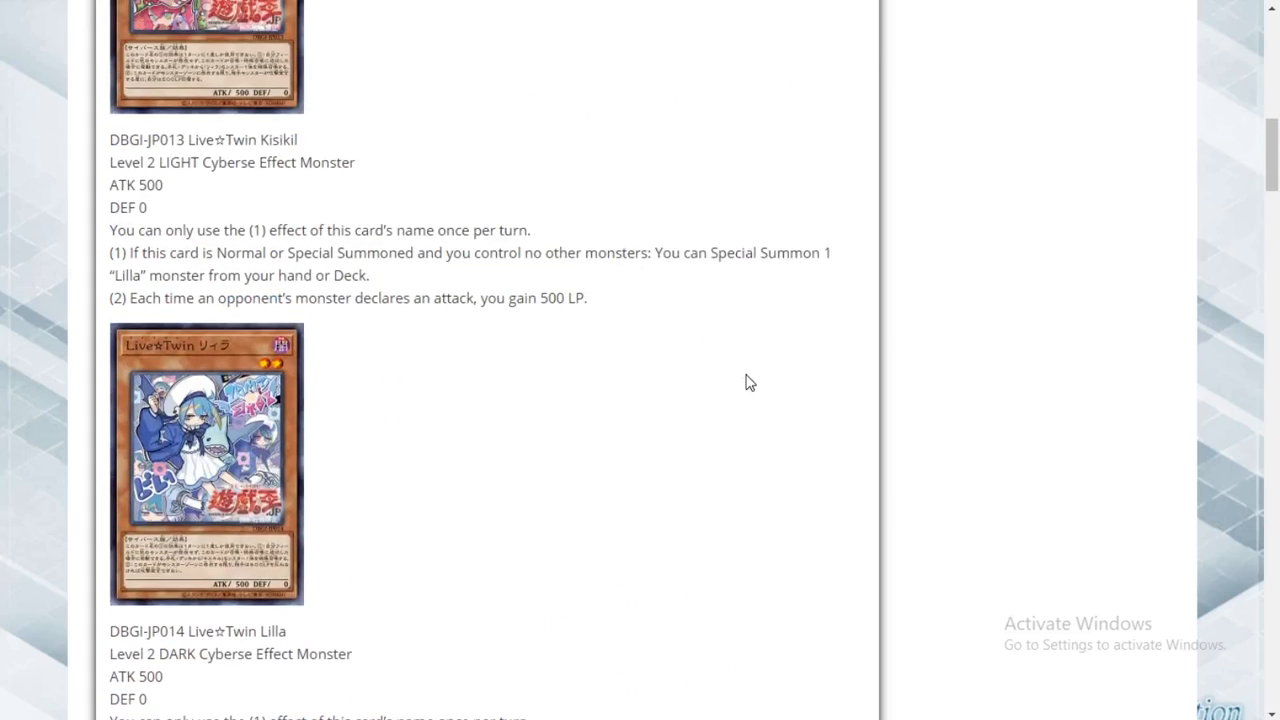
mouse_move(295, 205)
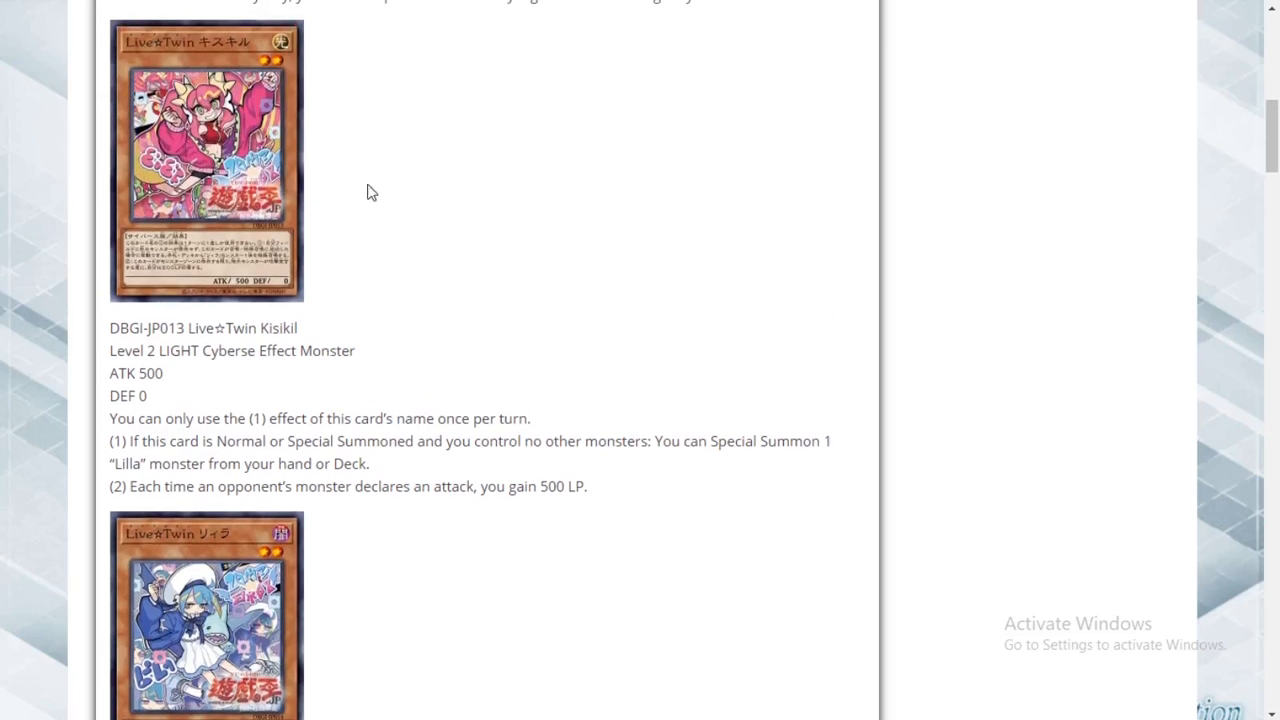
scroll("down", 3)
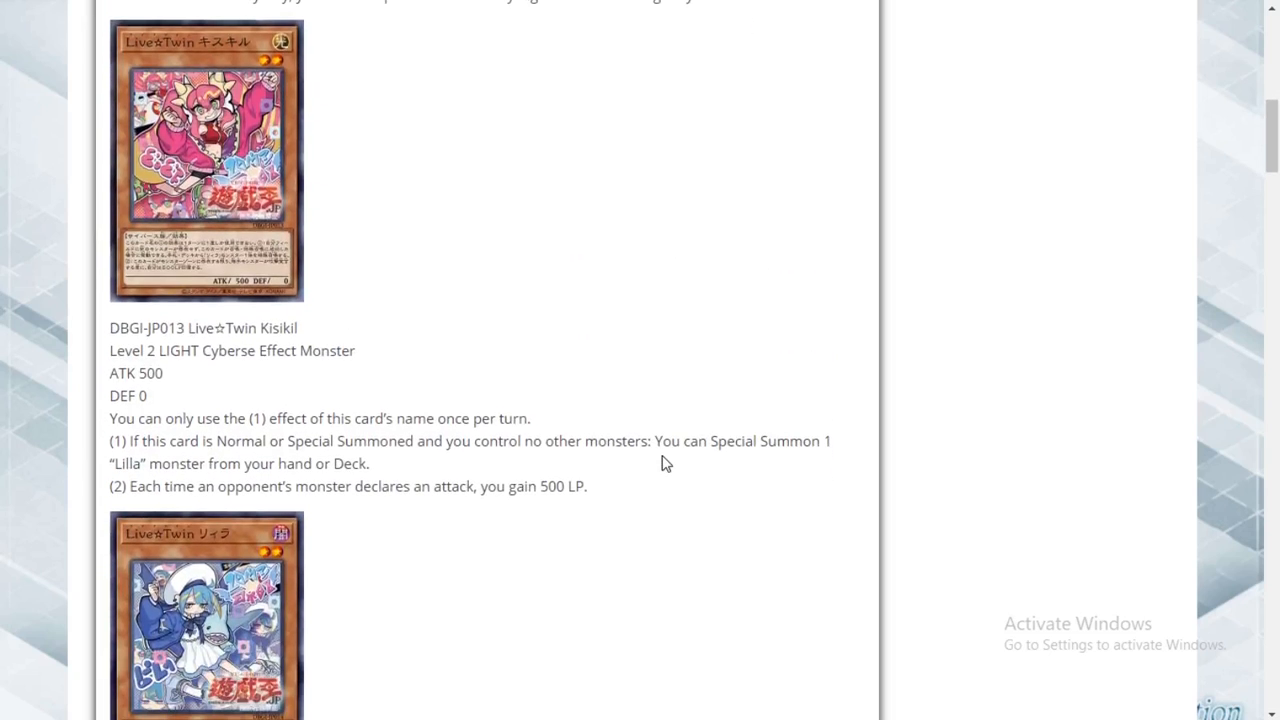
scroll("down", 3)
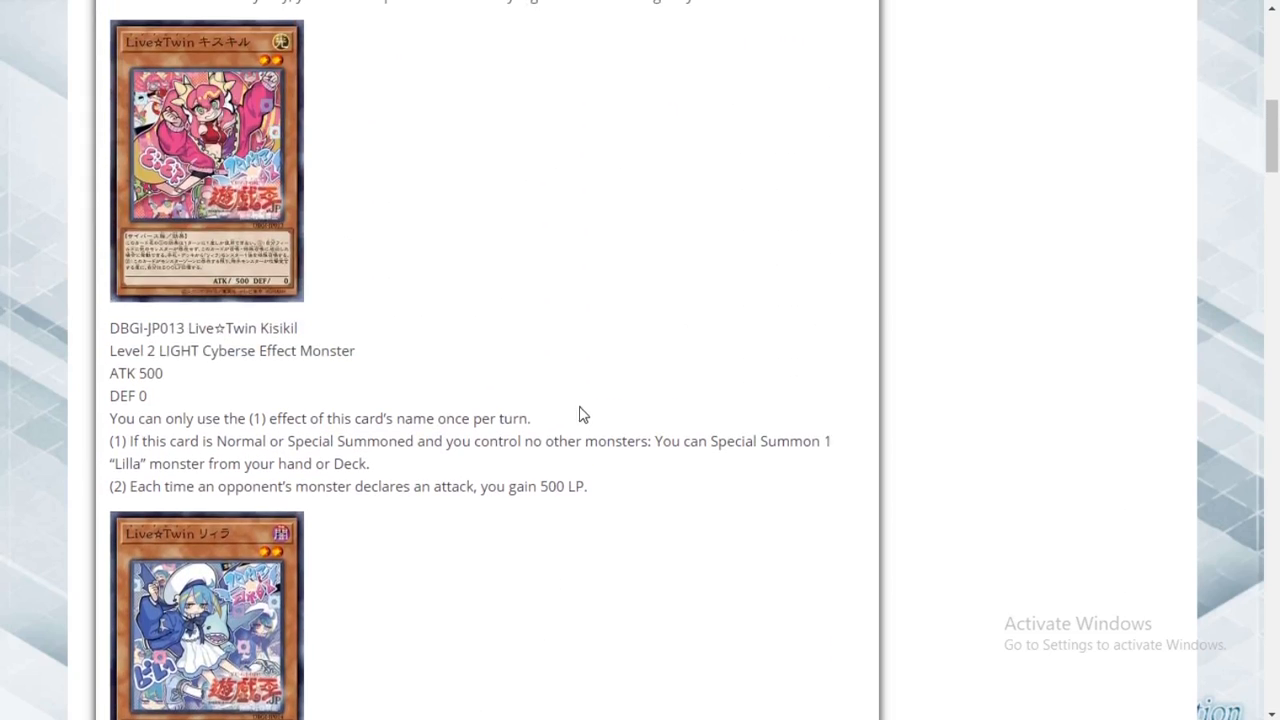
mouse_move(270, 218)
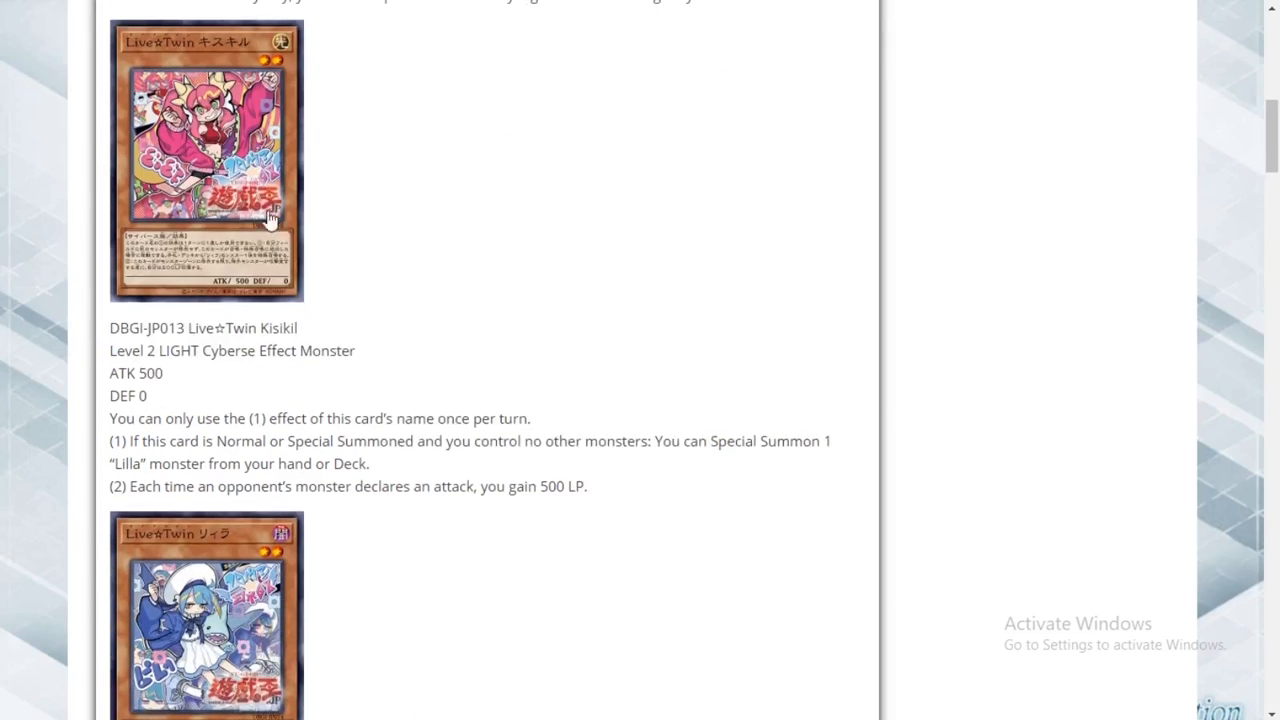
scroll("down", 3)
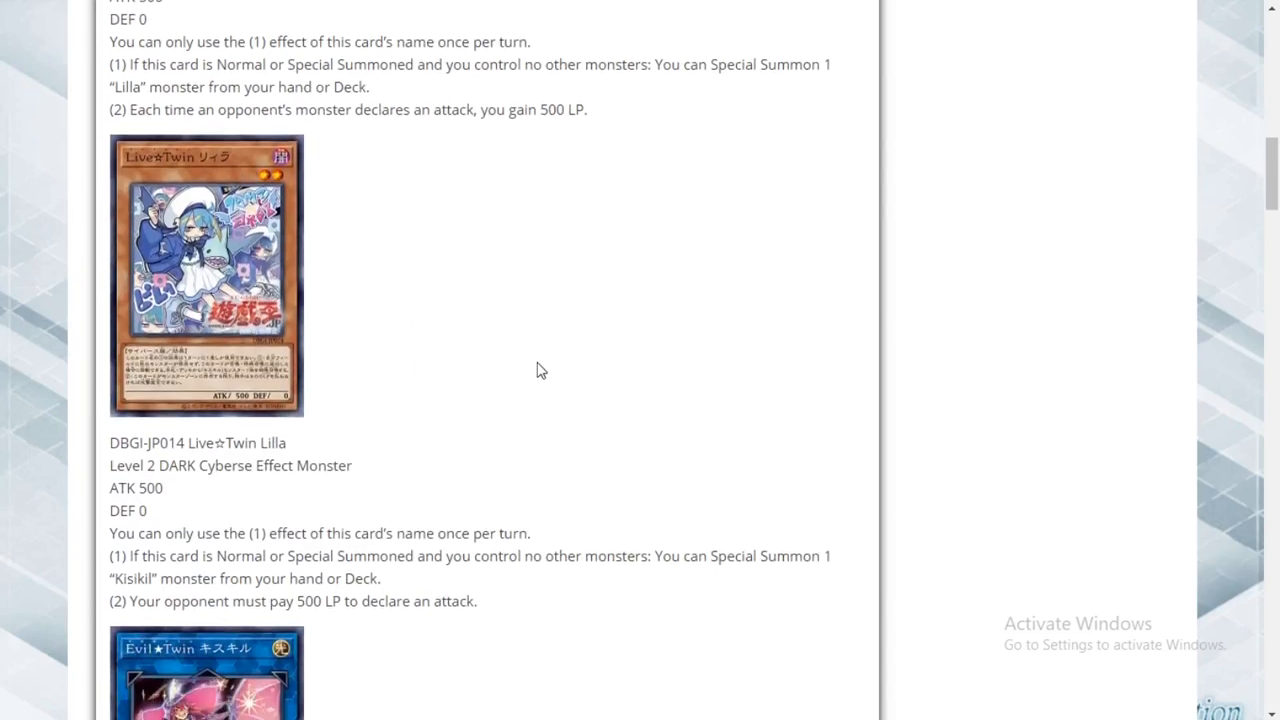
scroll("down", 3)
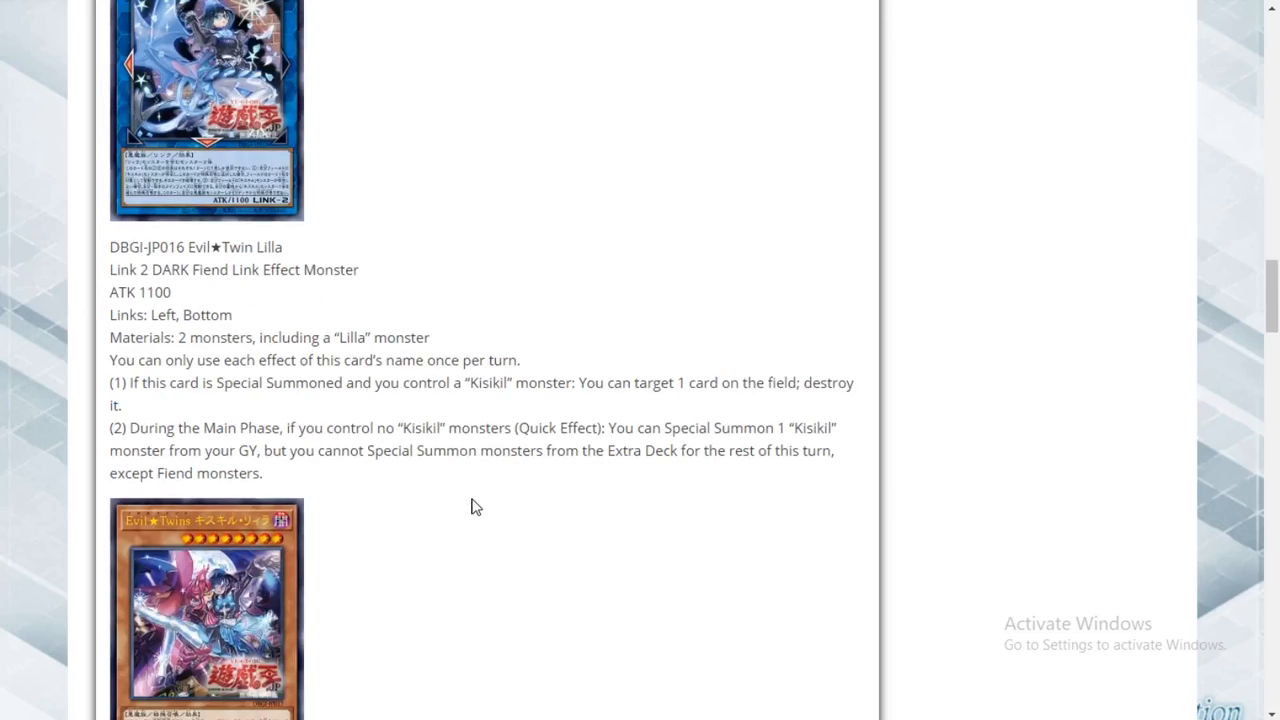
scroll("down", 3)
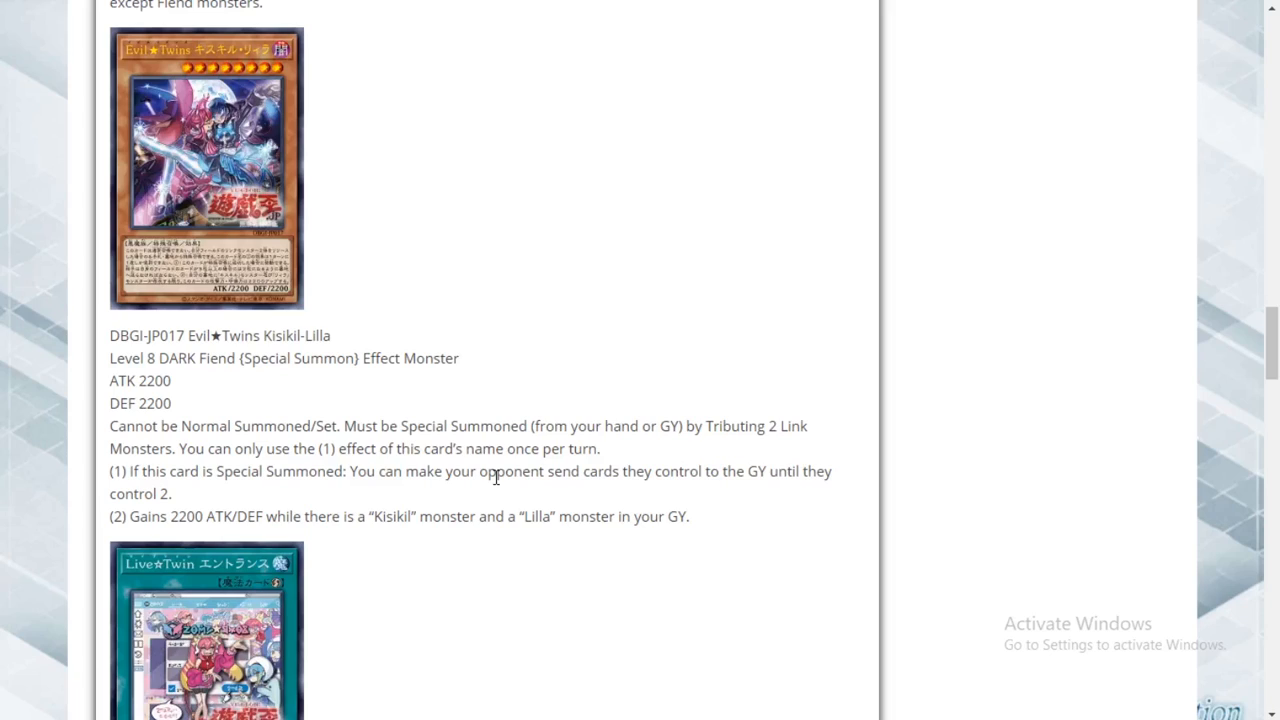
mouse_move(670, 459)
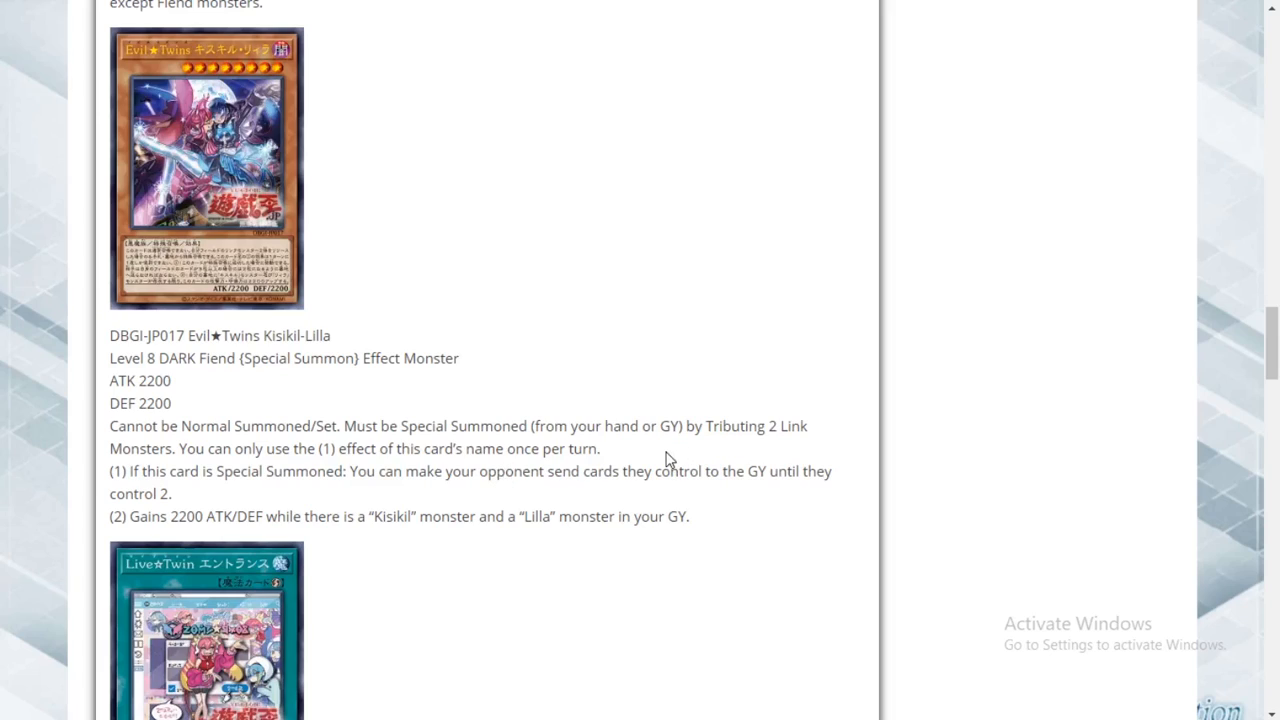
mouse_move(716, 537)
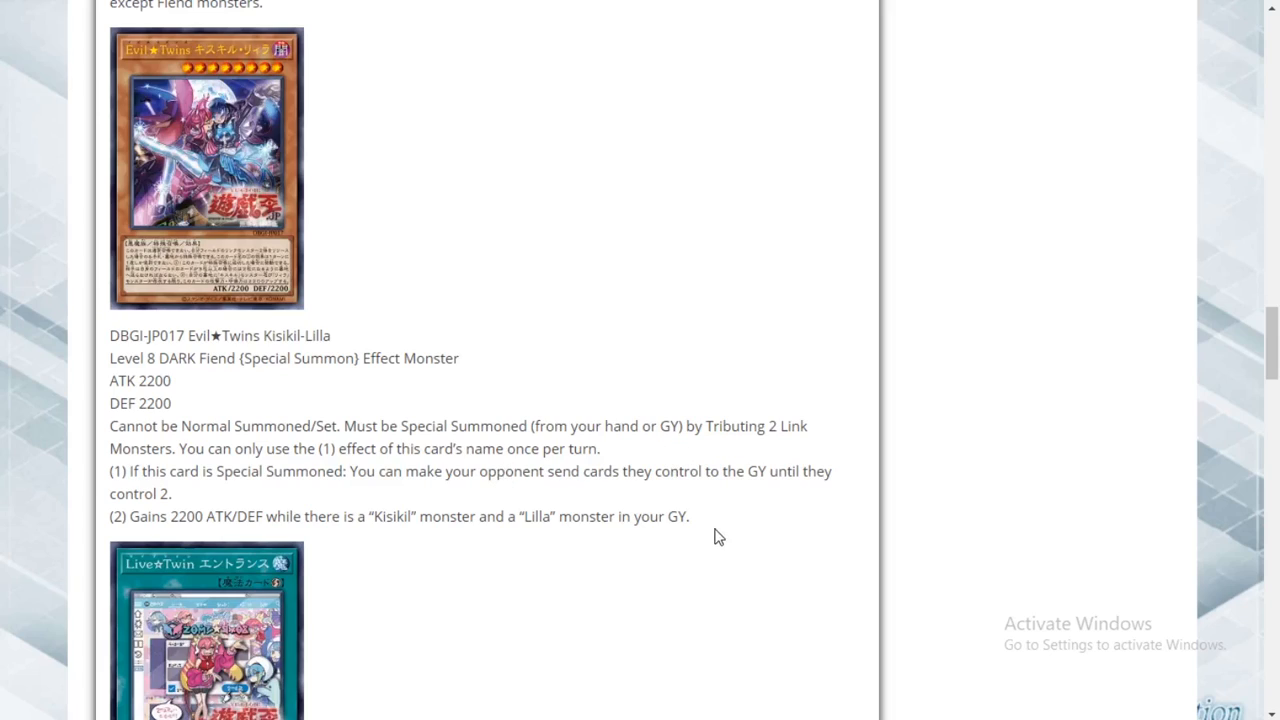
mouse_move(714, 521)
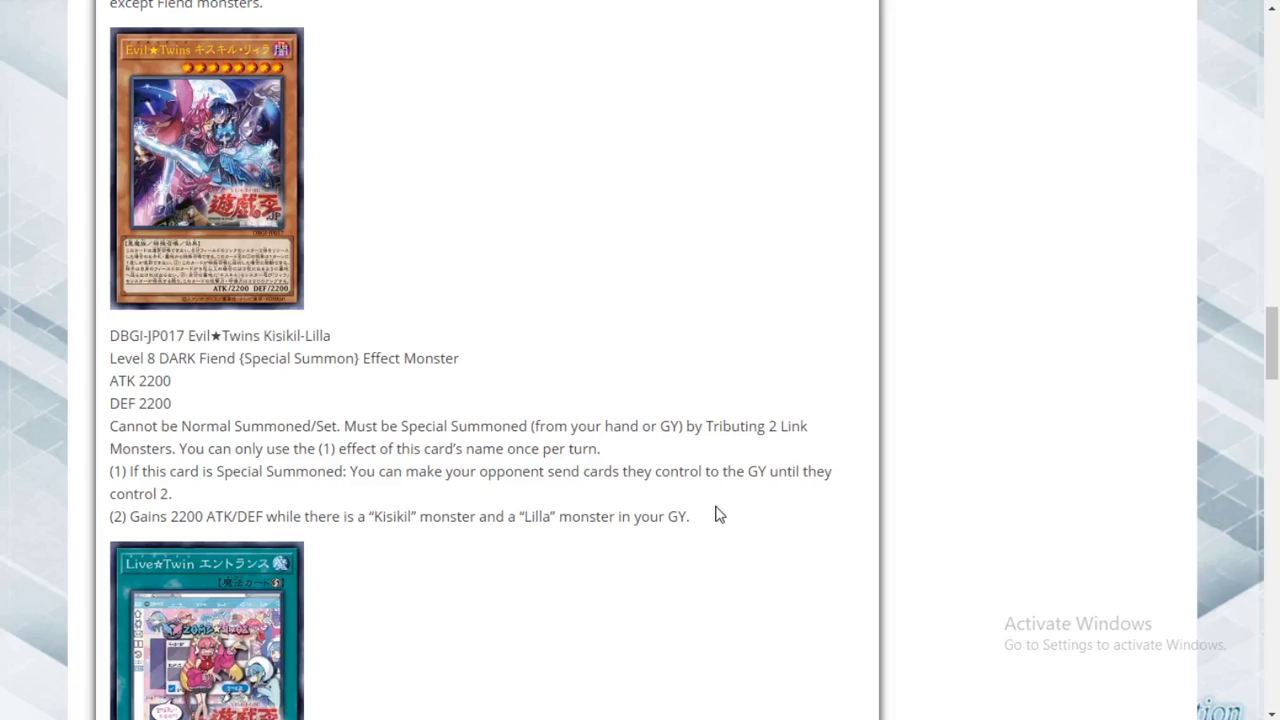
mouse_move(447, 503)
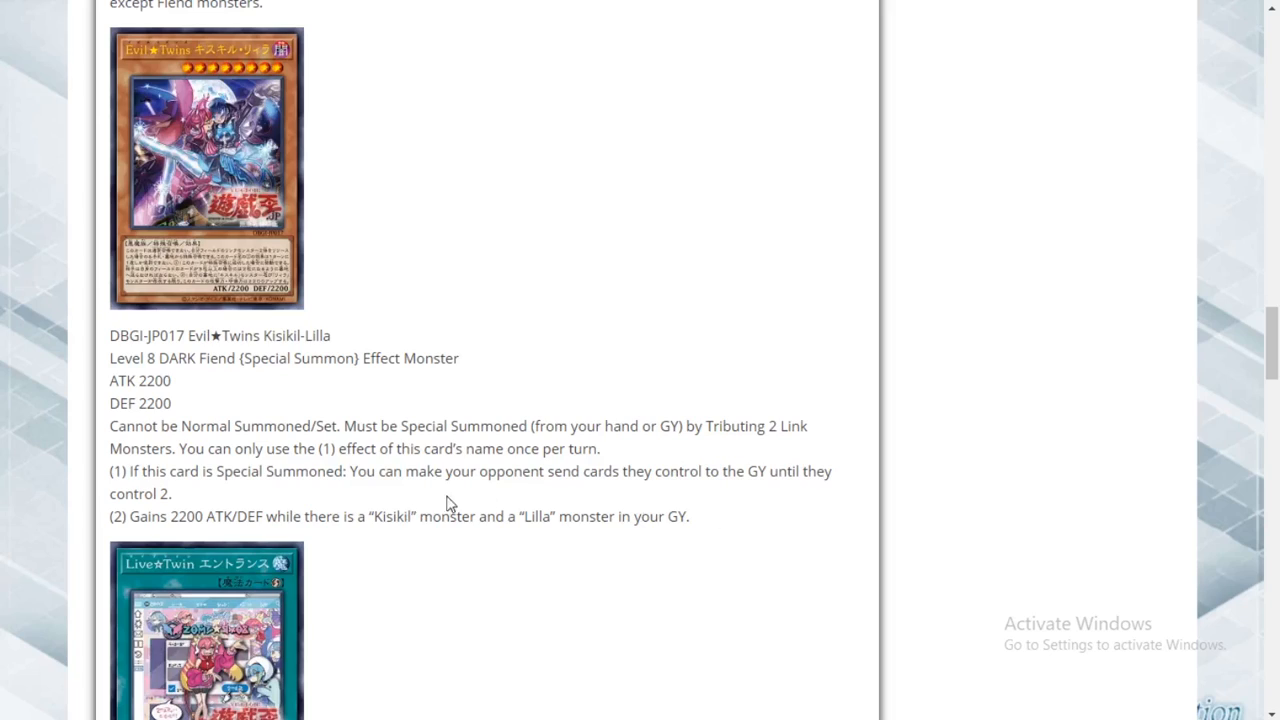
scroll("down", 3)
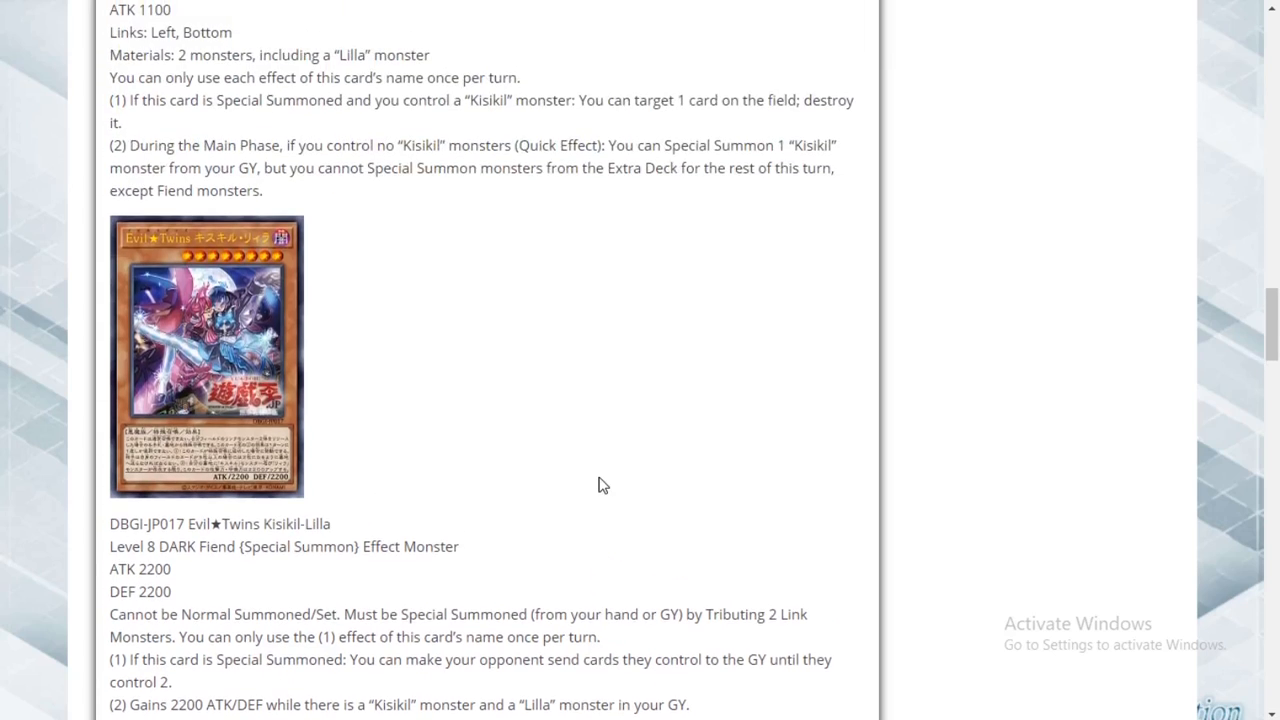
scroll("down", 3)
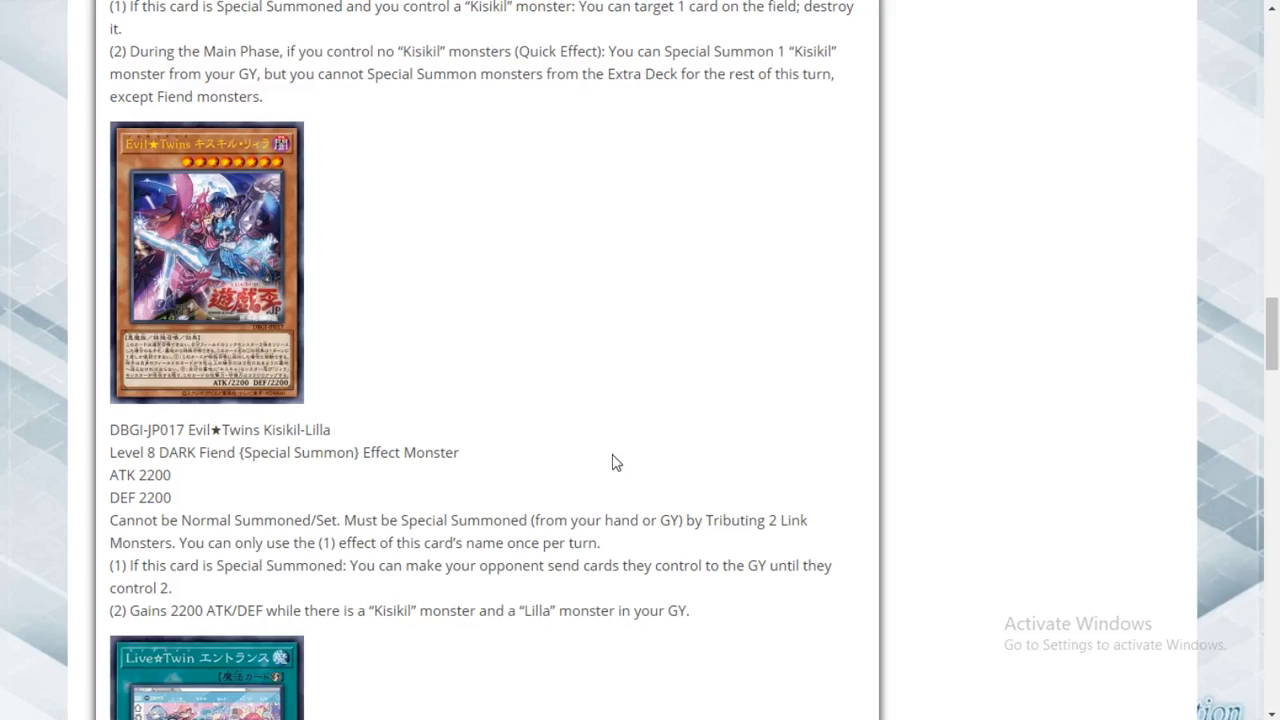
mouse_move(591, 434)
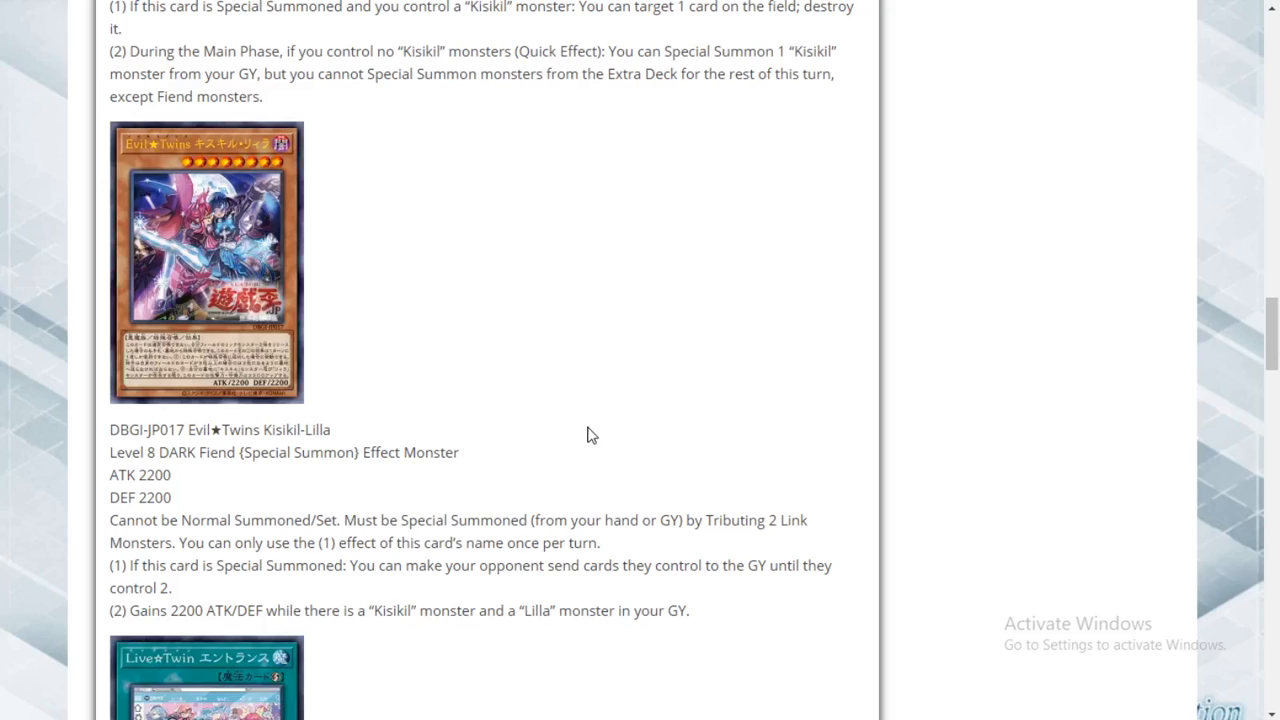
scroll("down", 3)
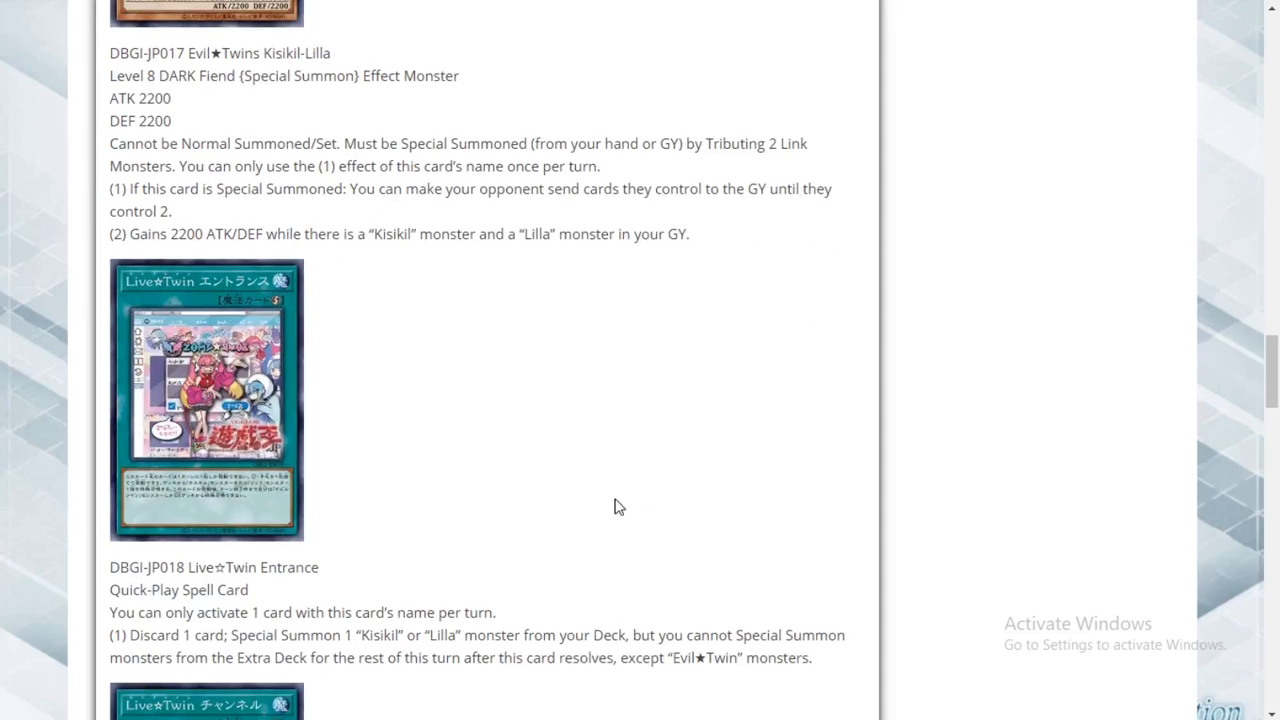
mouse_move(235, 575)
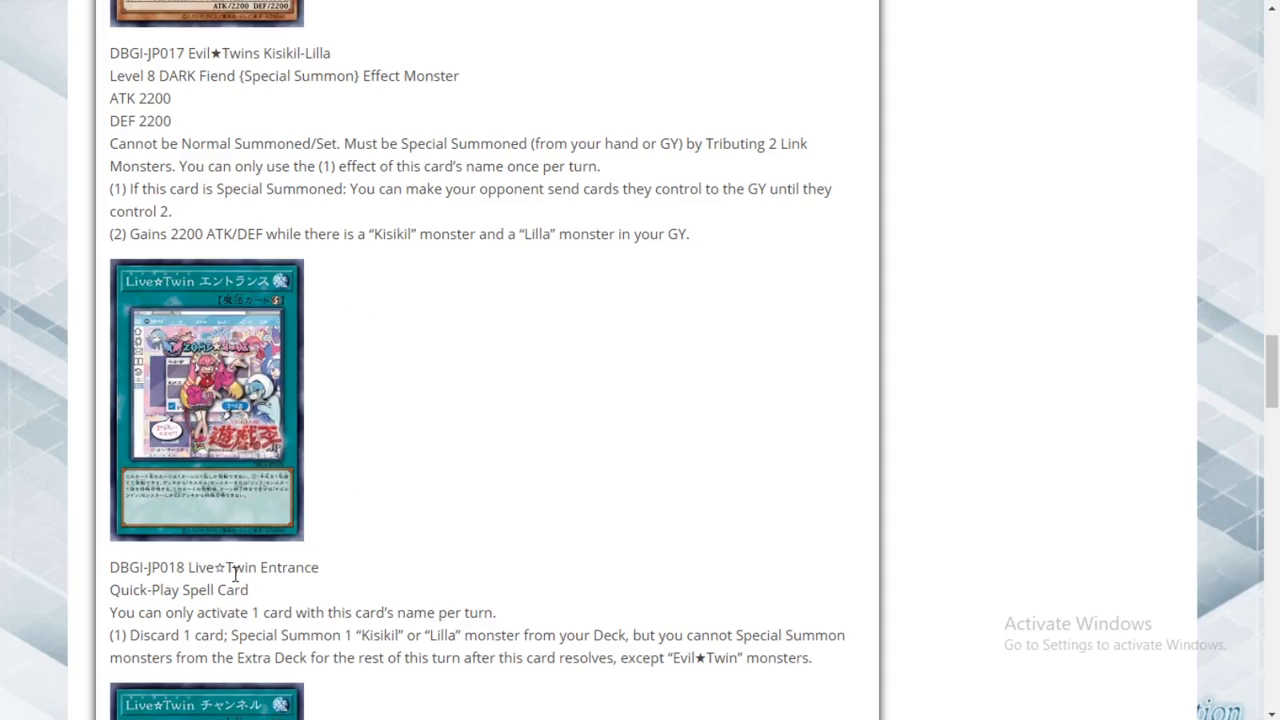
scroll("down", 3)
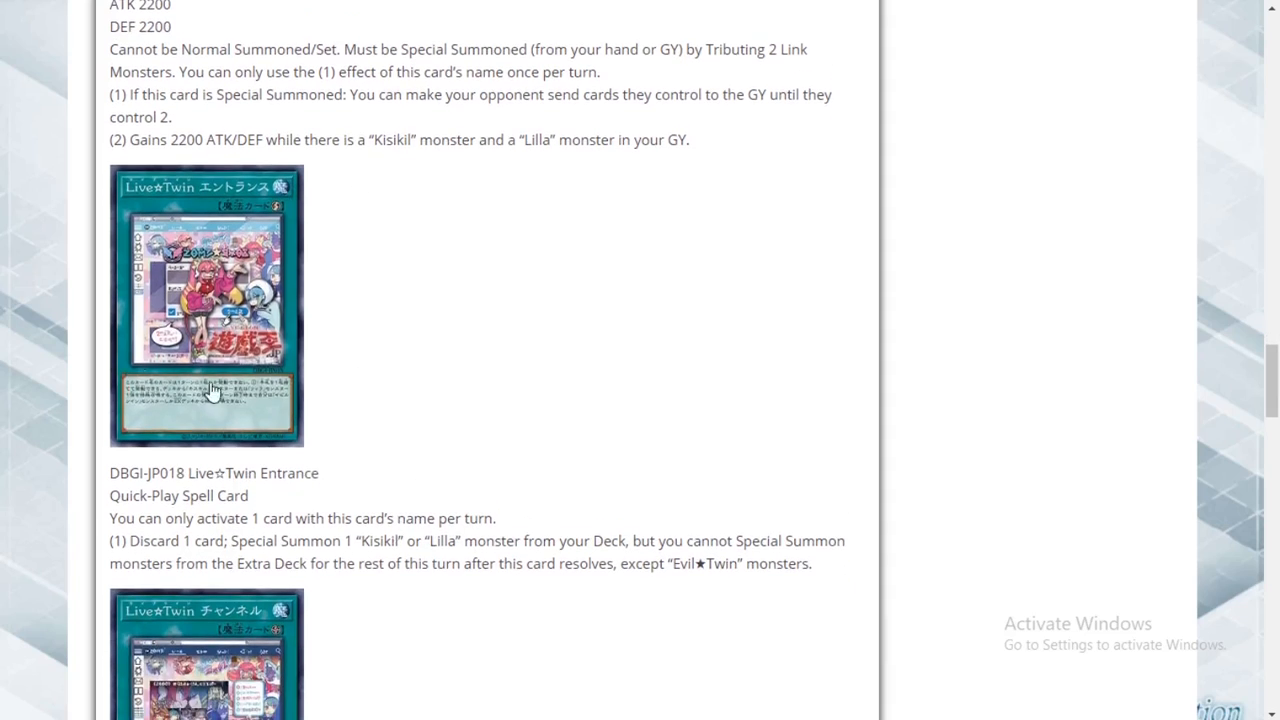
mouse_move(382, 428)
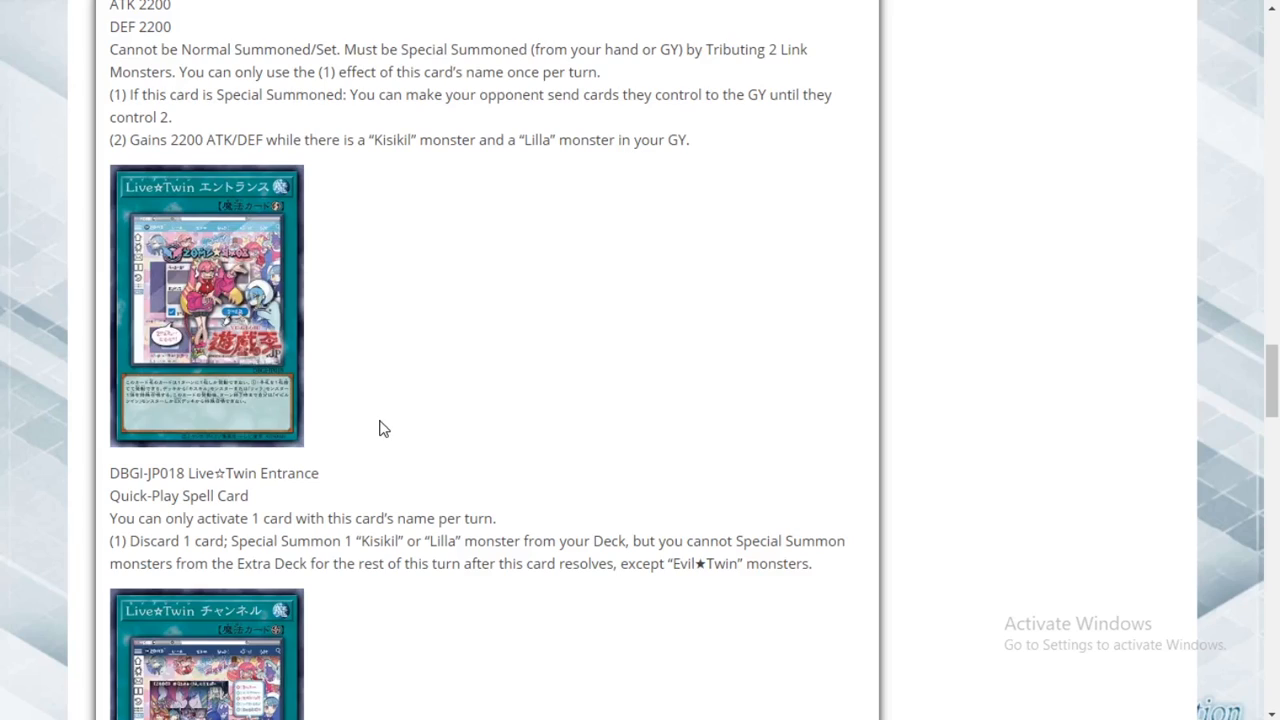
mouse_move(527, 454)
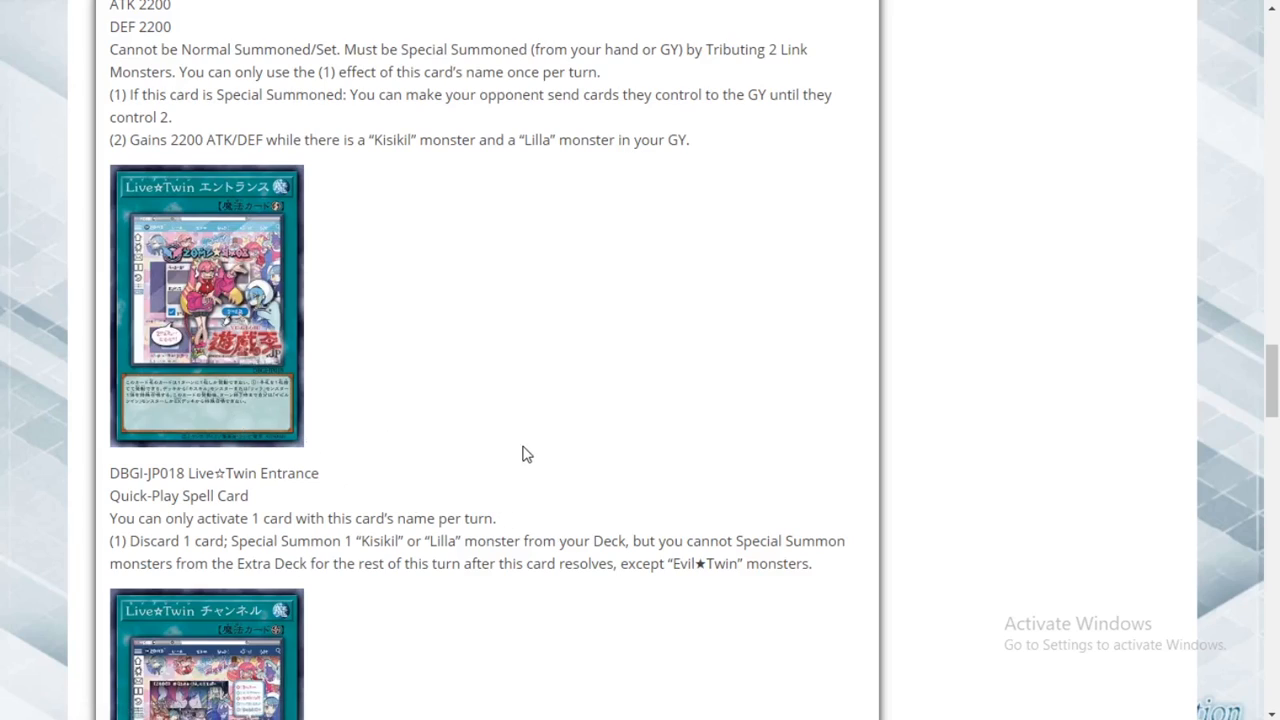
mouse_move(400, 465)
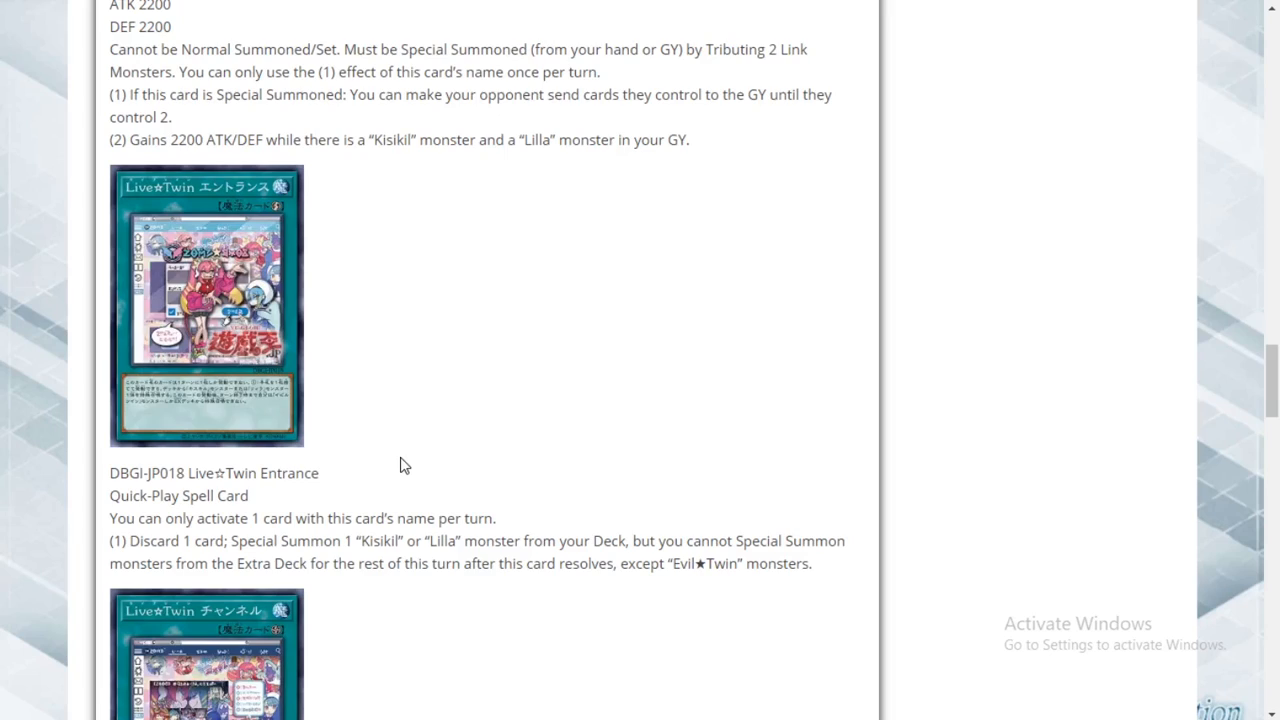
mouse_move(385, 447)
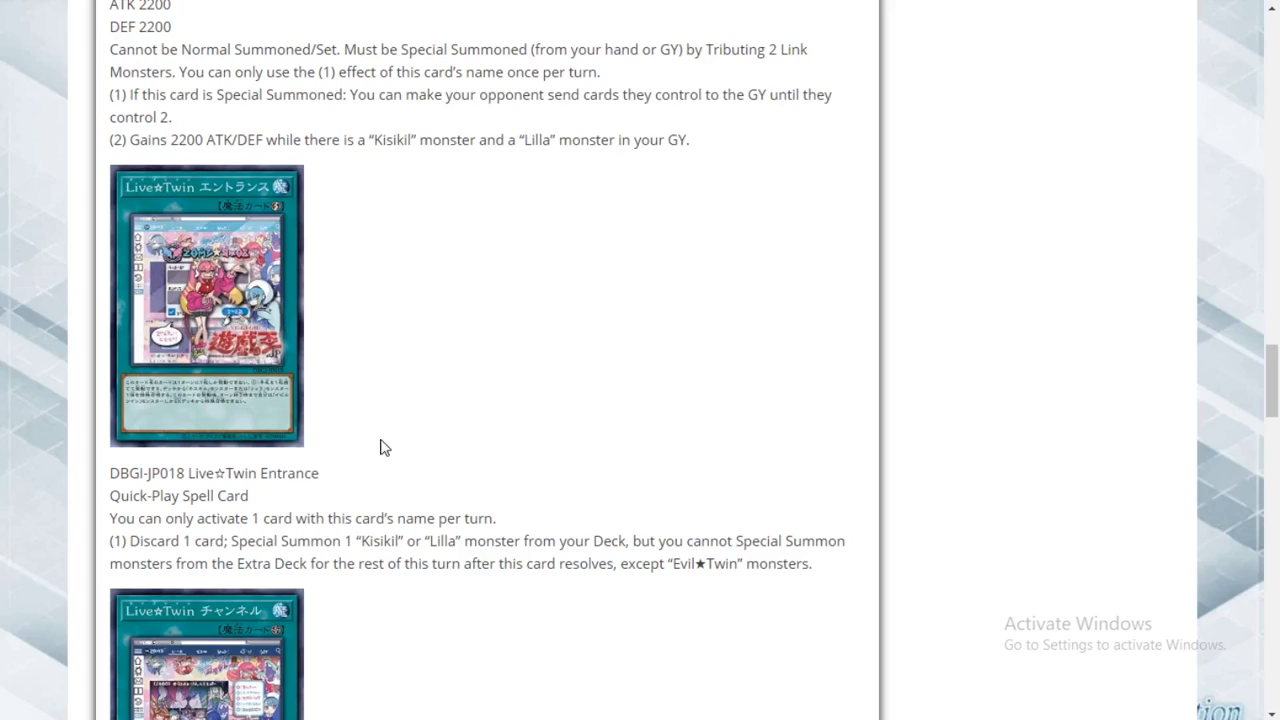
scroll("down", 3)
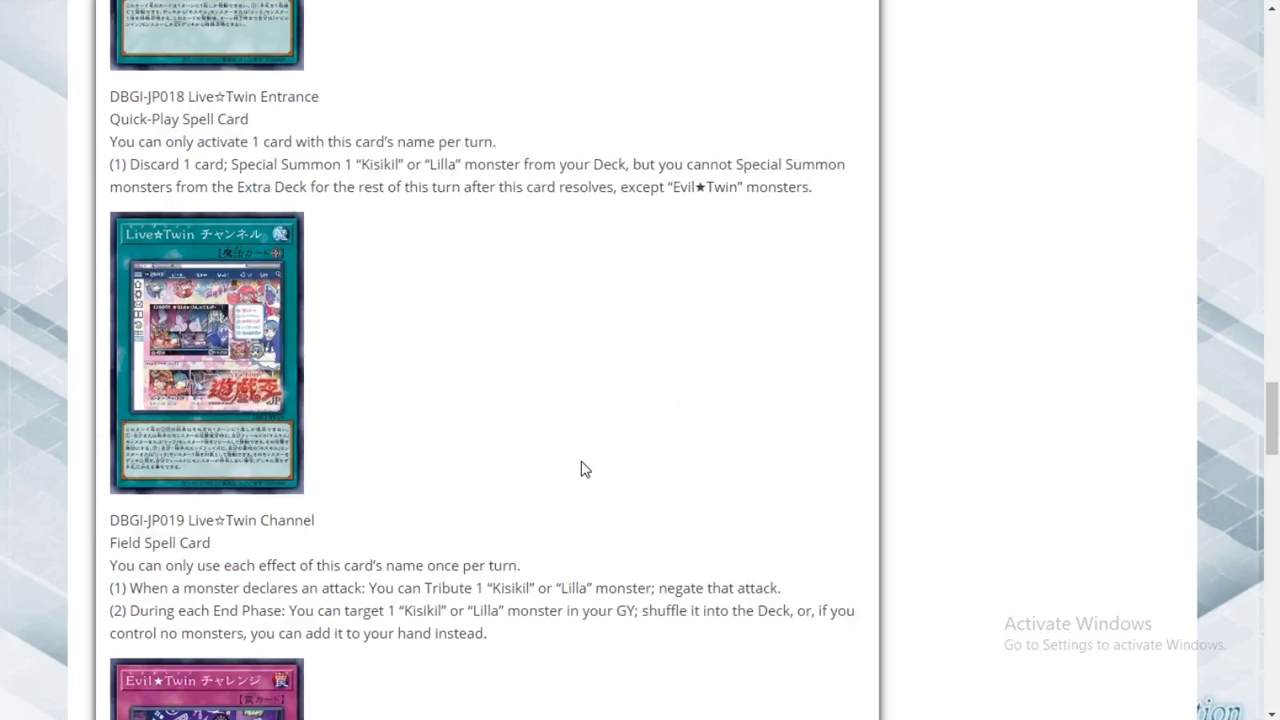
scroll("down", 3)
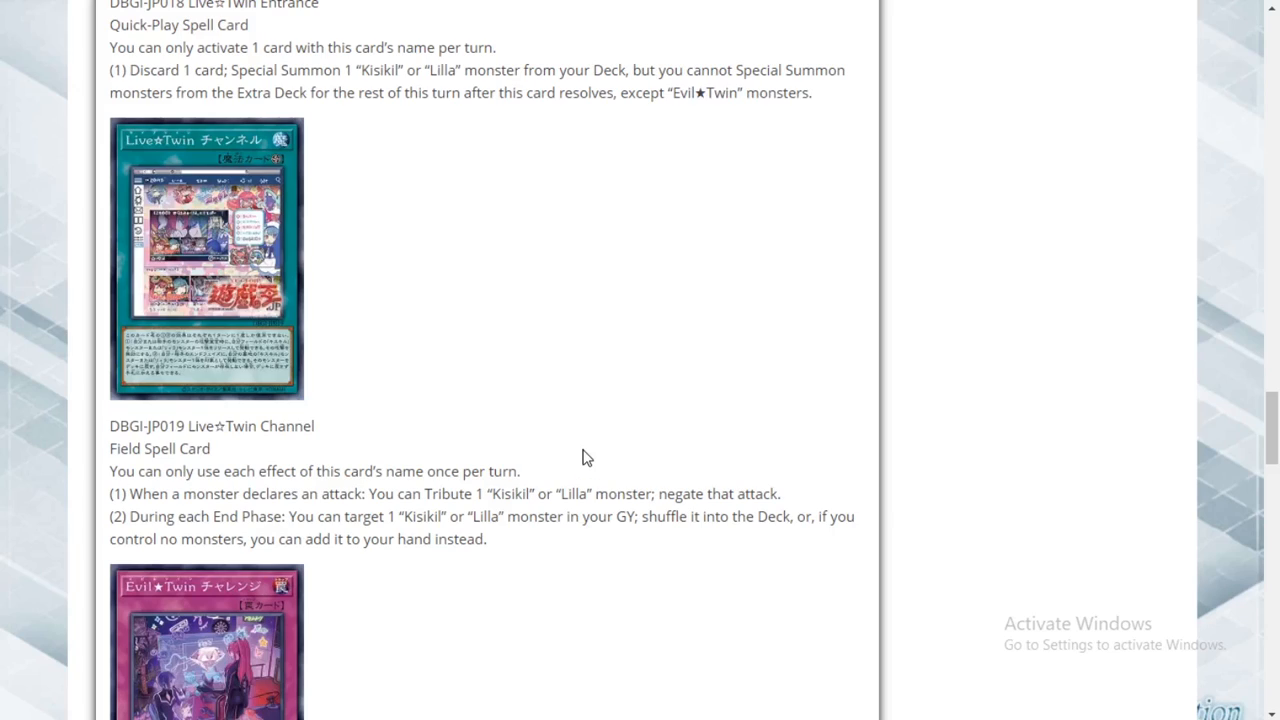
mouse_move(504, 429)
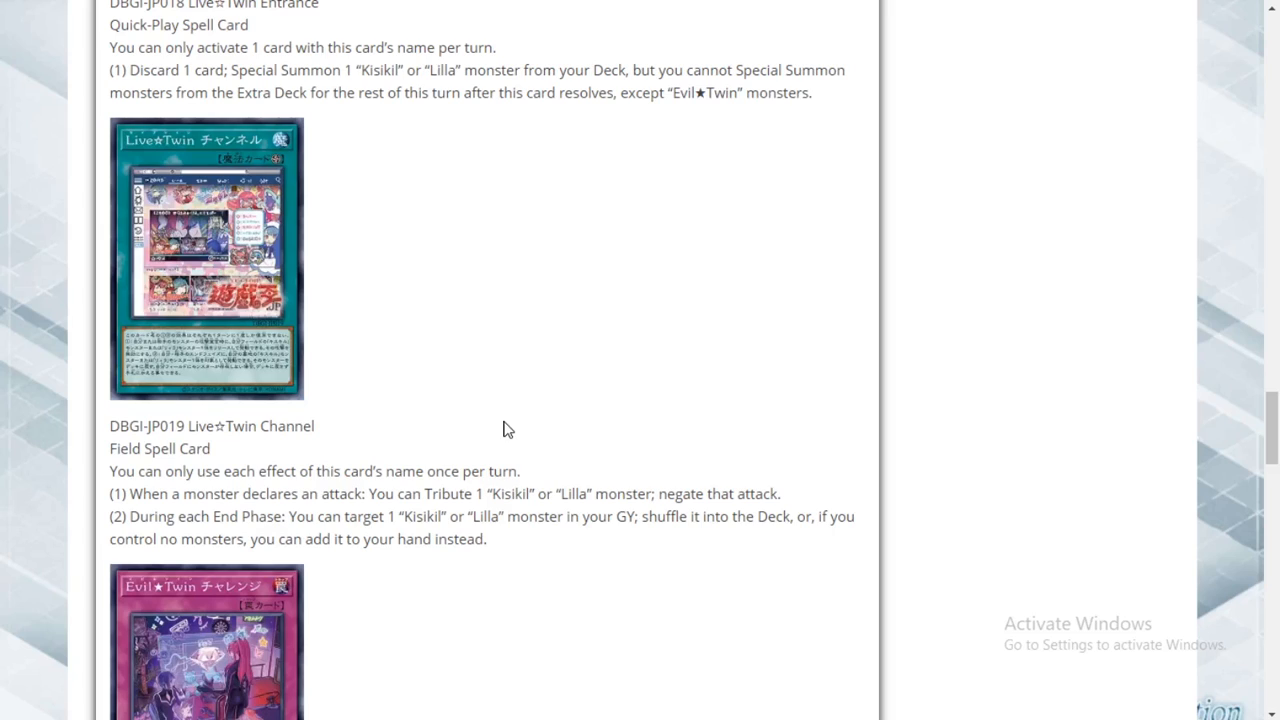
mouse_move(706, 427)
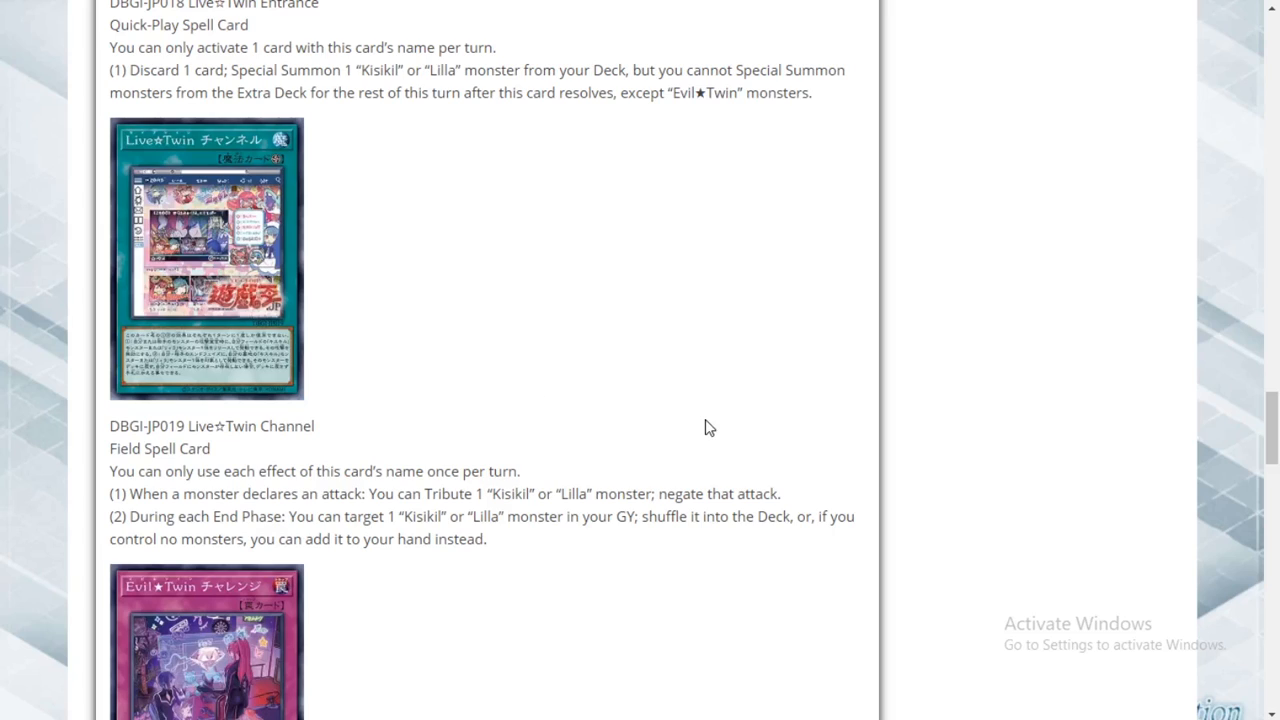
scroll("down", 3)
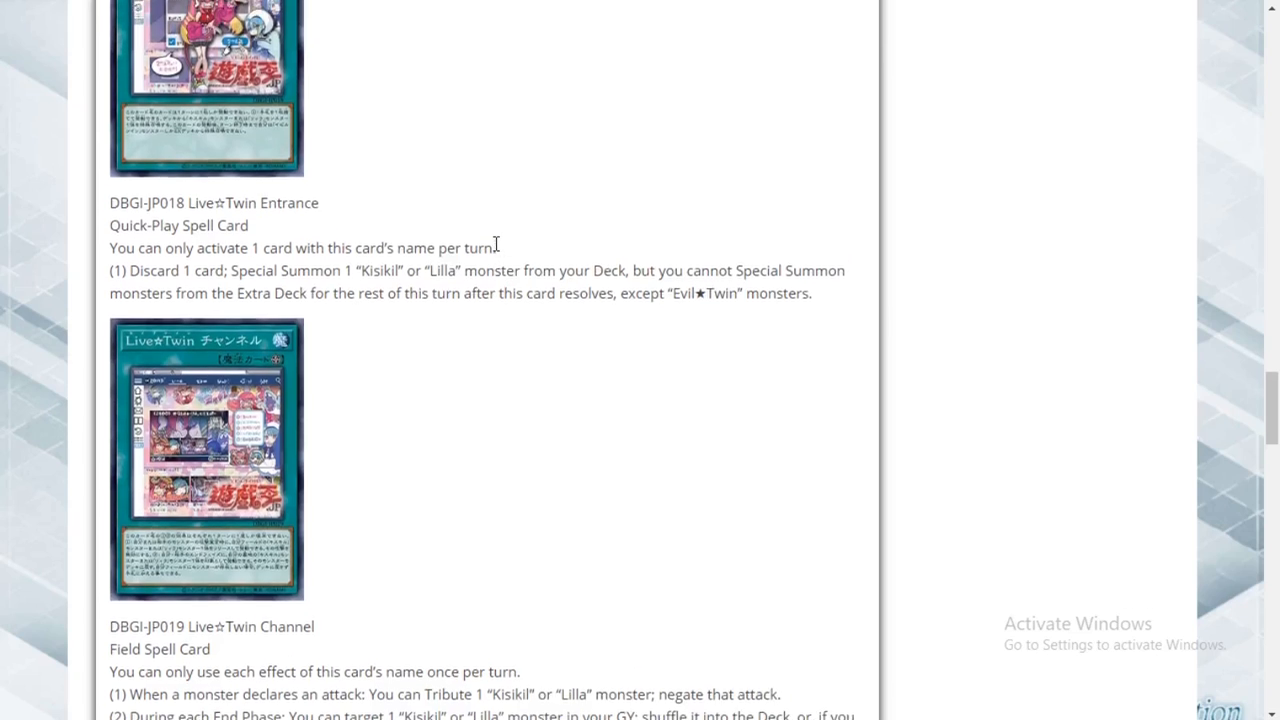
scroll("down", 3)
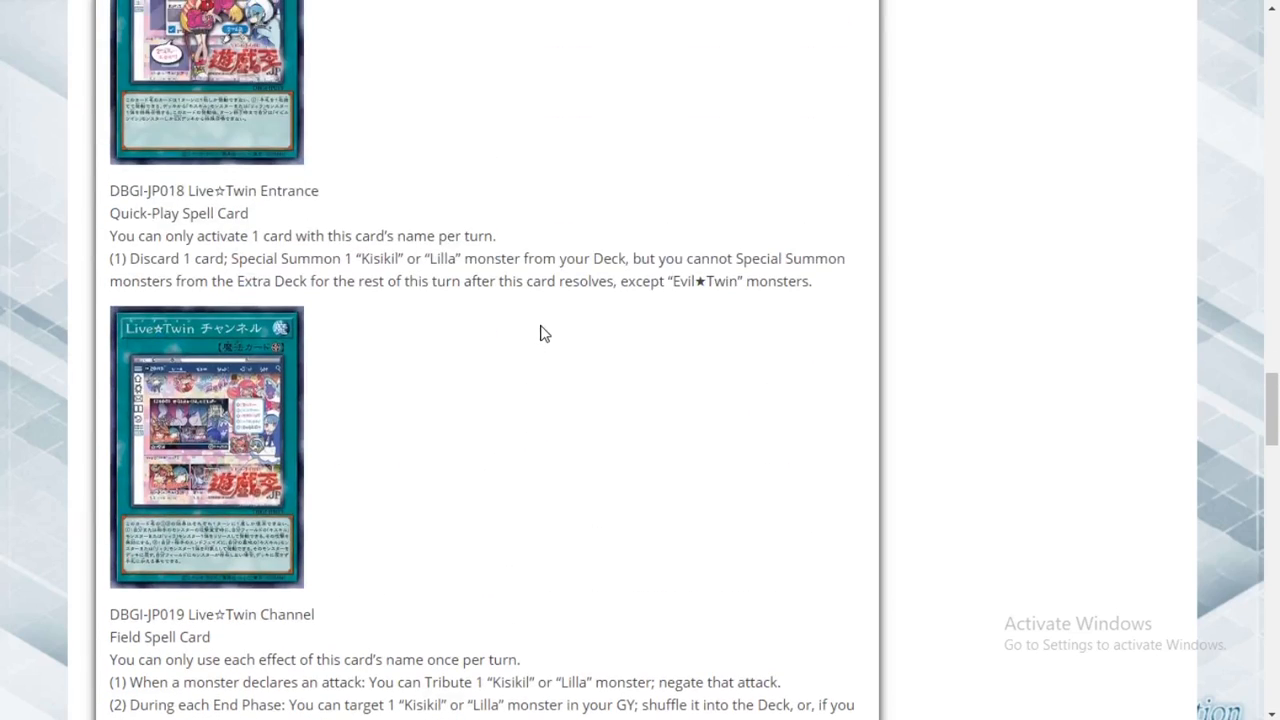
scroll("down", 3)
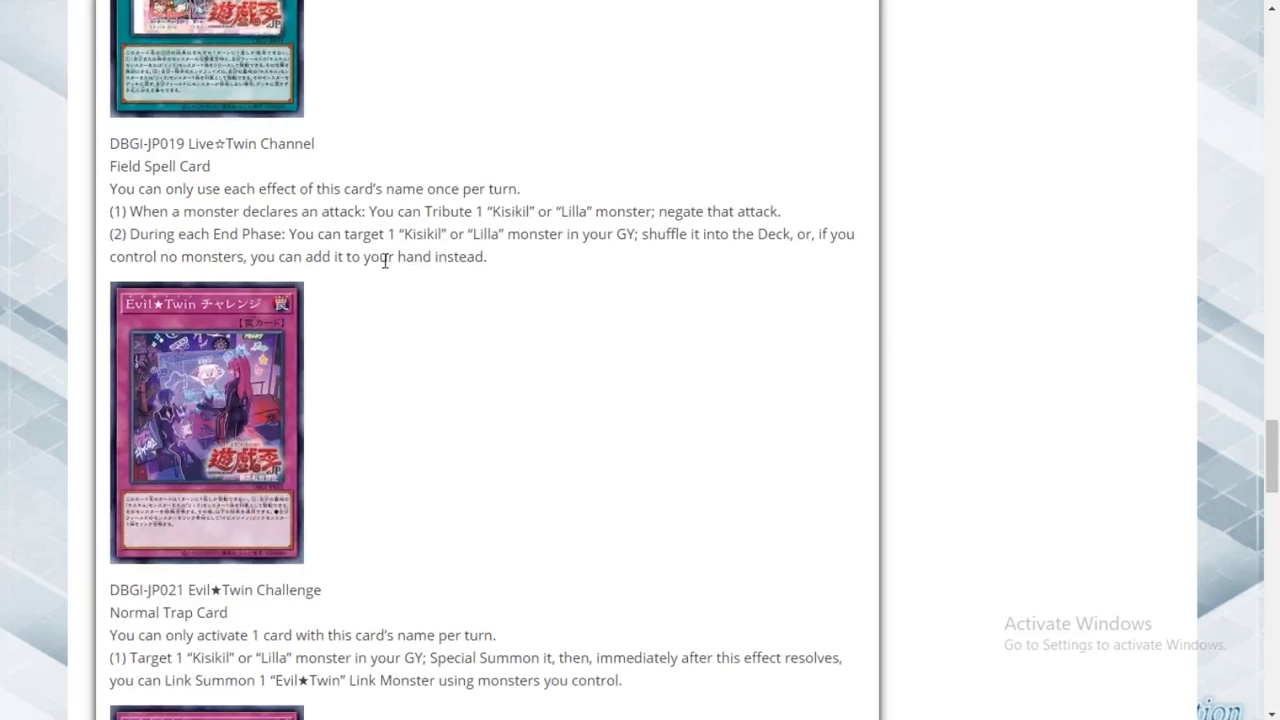
scroll("down", 3)
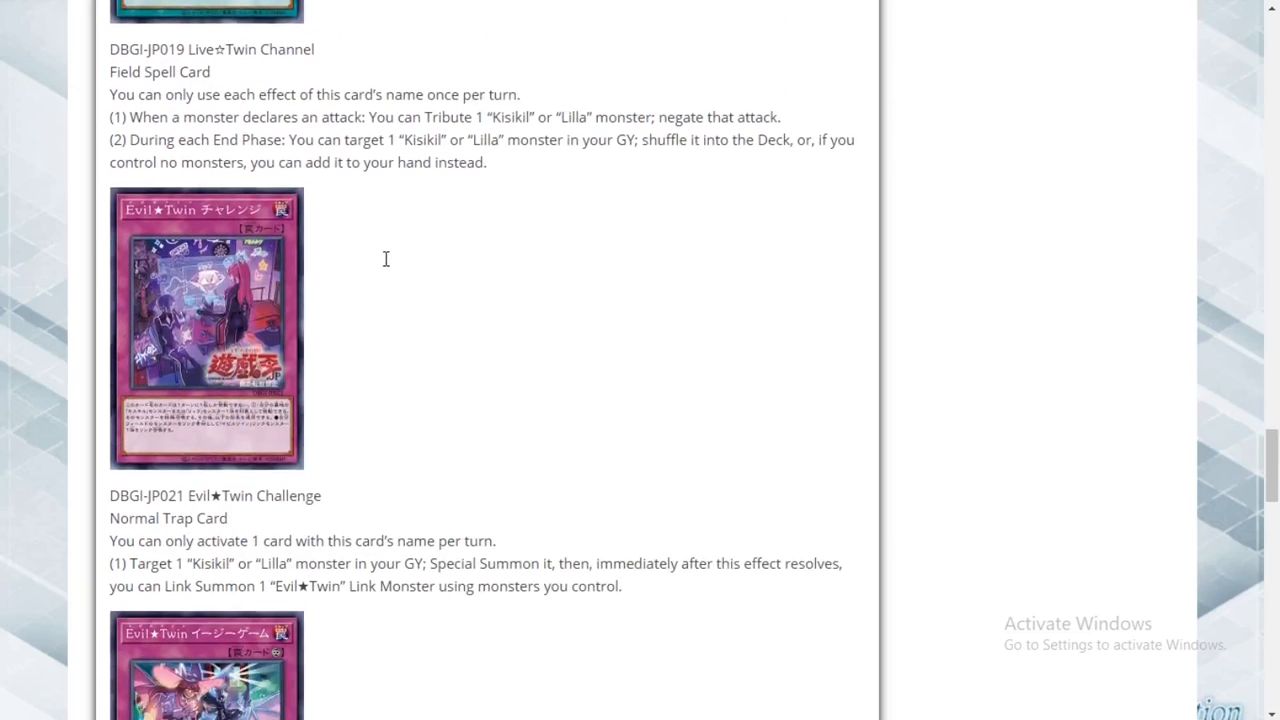
mouse_move(389, 264)
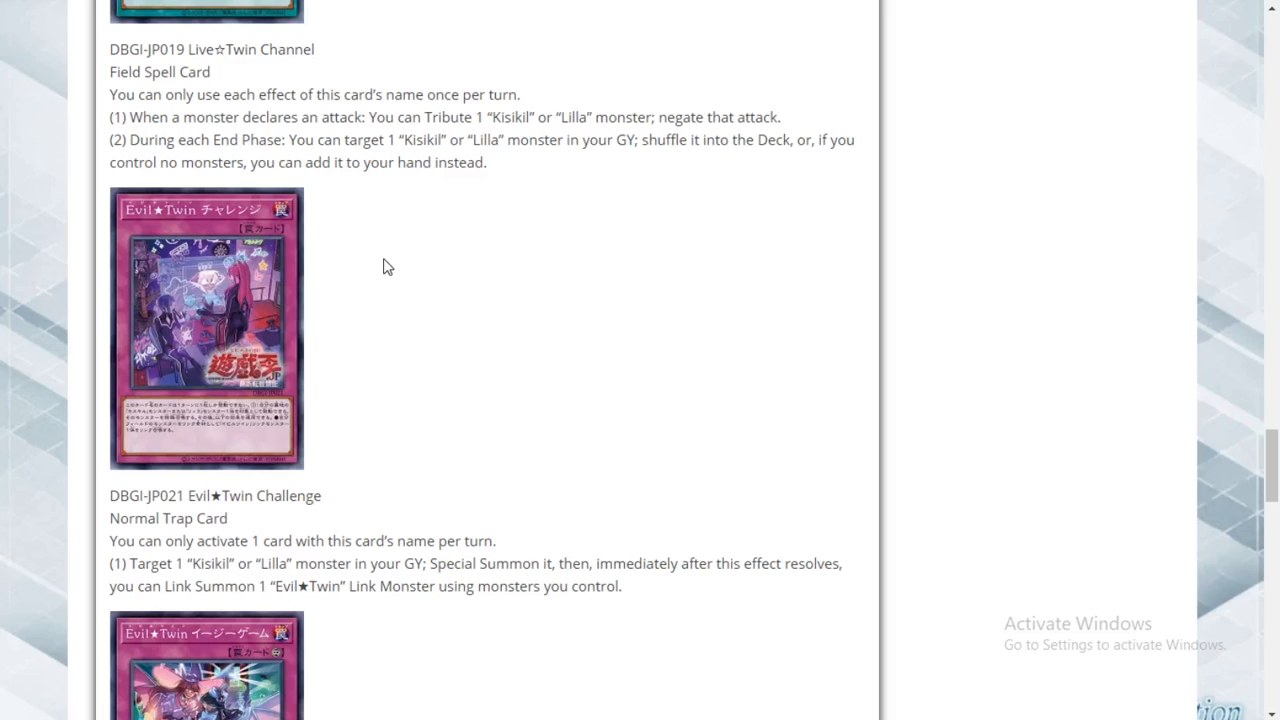
scroll("down", 3)
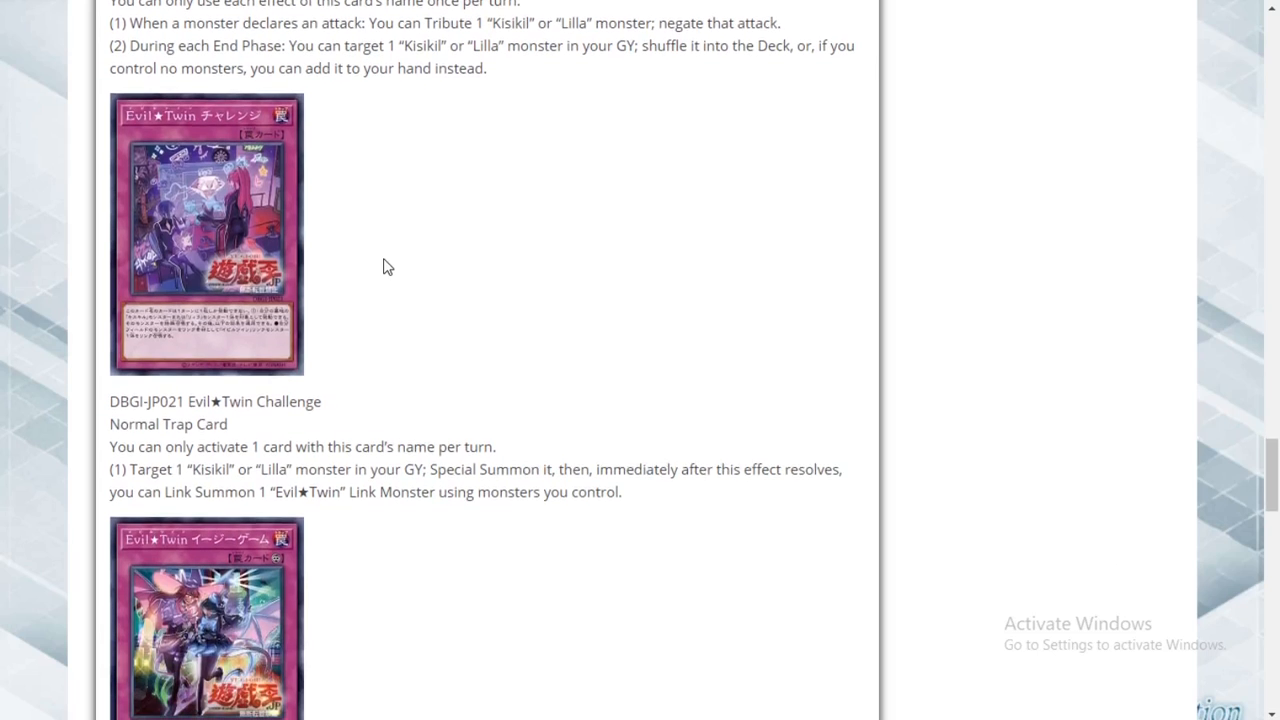
scroll("down", 3)
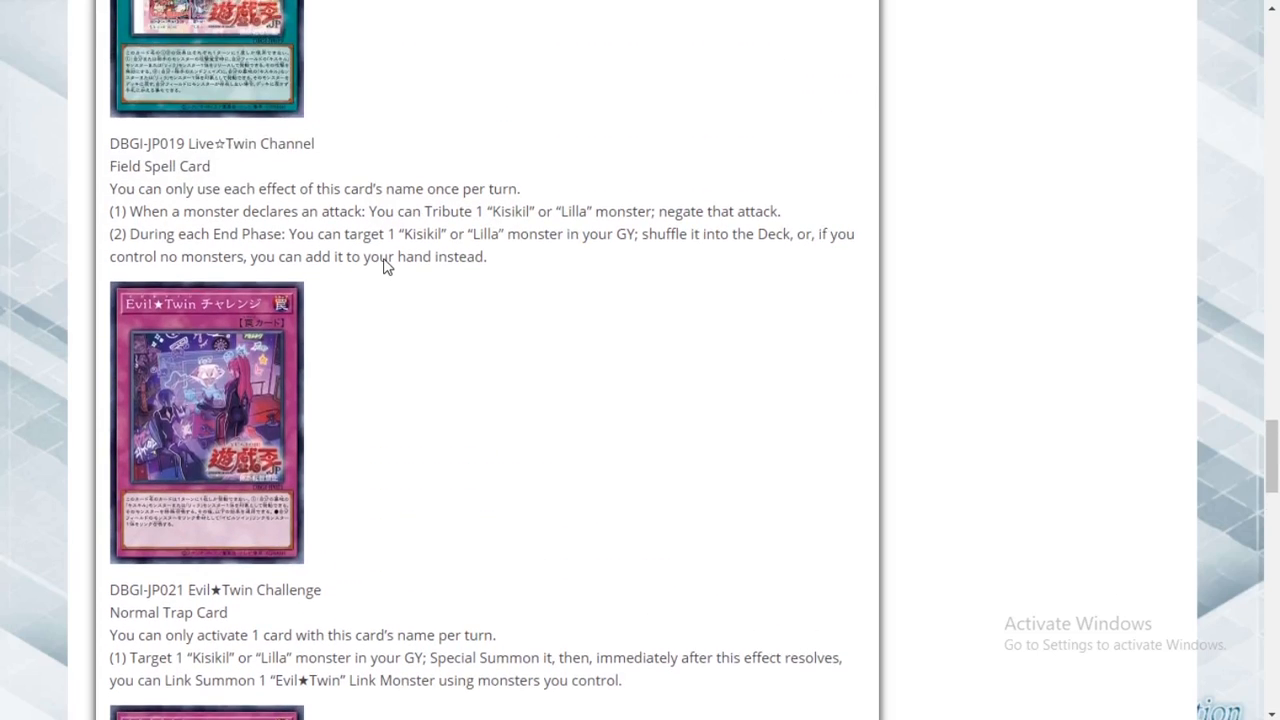
scroll("down", 3)
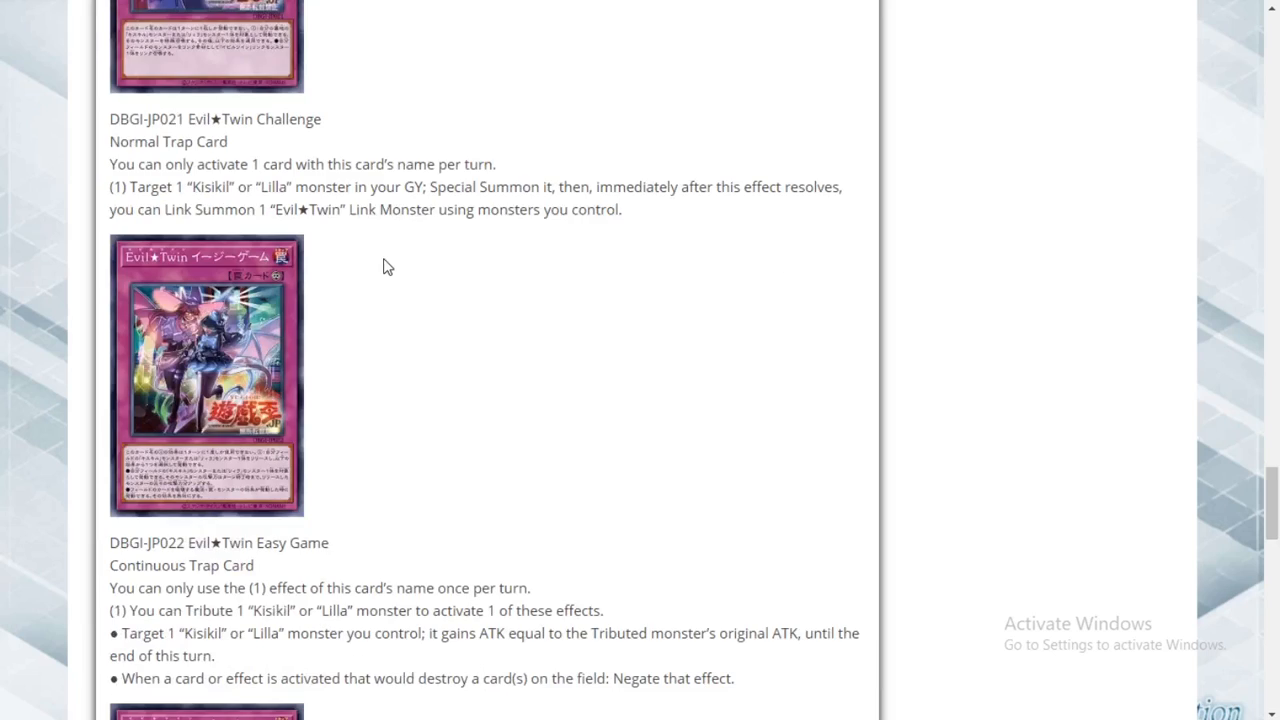
scroll("down", 3)
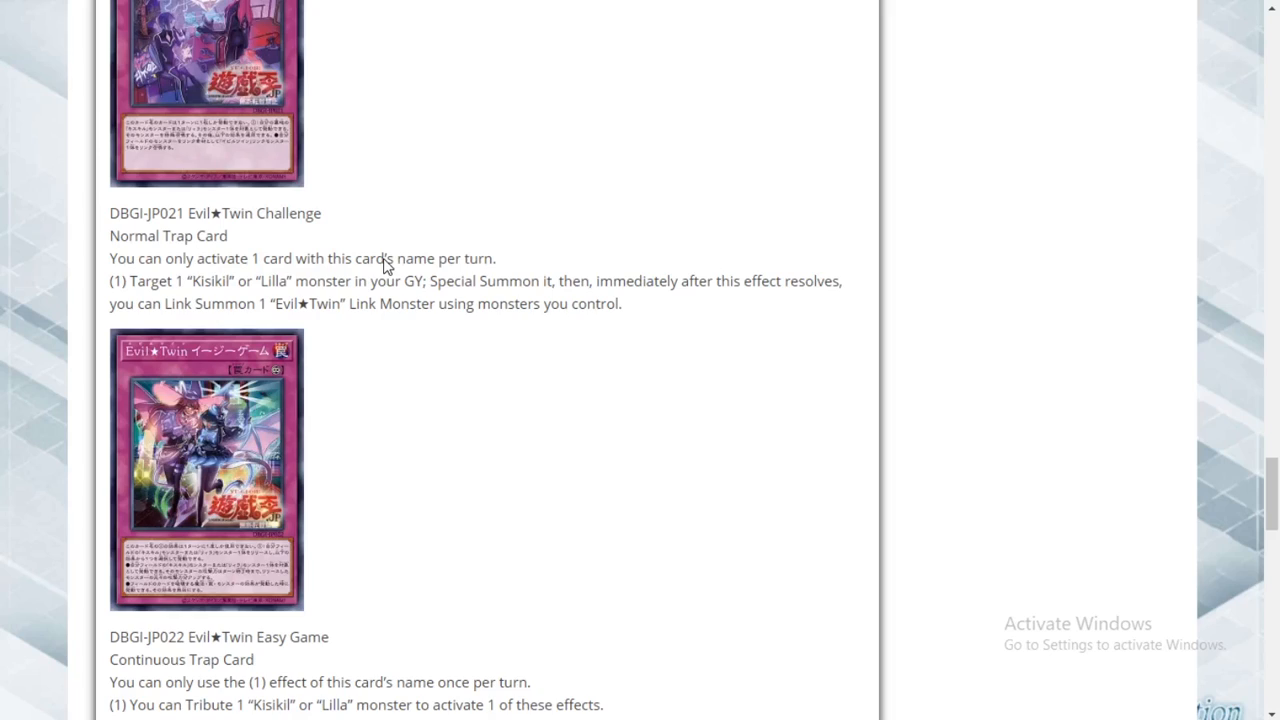
mouse_move(407, 301)
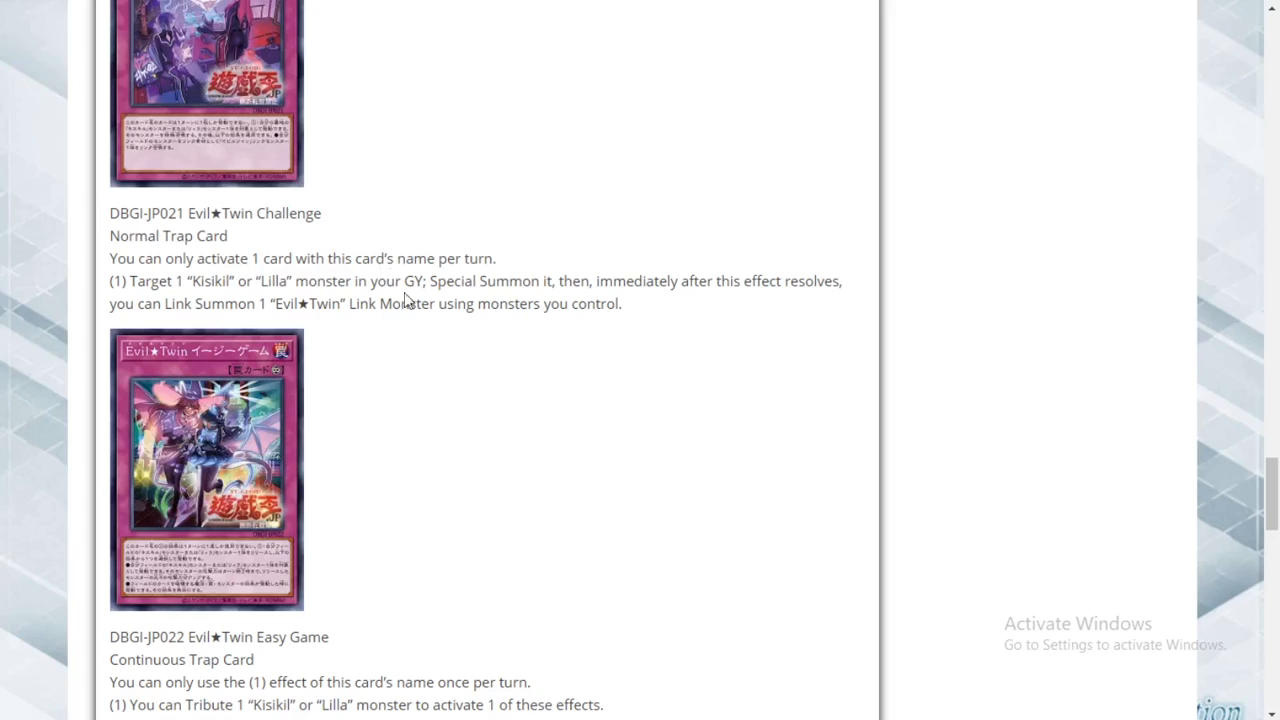
mouse_move(470, 300)
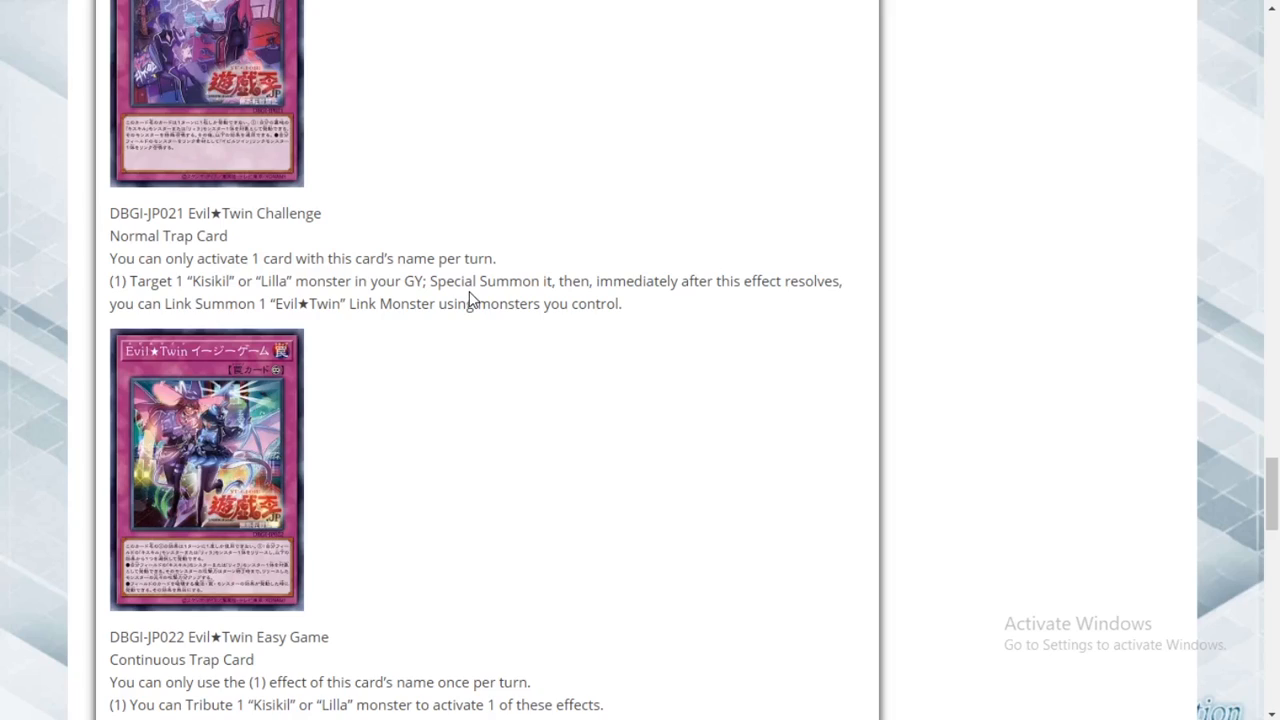
scroll("up", 3)
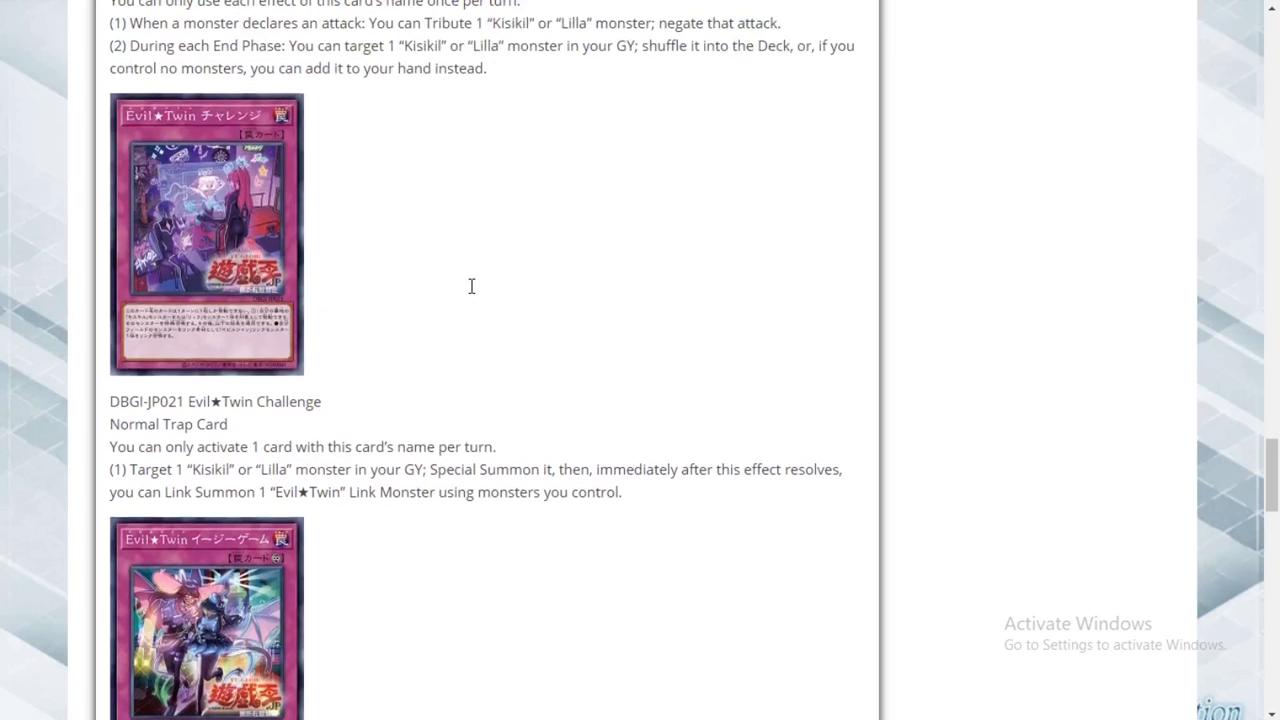
mouse_move(485, 267)
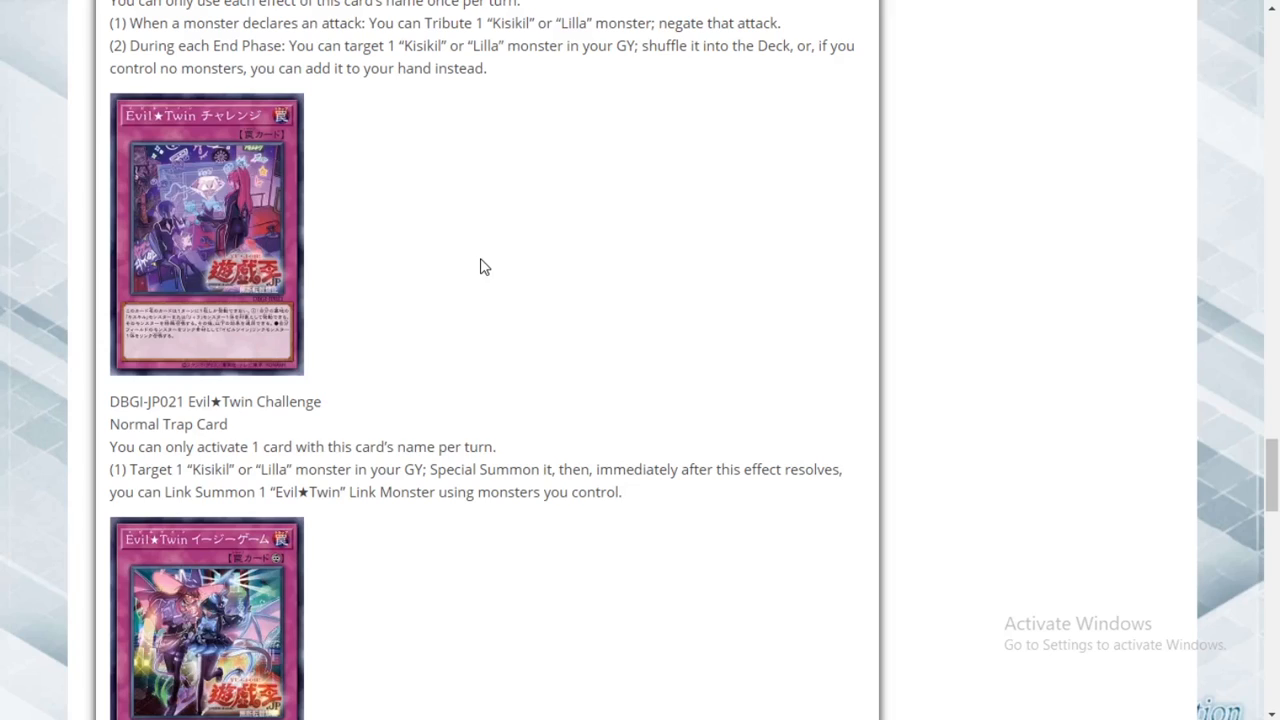
mouse_move(456, 283)
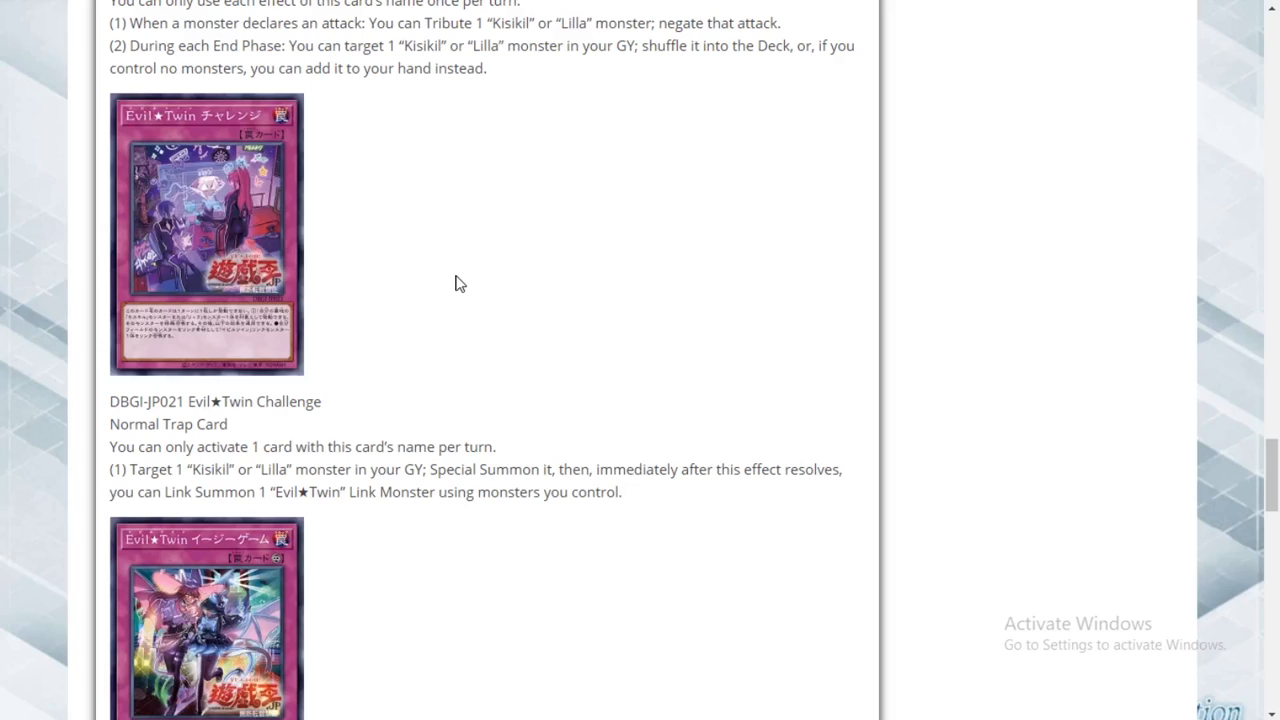
mouse_move(420, 230)
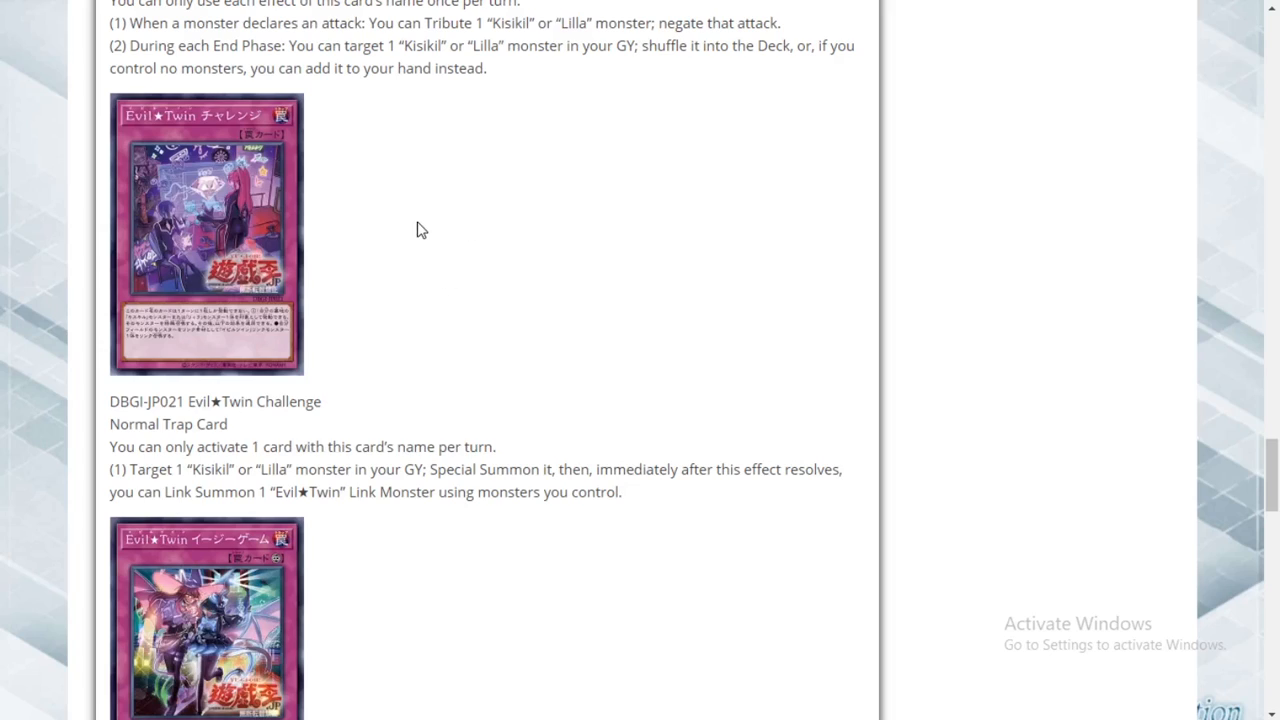
mouse_move(490, 322)
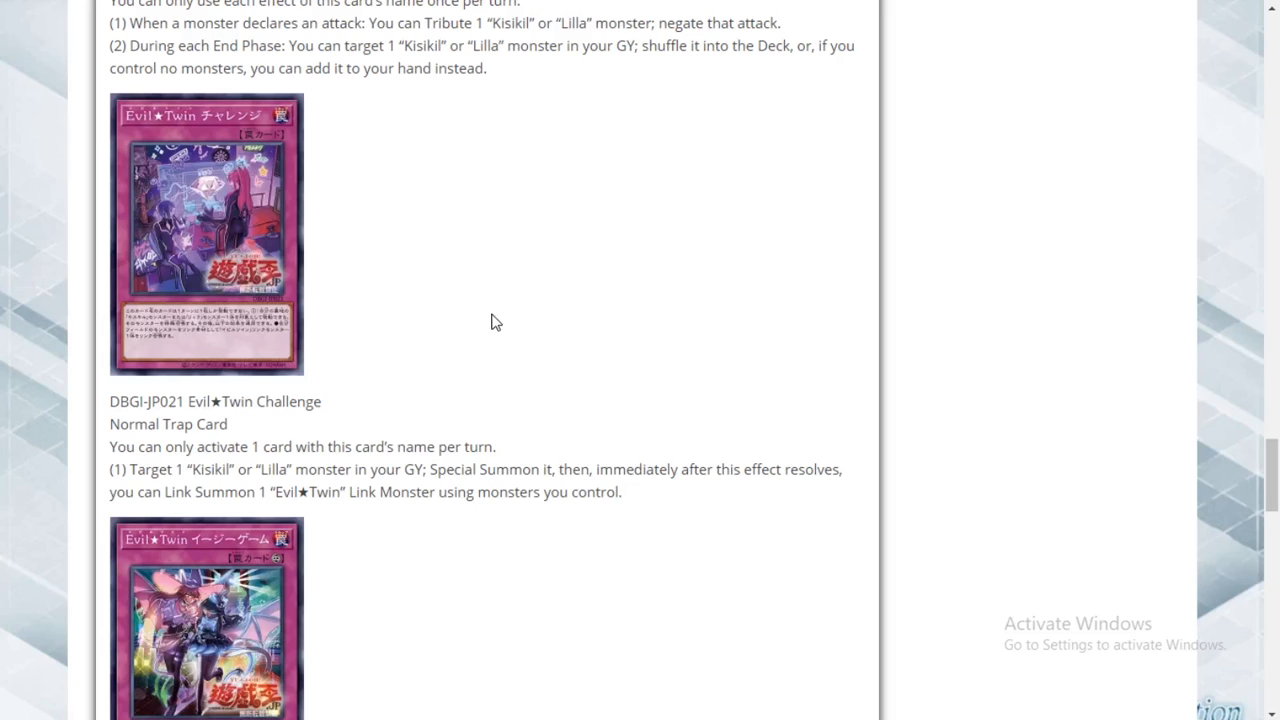
scroll("down", 3)
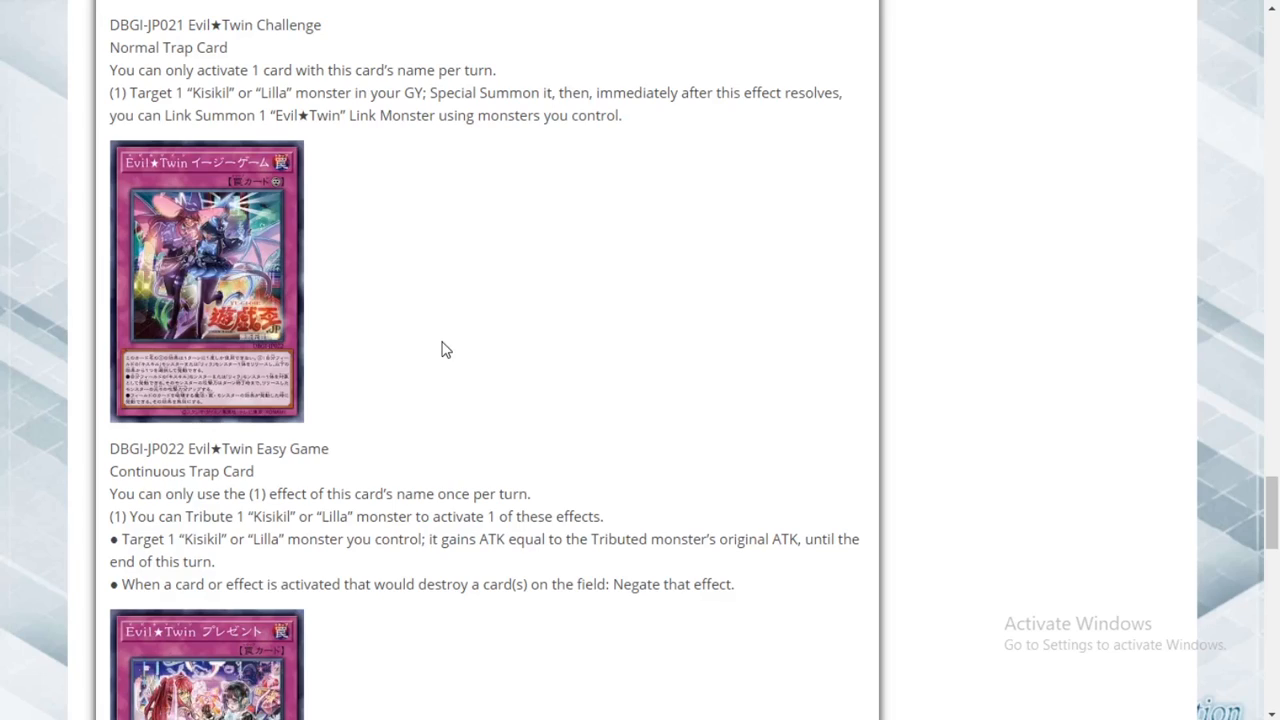
mouse_move(435, 364)
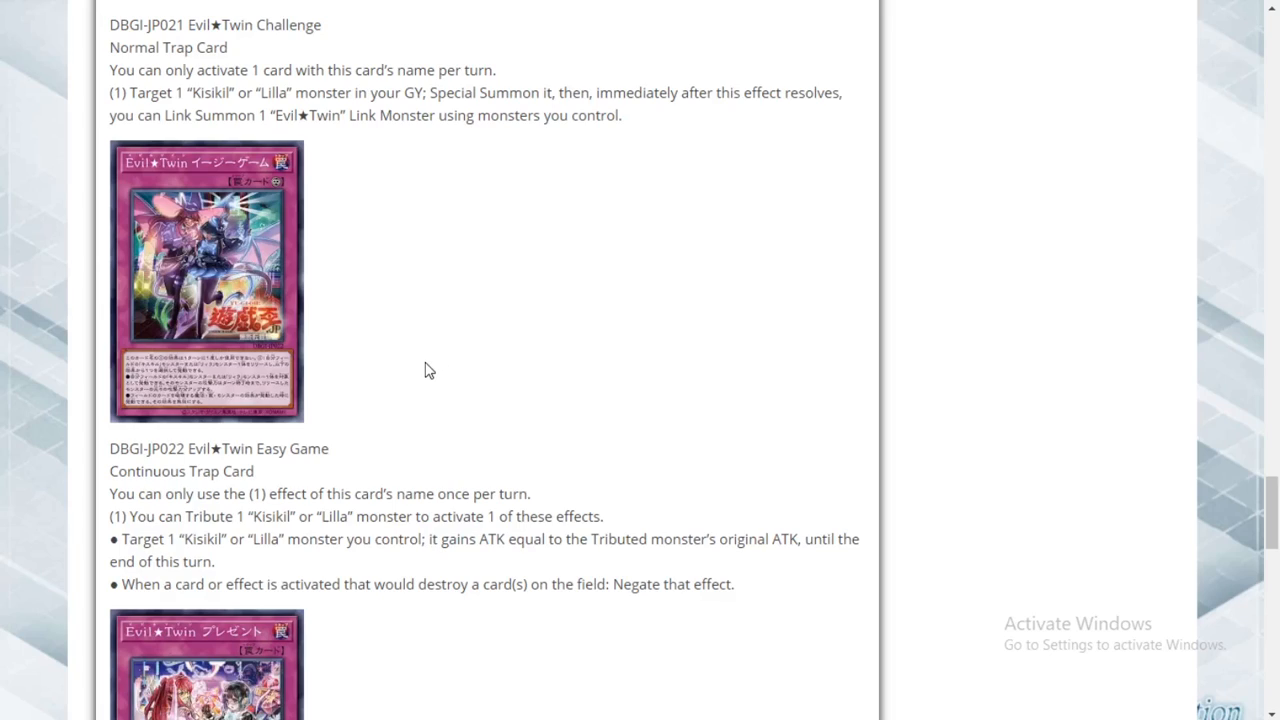
mouse_move(525, 627)
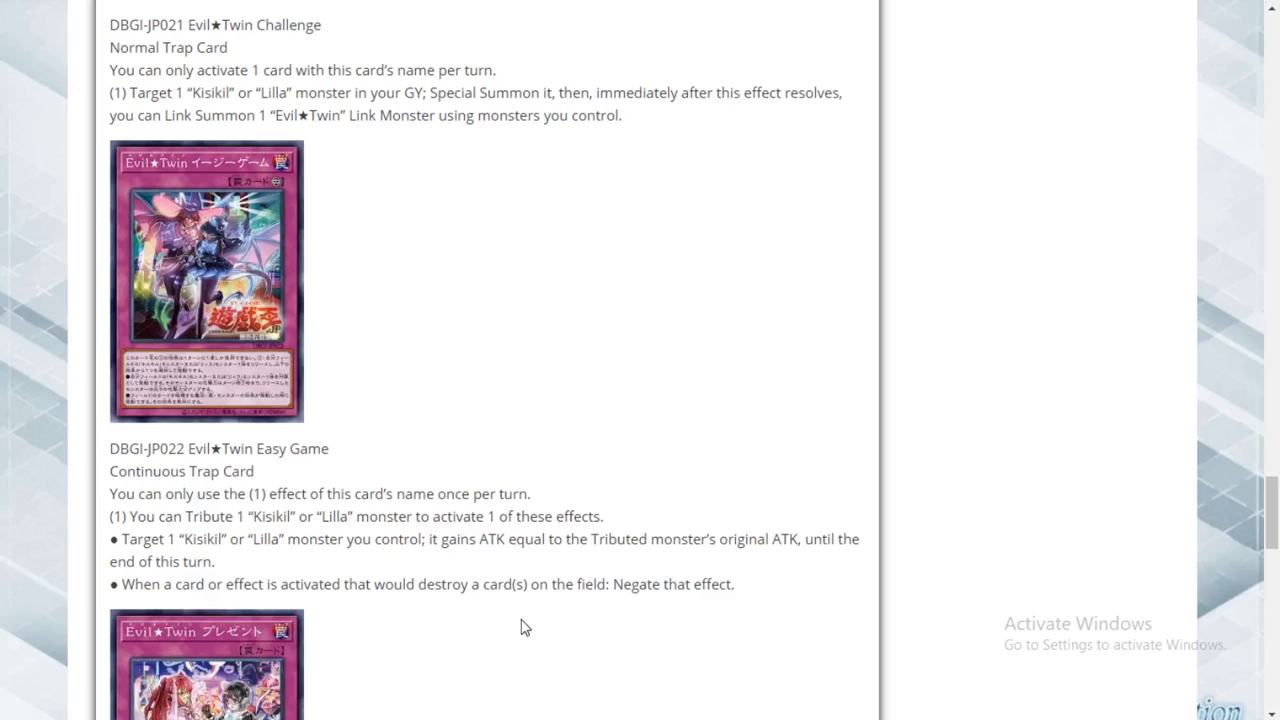
mouse_move(522, 625)
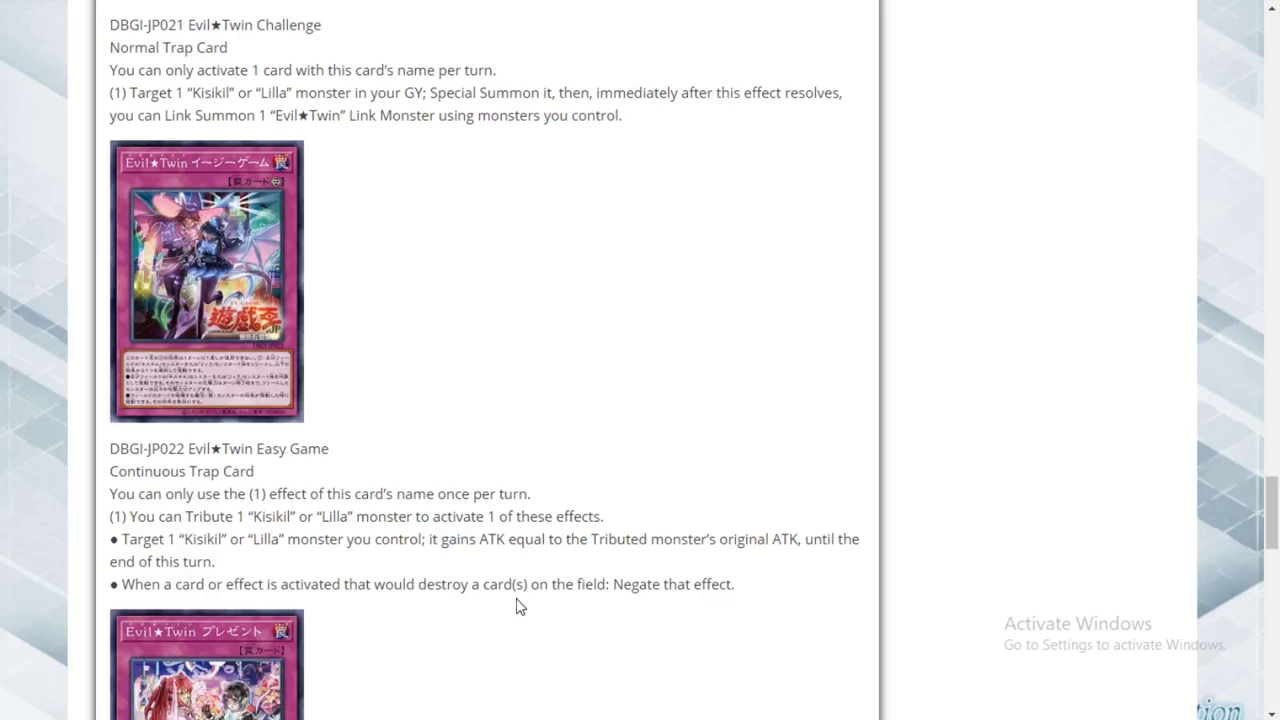
mouse_move(507, 613)
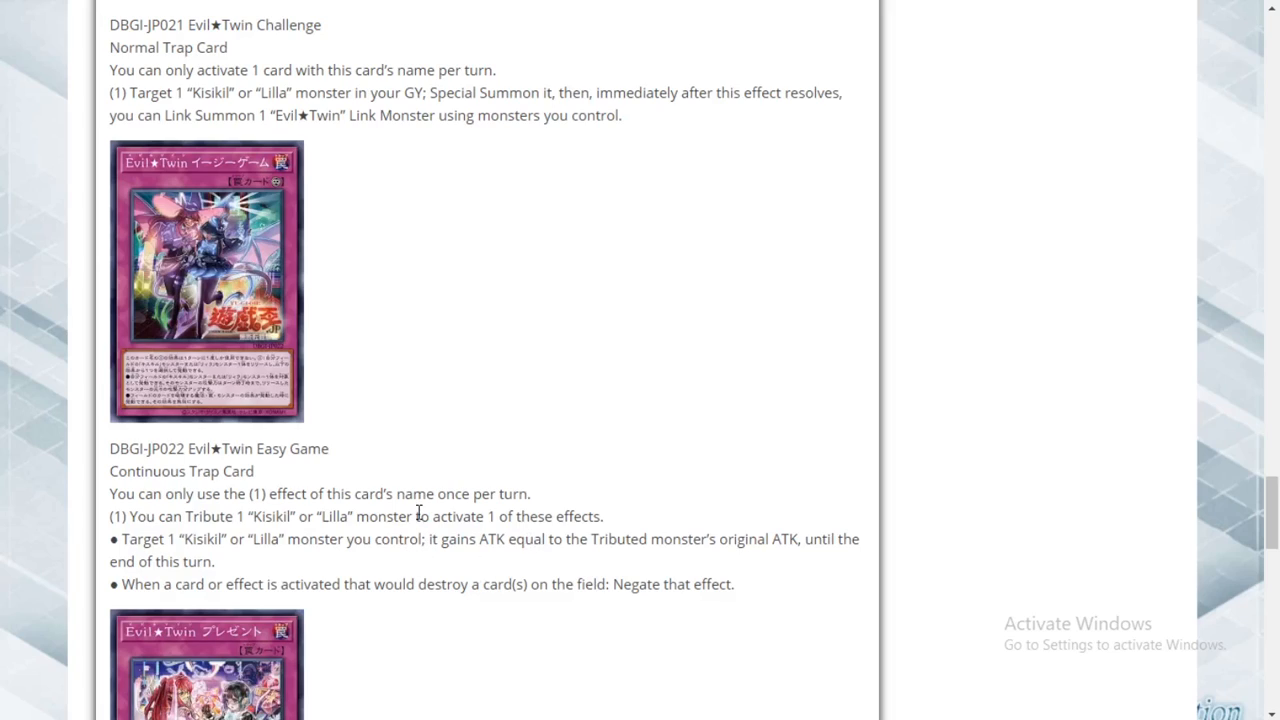
mouse_move(419, 537)
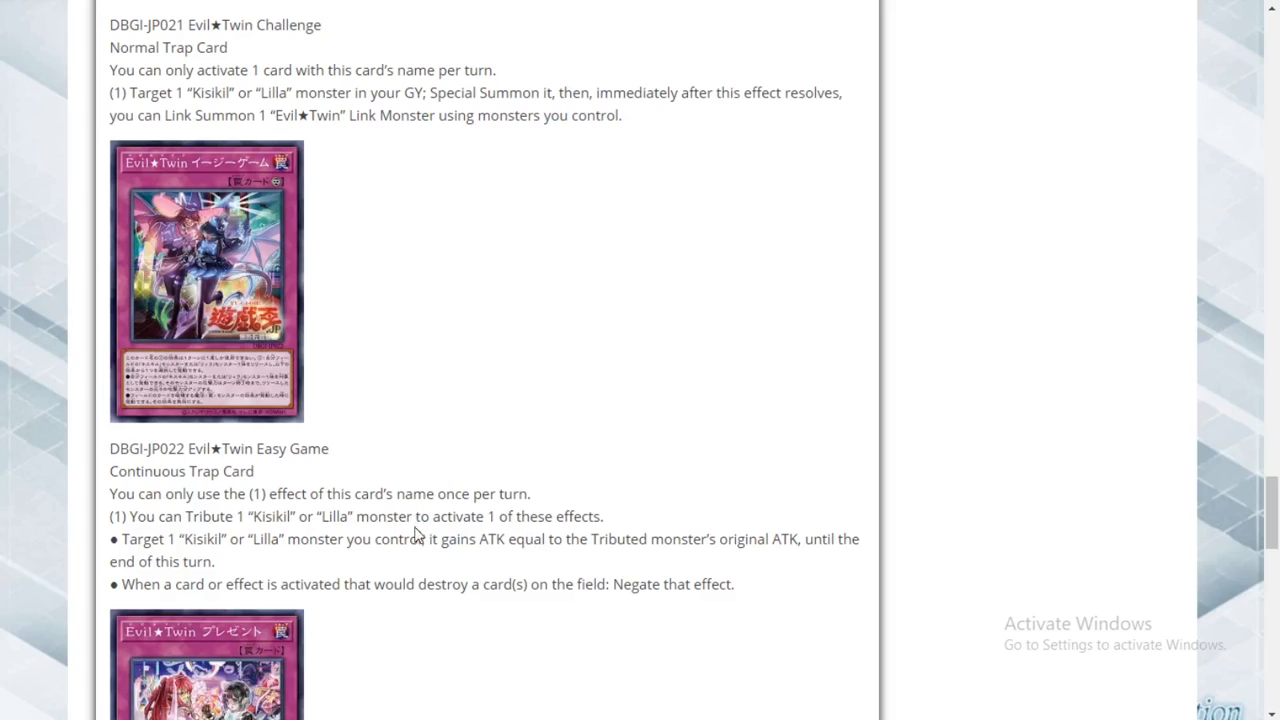
mouse_move(531, 611)
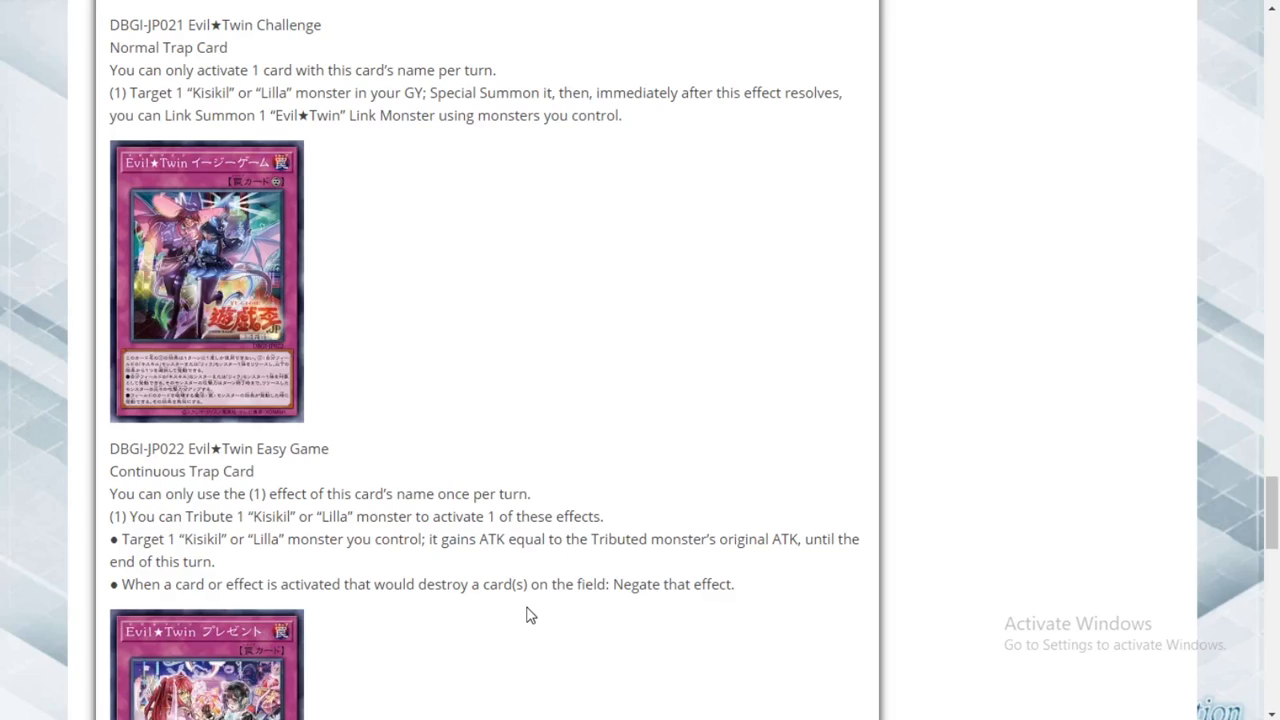
mouse_move(528, 625)
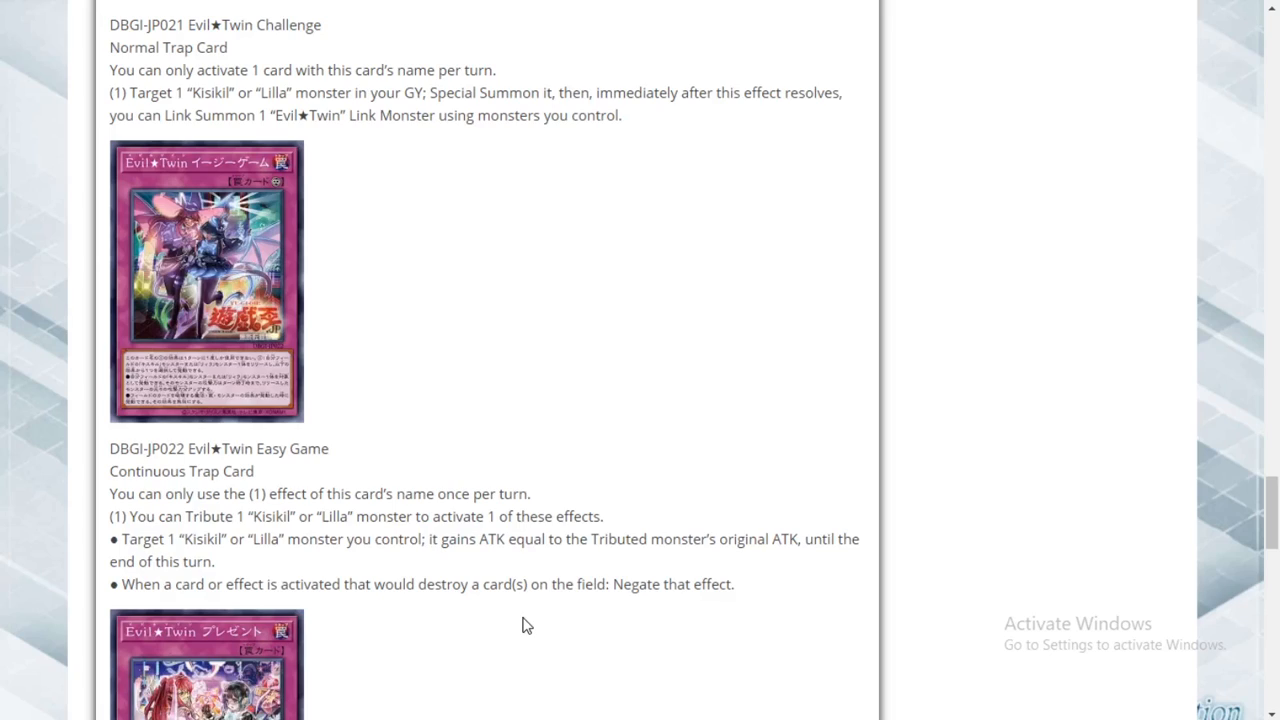
scroll("down", 3)
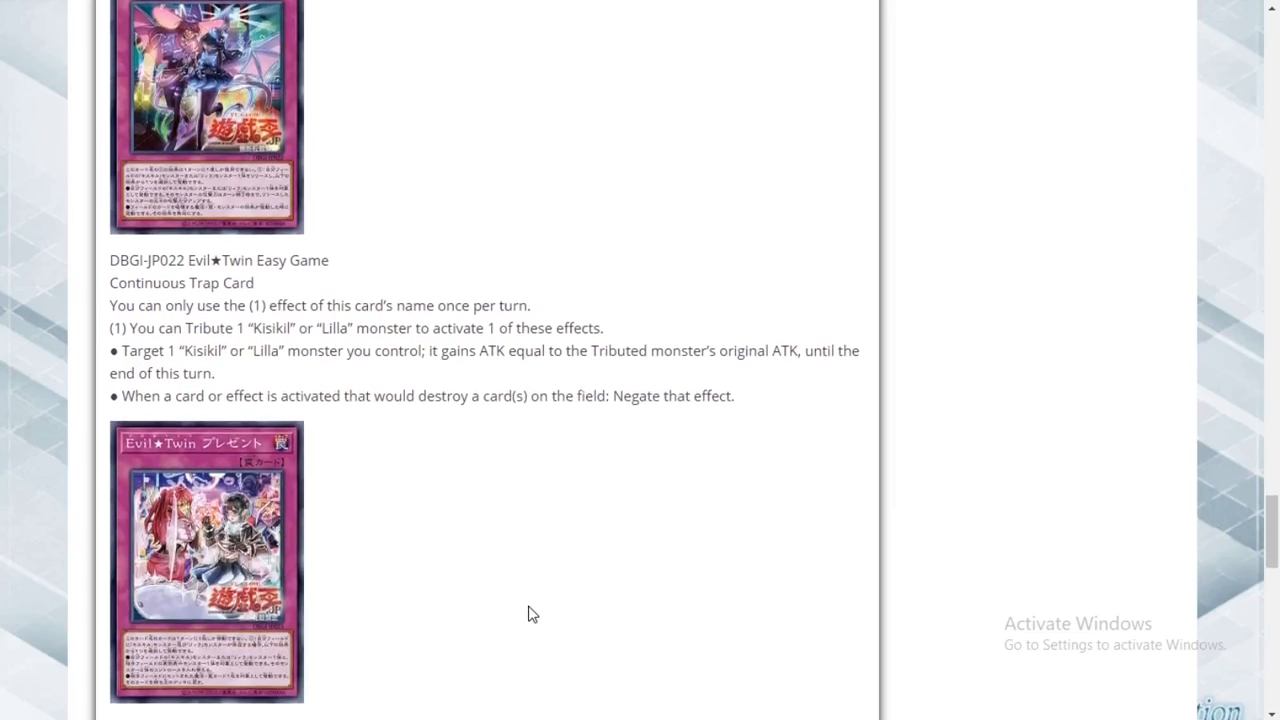
scroll("down", 3)
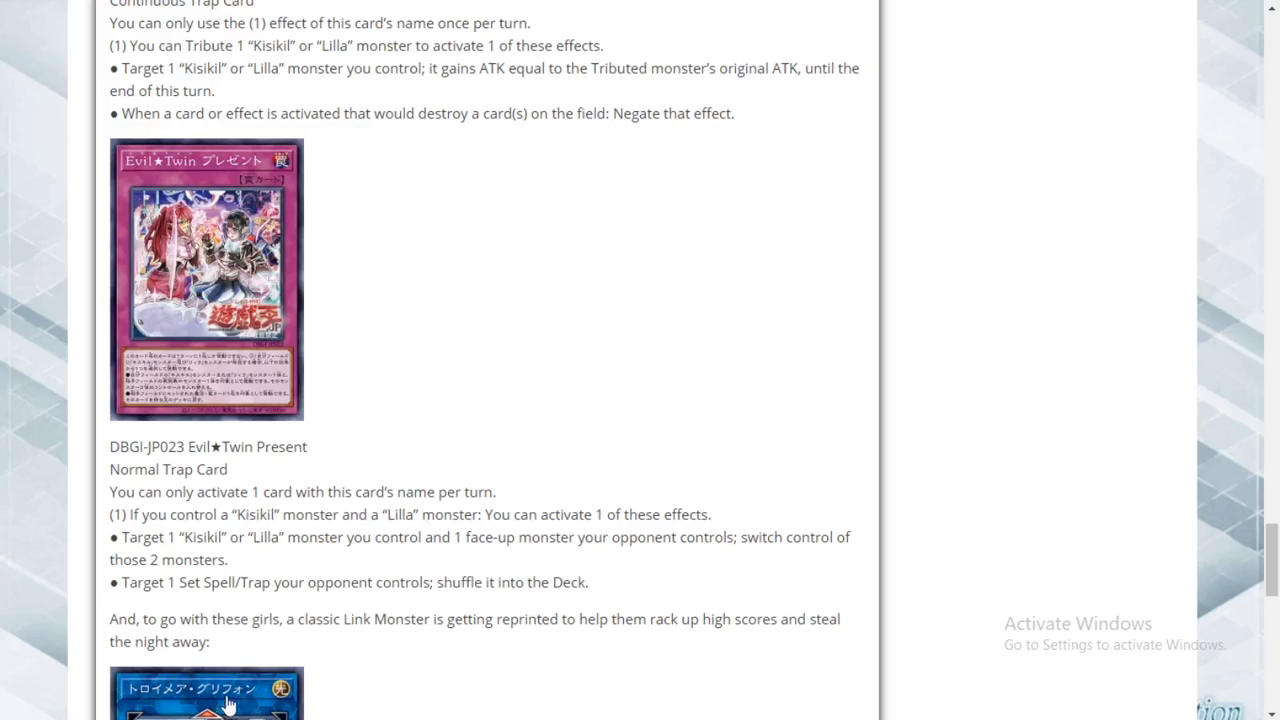
mouse_move(425, 641)
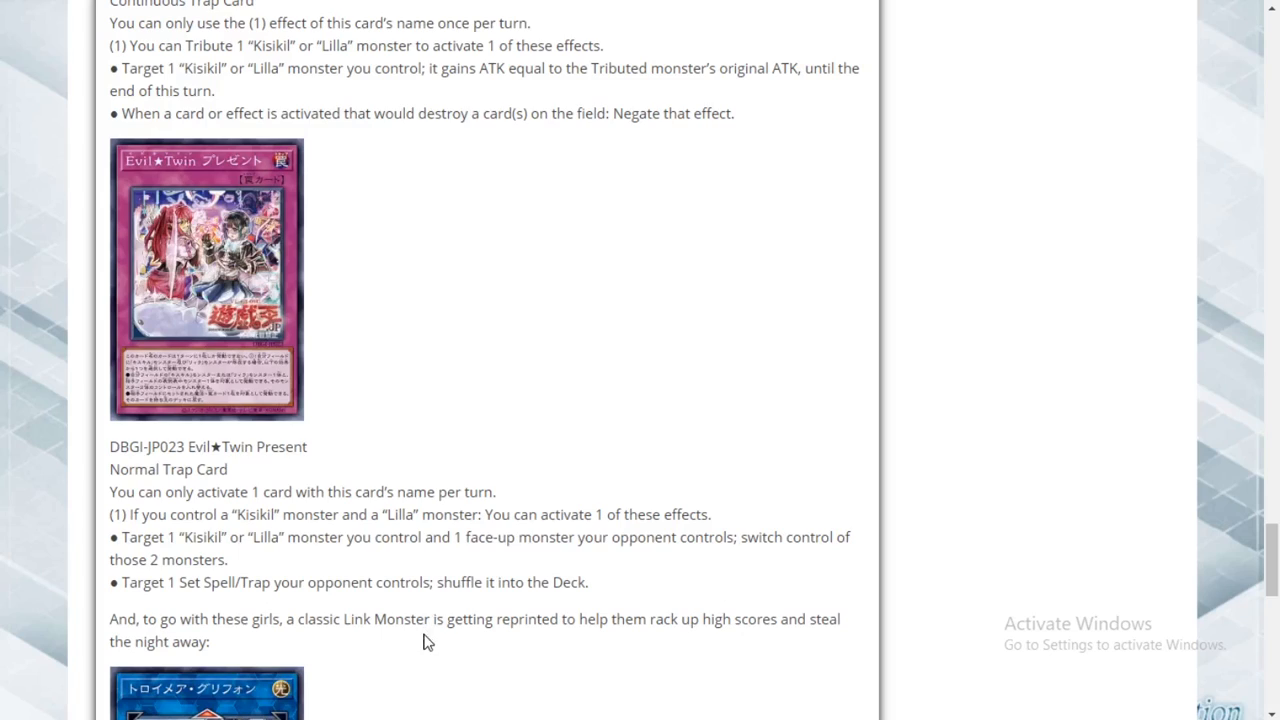
mouse_move(444, 225)
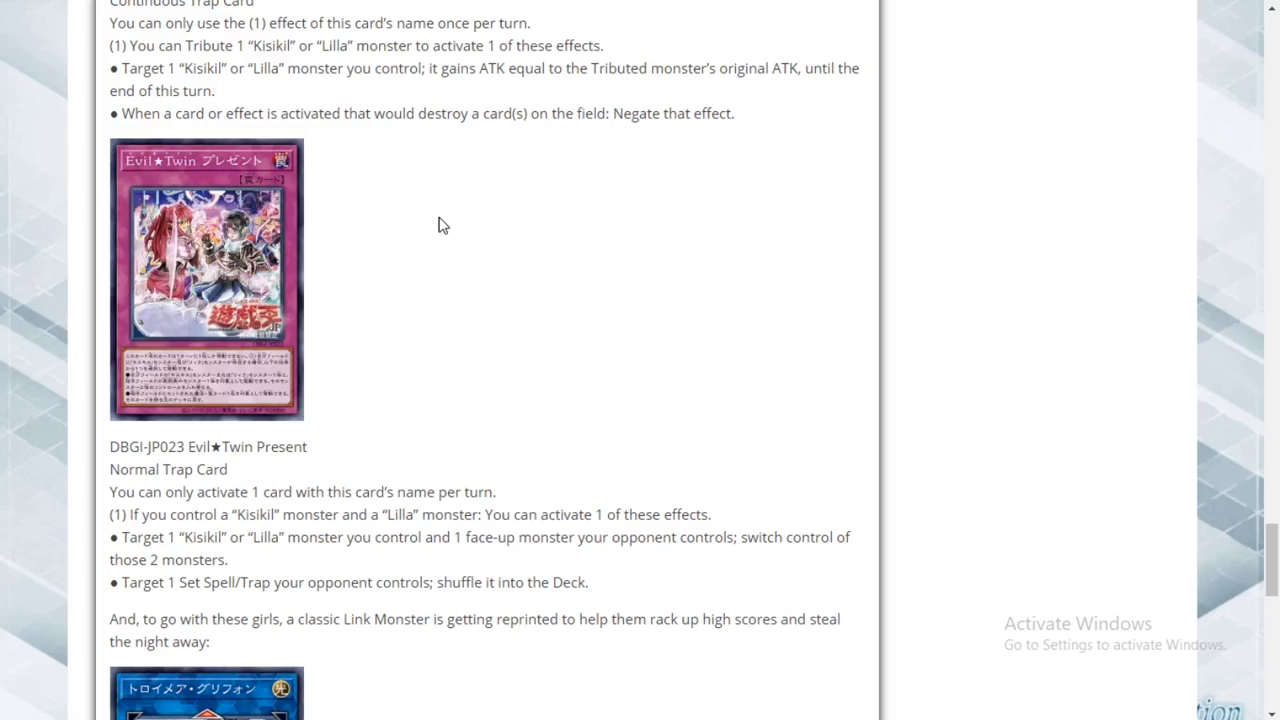
mouse_move(422, 246)
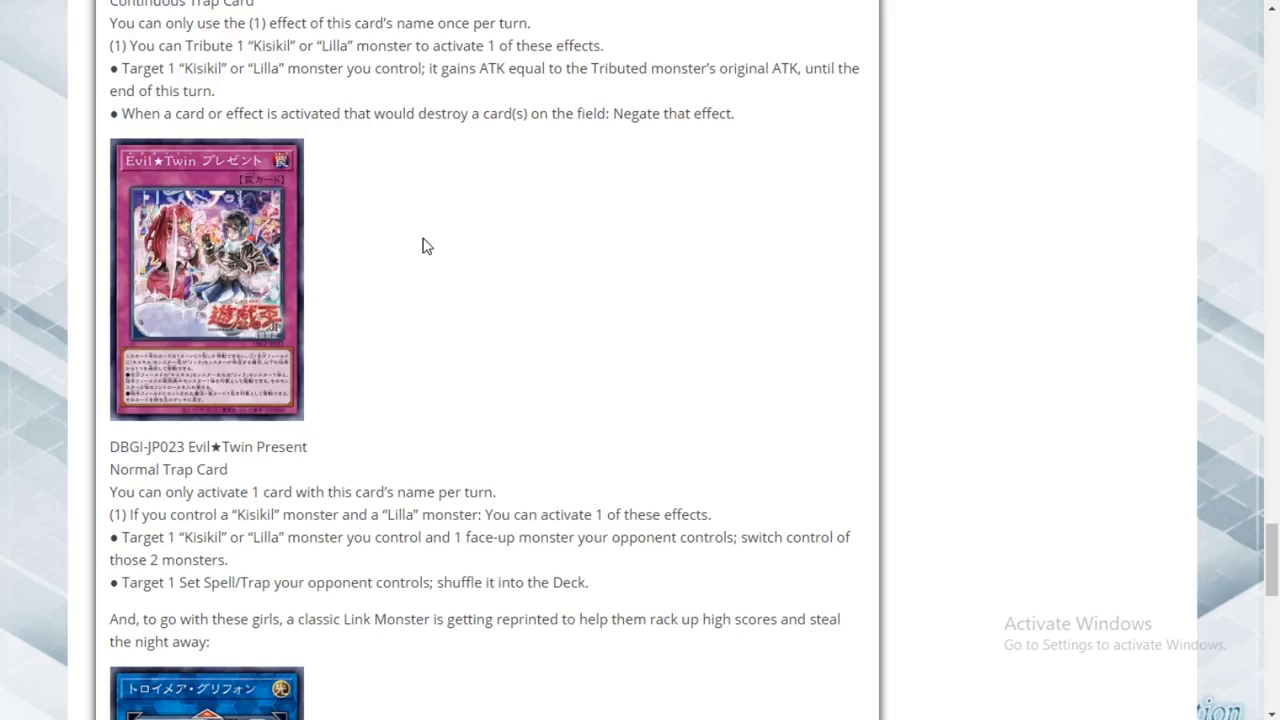
mouse_move(420, 251)
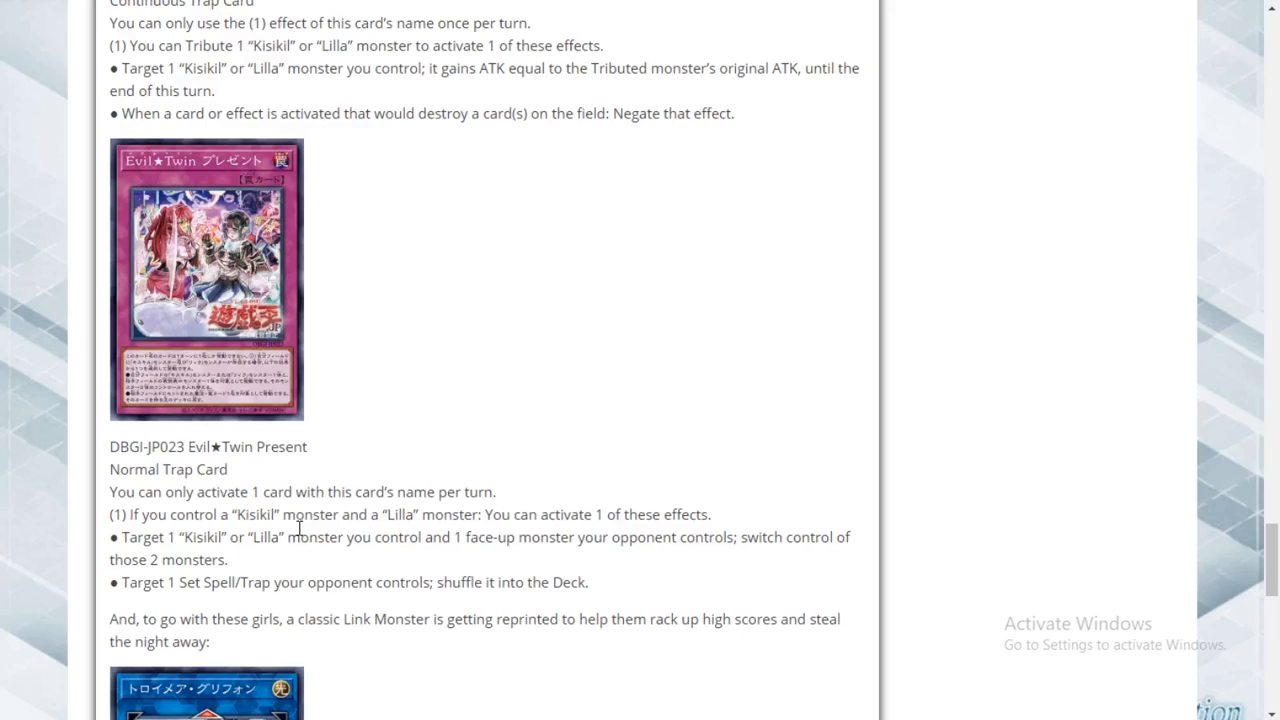
mouse_move(755, 556)
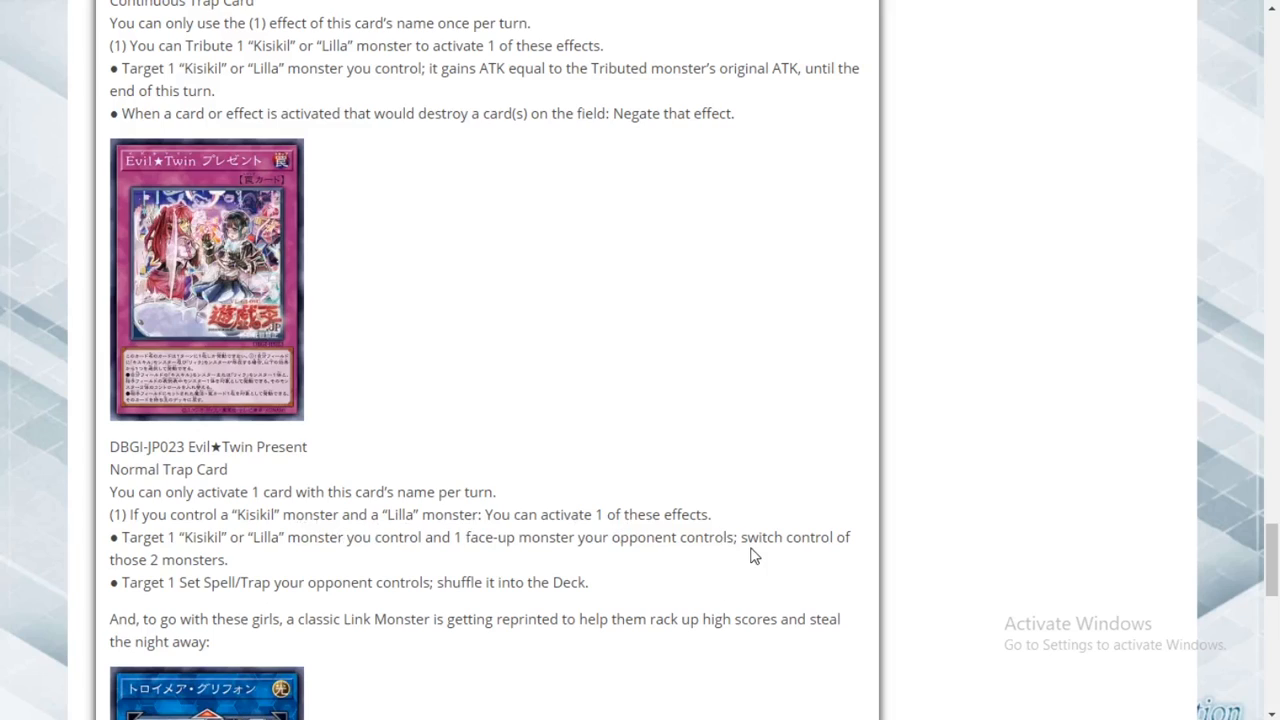
mouse_move(198, 556)
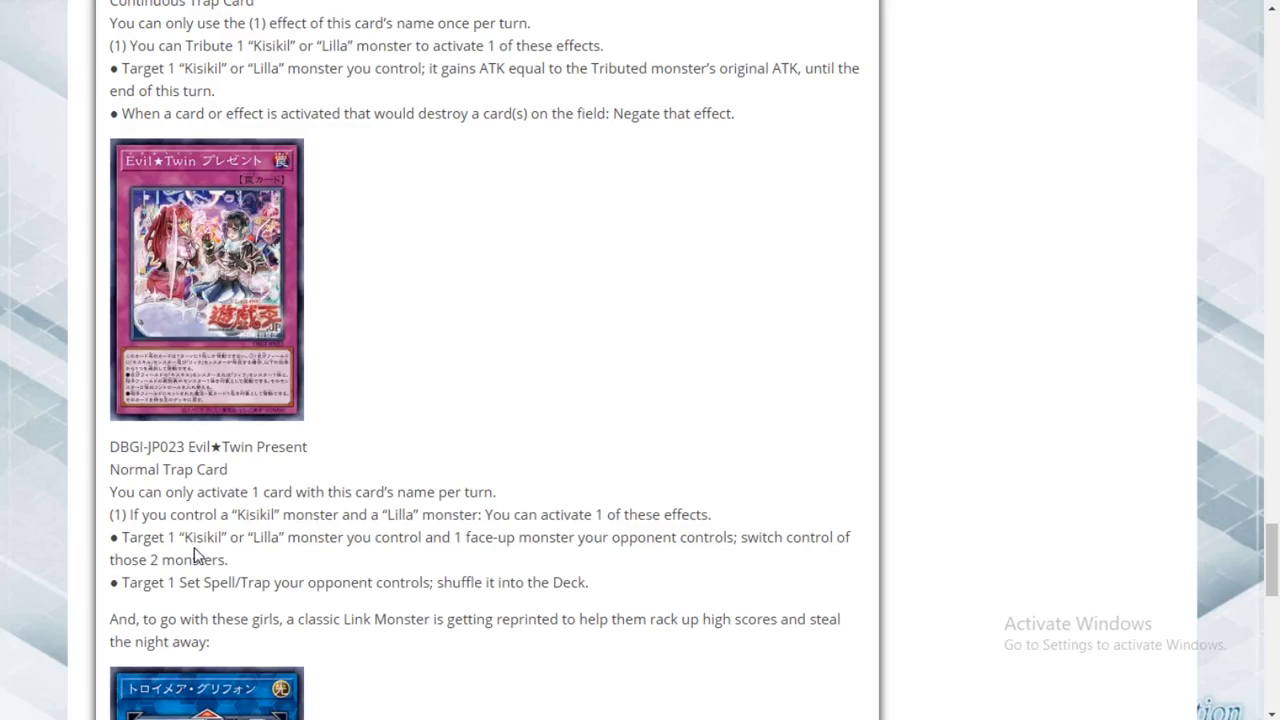
mouse_move(477, 571)
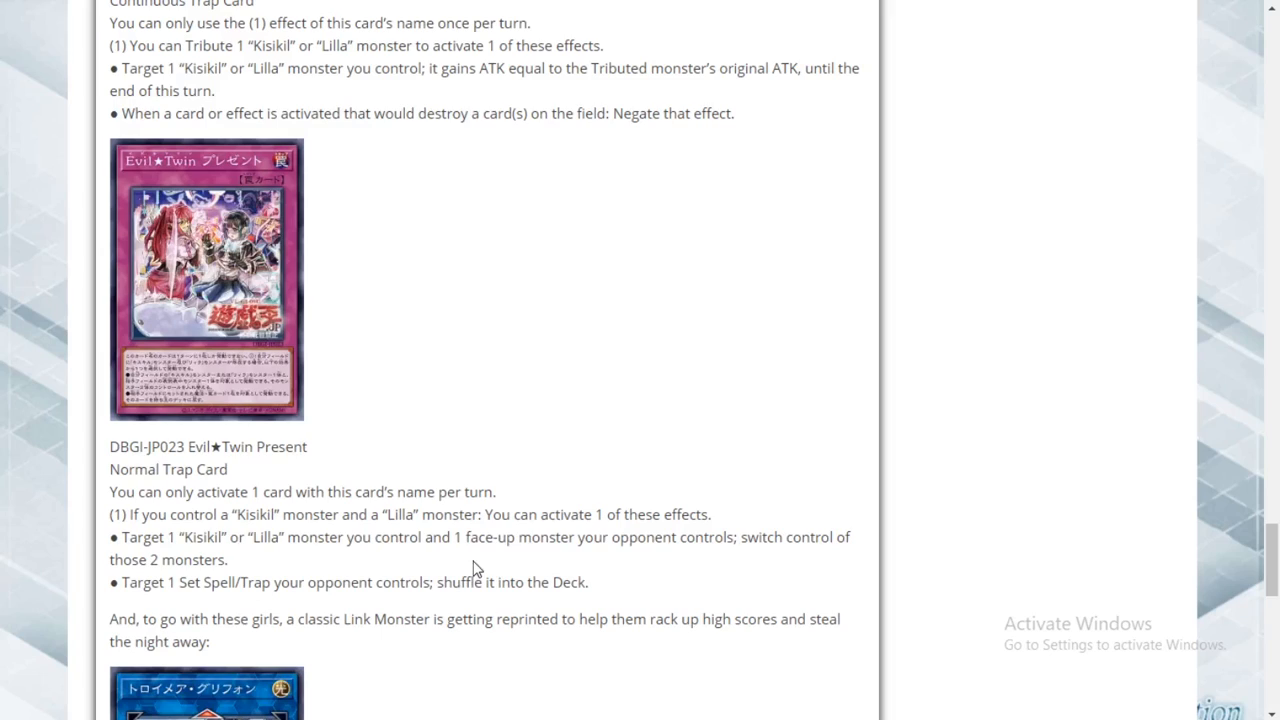
mouse_move(470, 538)
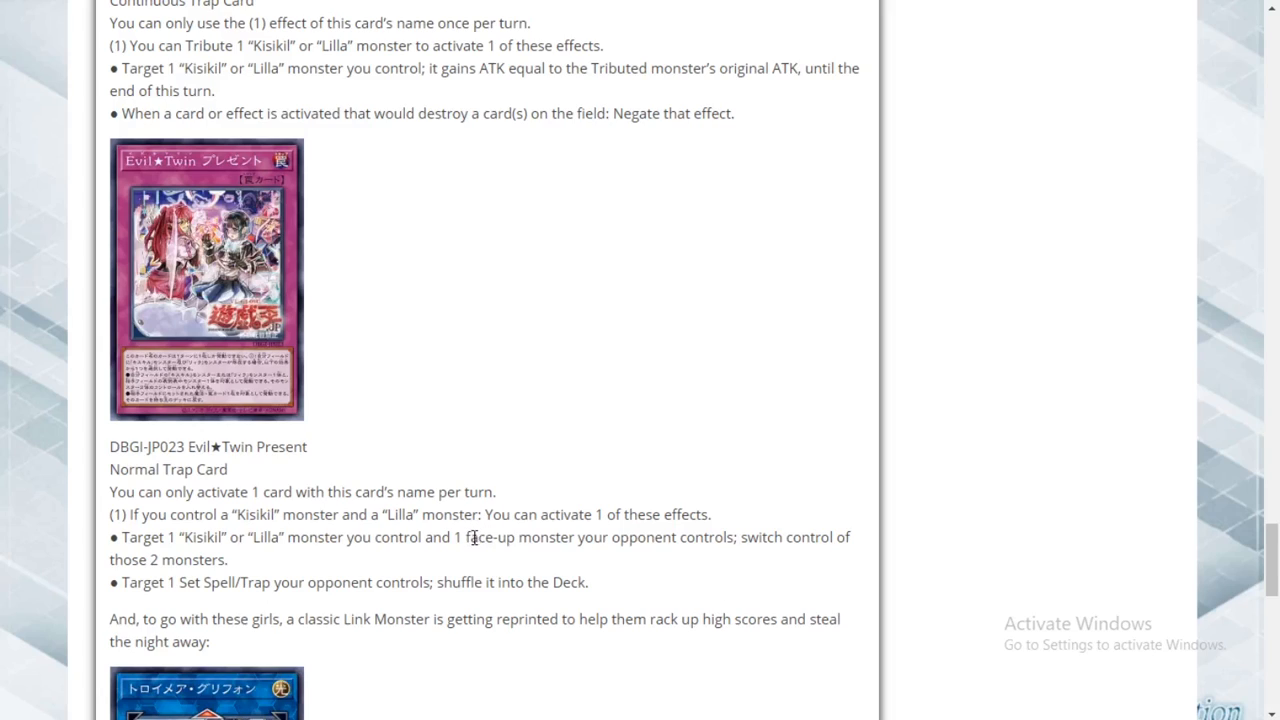
mouse_move(367, 604)
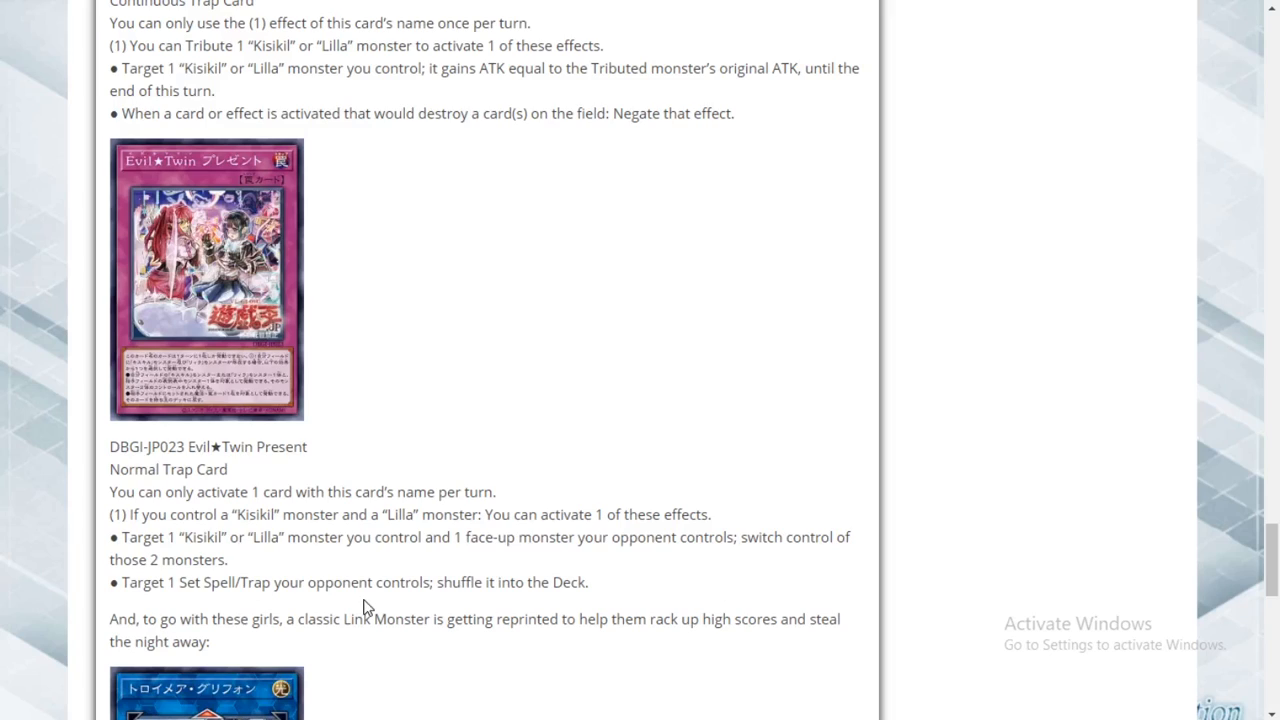
mouse_move(170, 490)
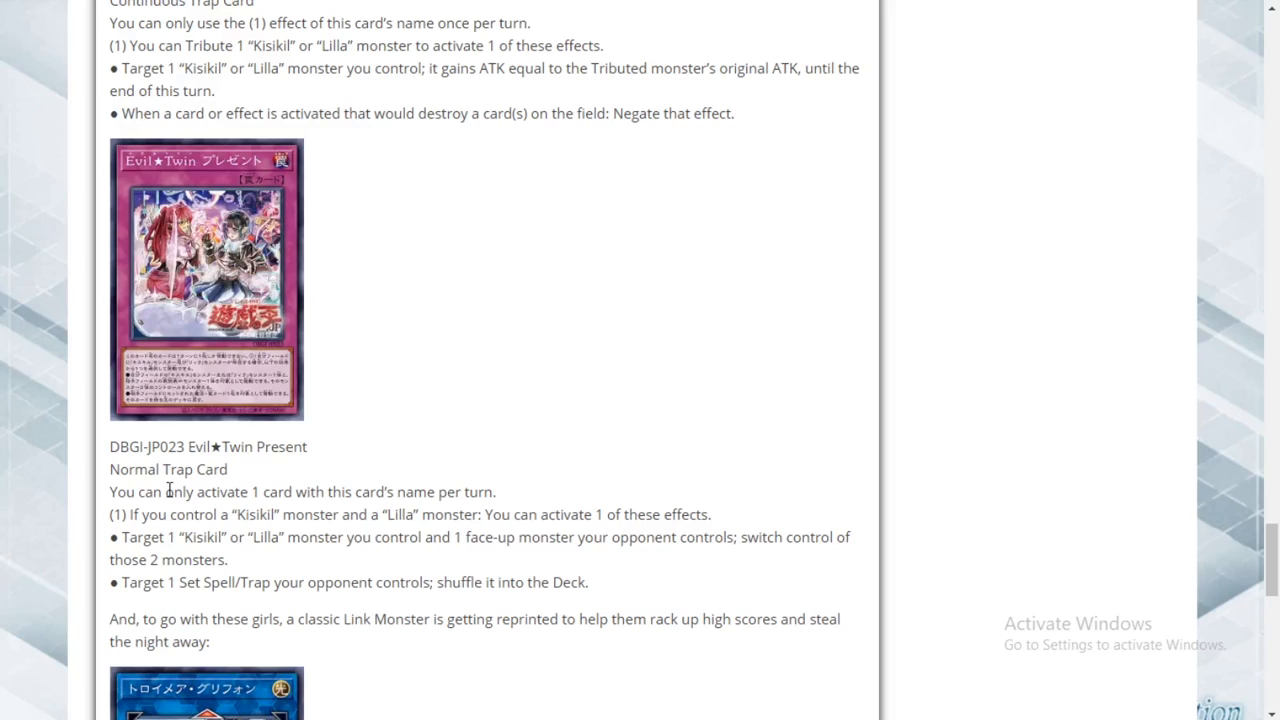
mouse_move(427, 374)
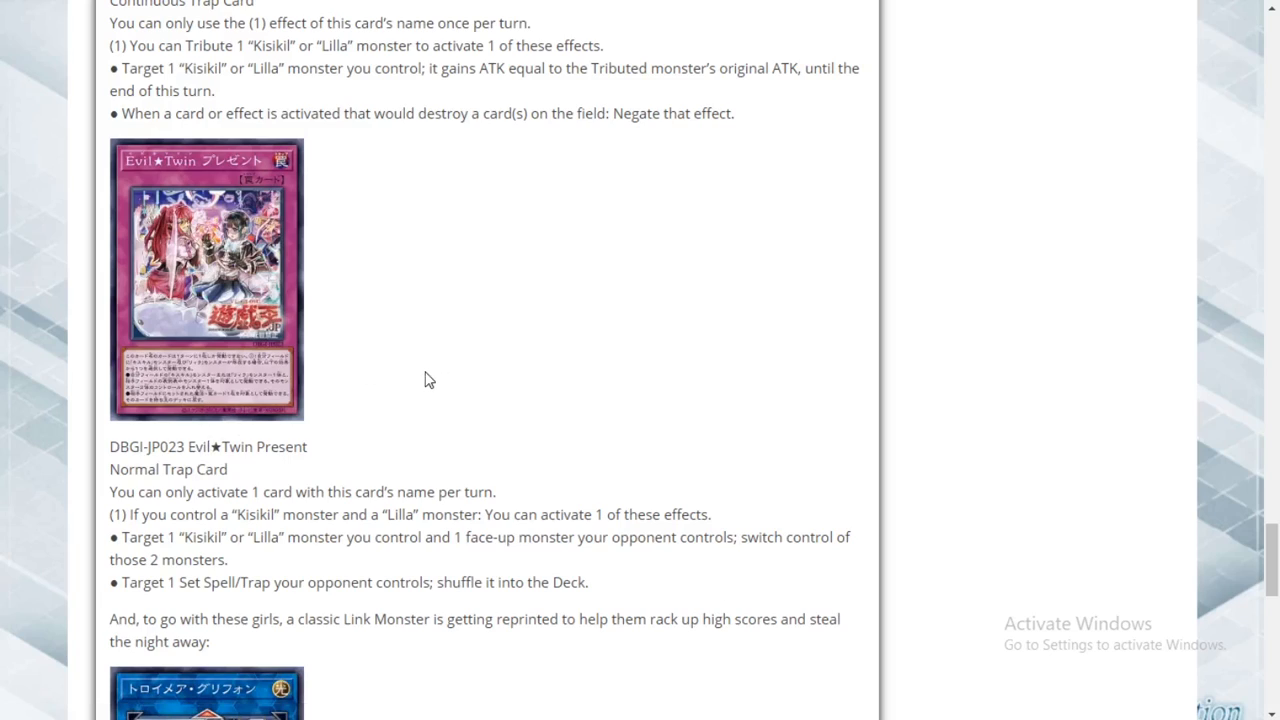
mouse_move(118, 623)
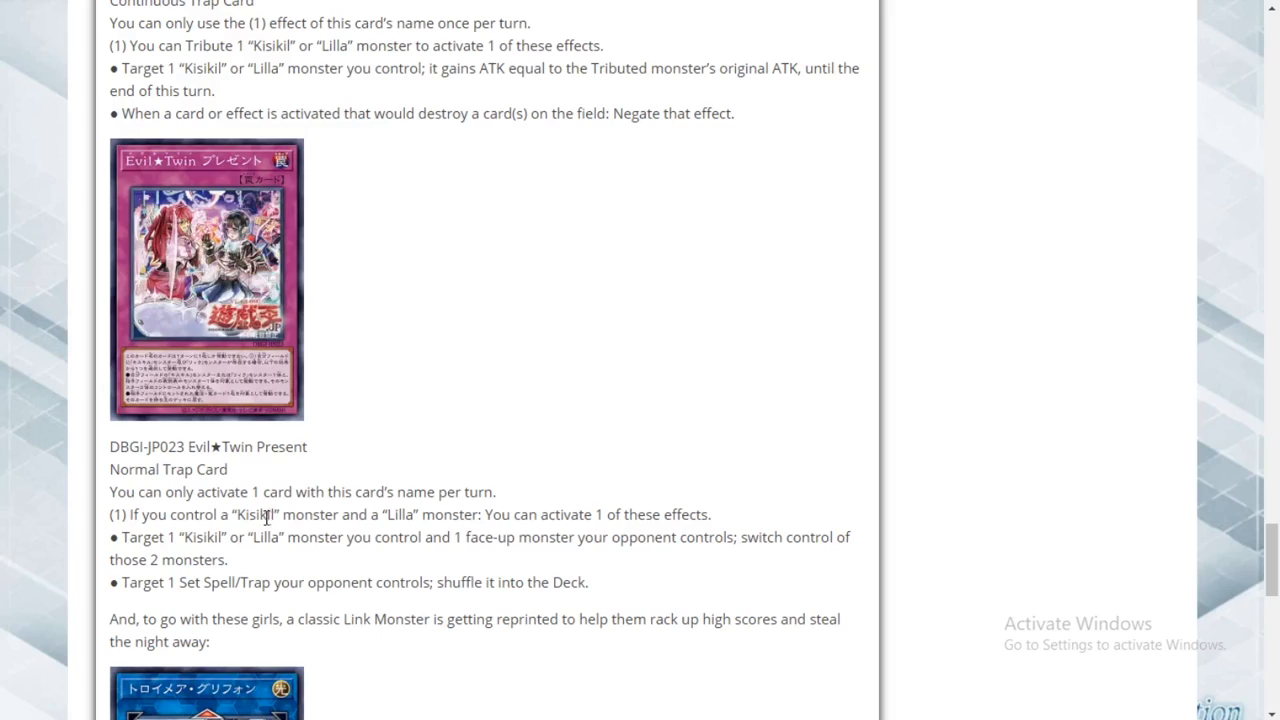
mouse_move(263, 521)
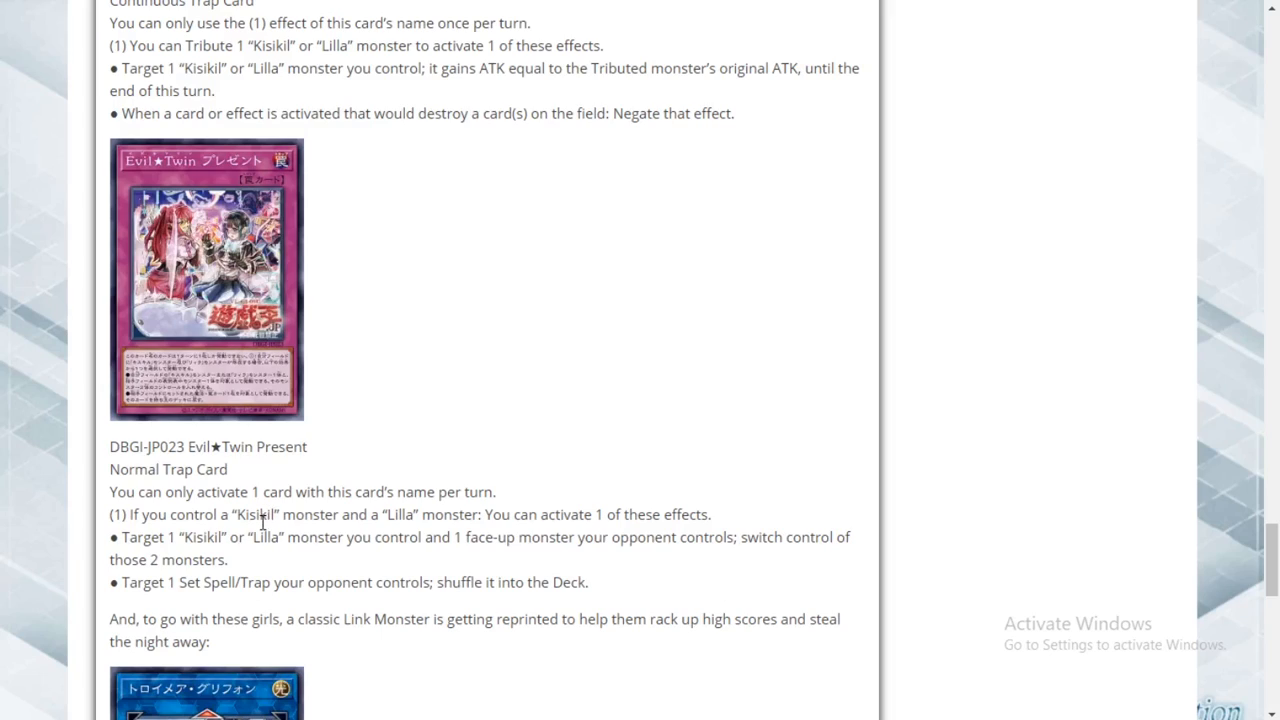
scroll("down", 3)
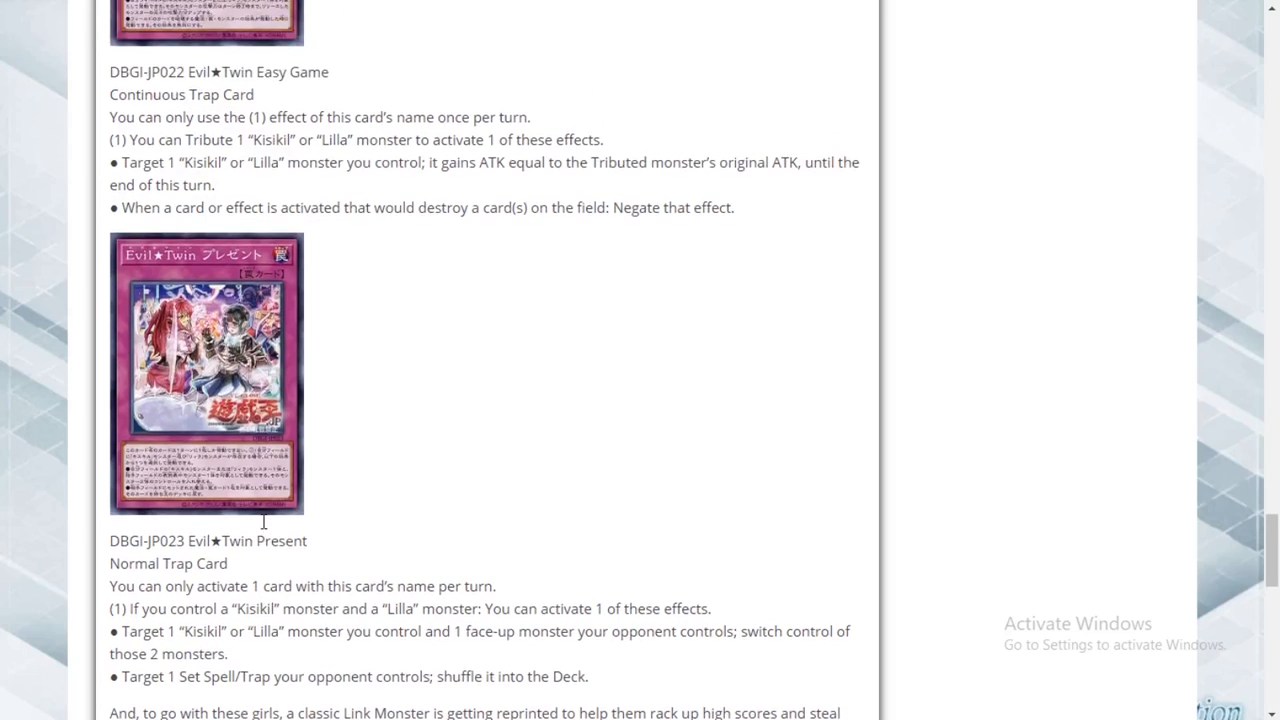
mouse_move(281, 547)
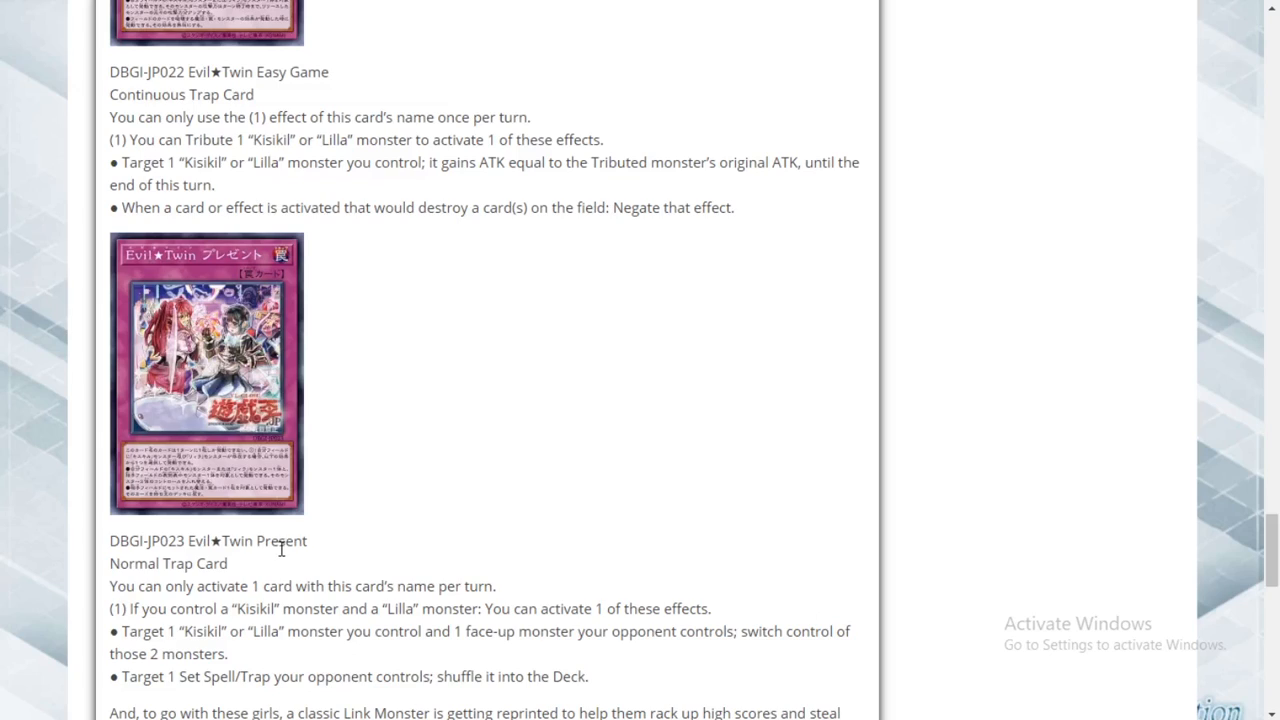
mouse_move(288, 562)
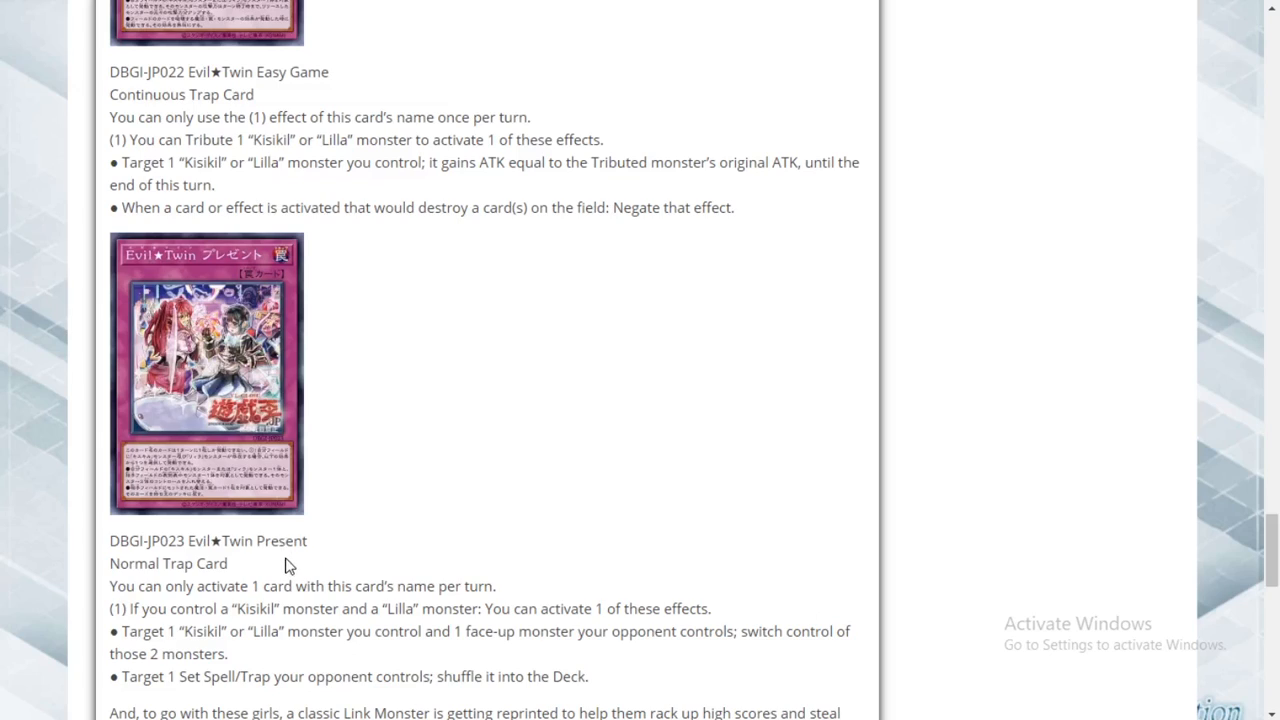
scroll("down", 3)
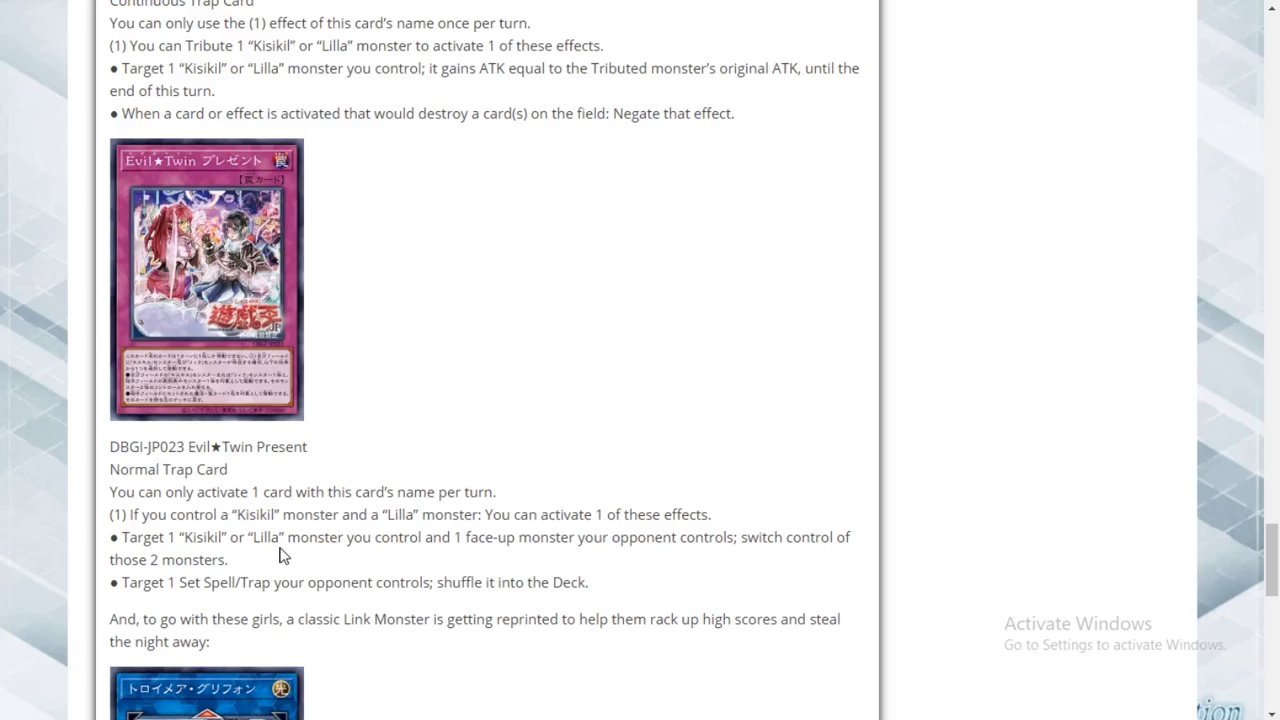
scroll("down", 3)
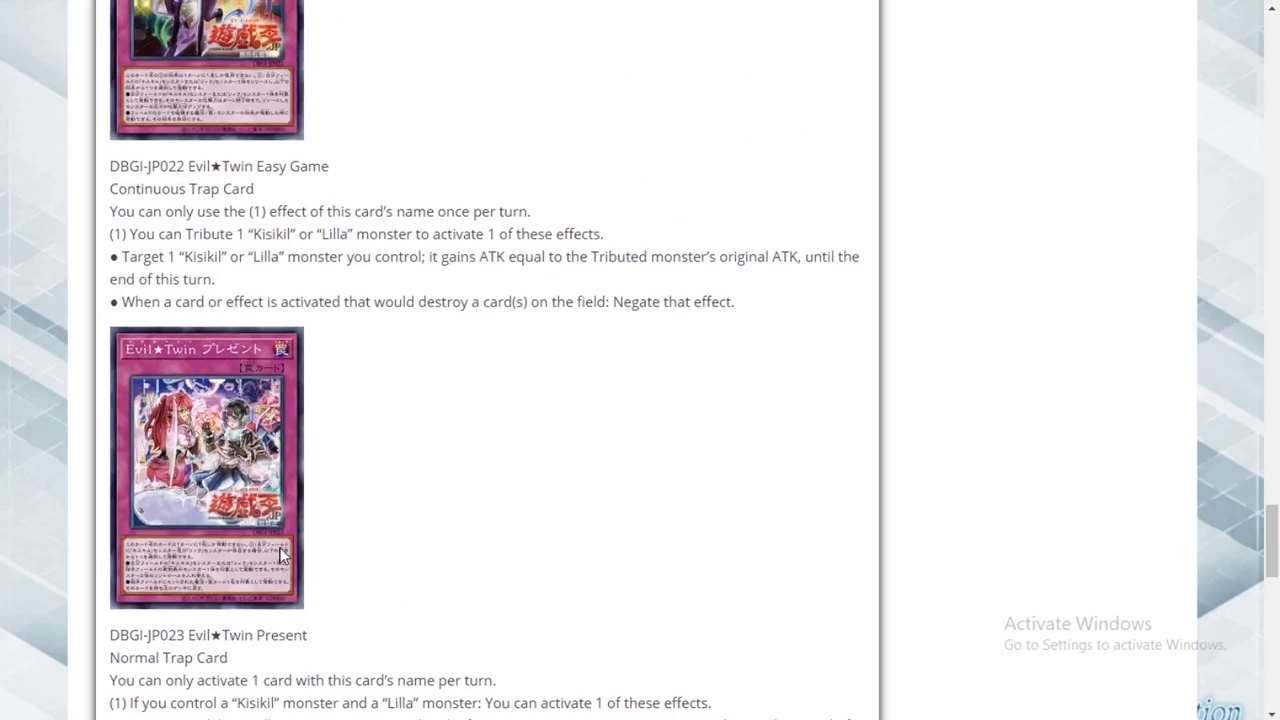
scroll("down", 3)
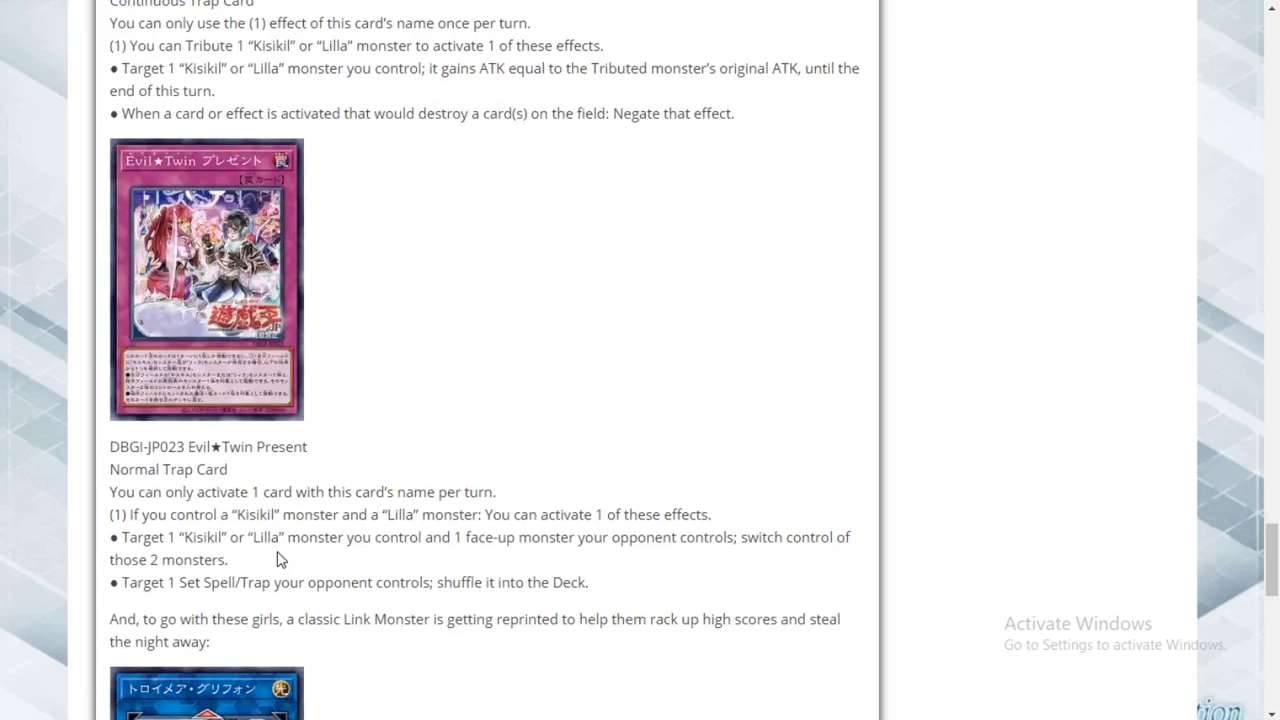
mouse_move(277, 573)
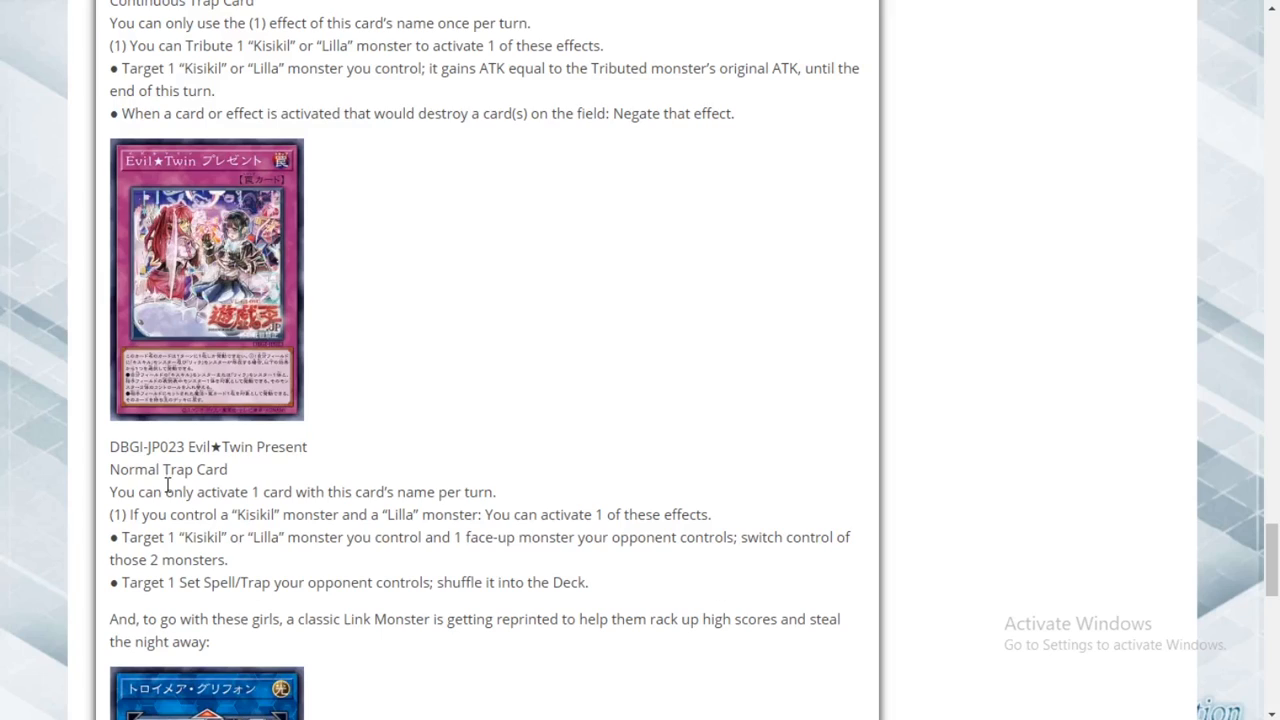
mouse_move(167, 491)
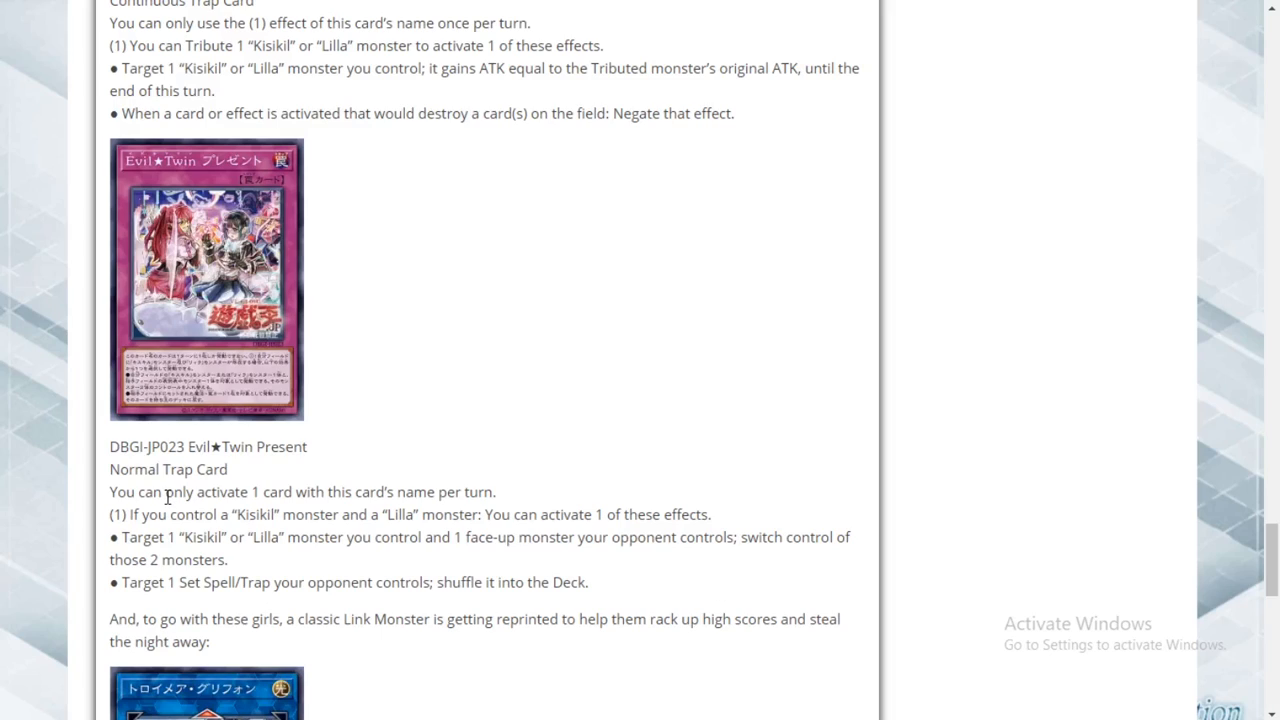
mouse_move(150, 507)
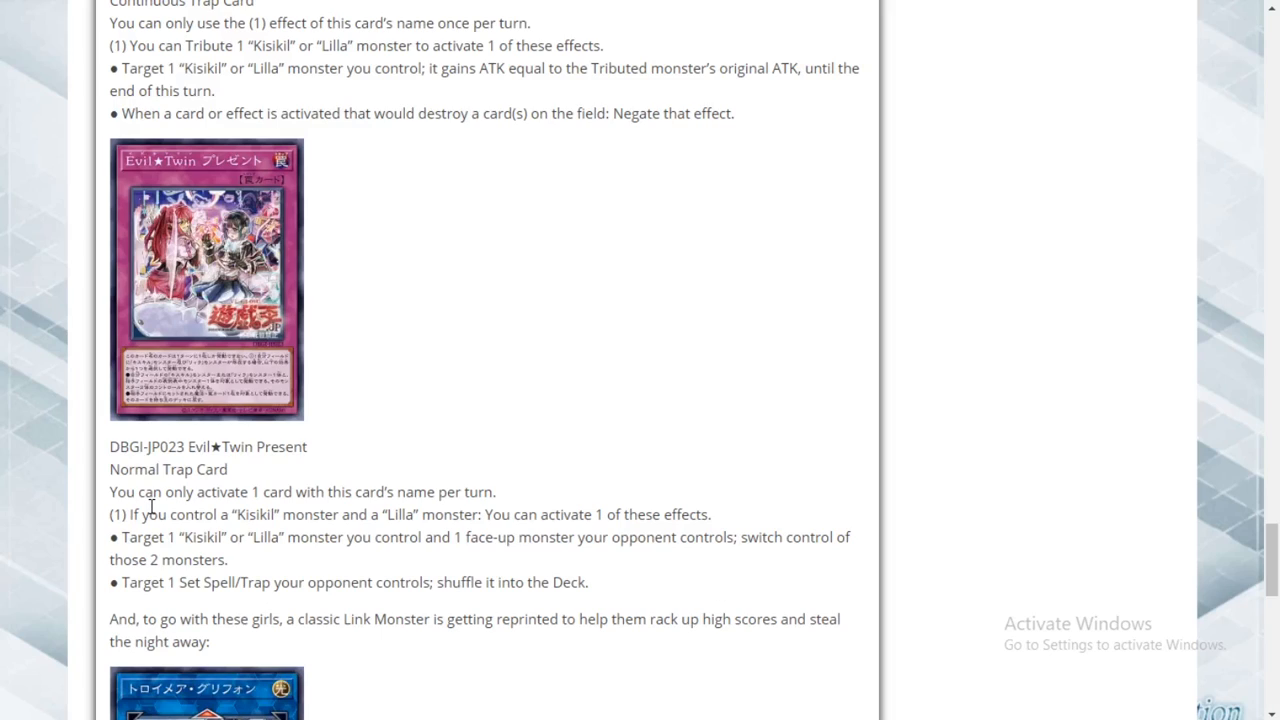